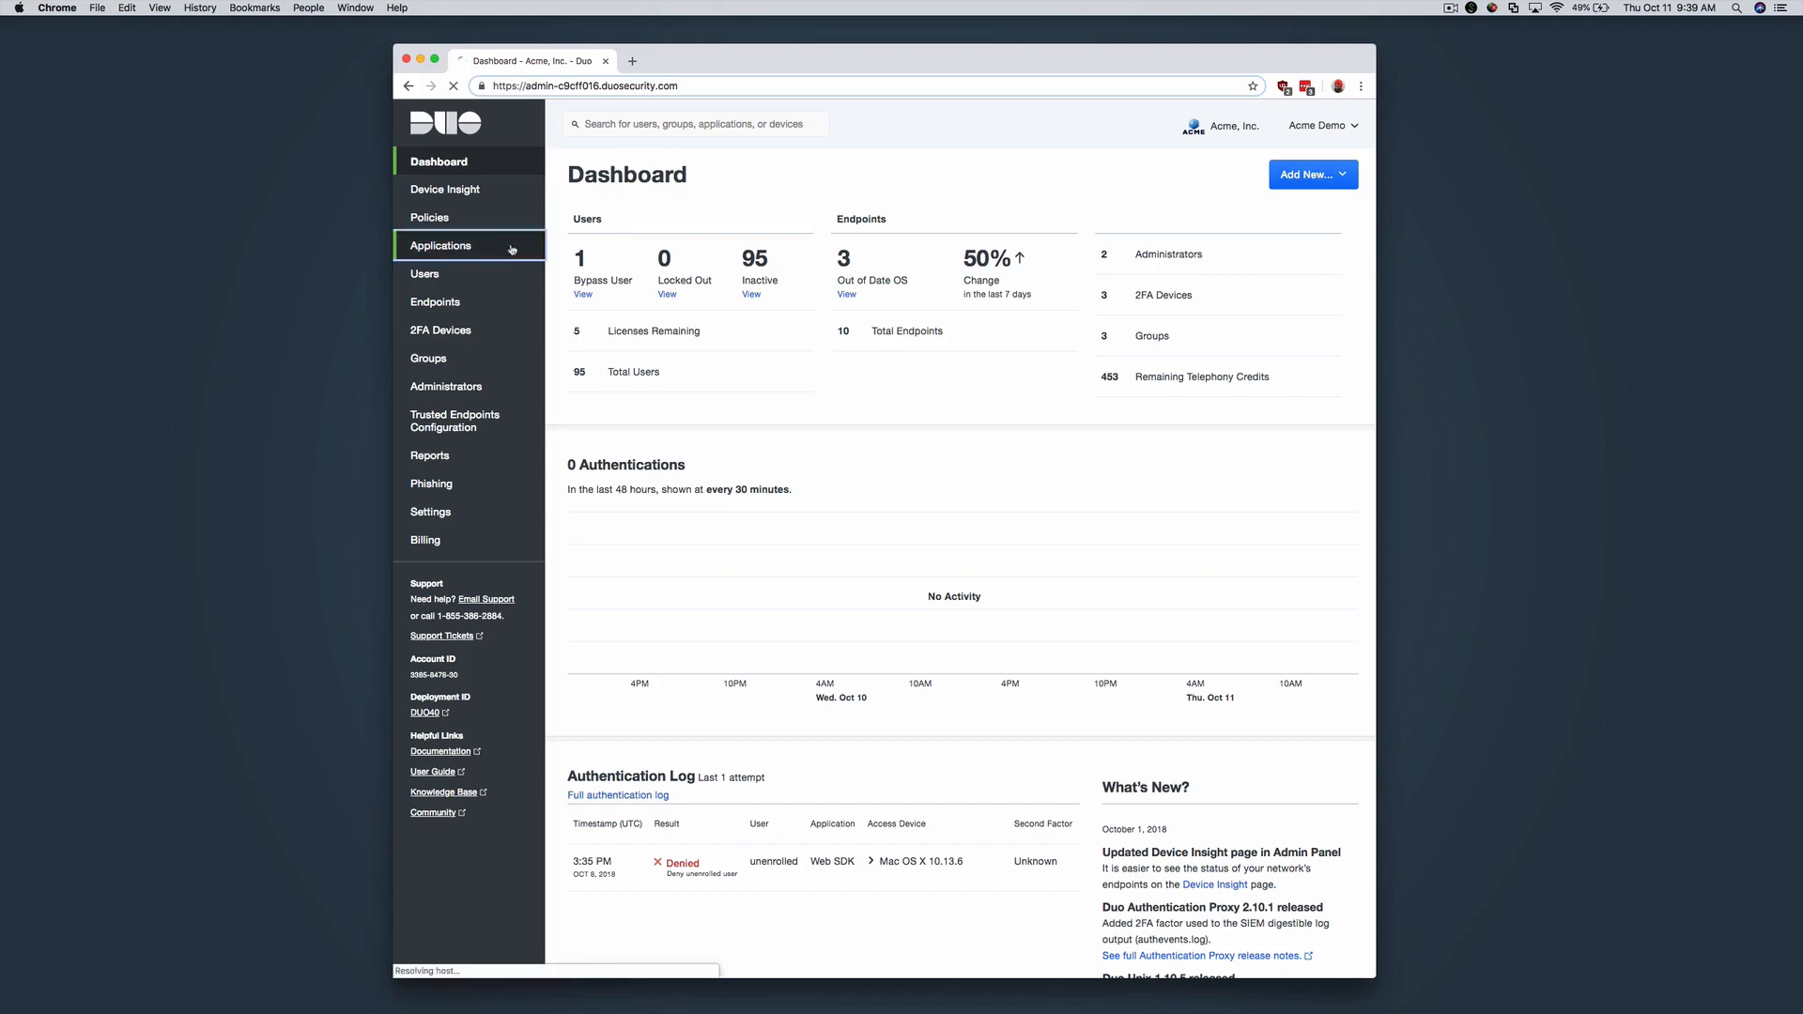
Filter the Duo application catalog by 'unix' to reveal the UNIX Application entry
left_click(441, 245)
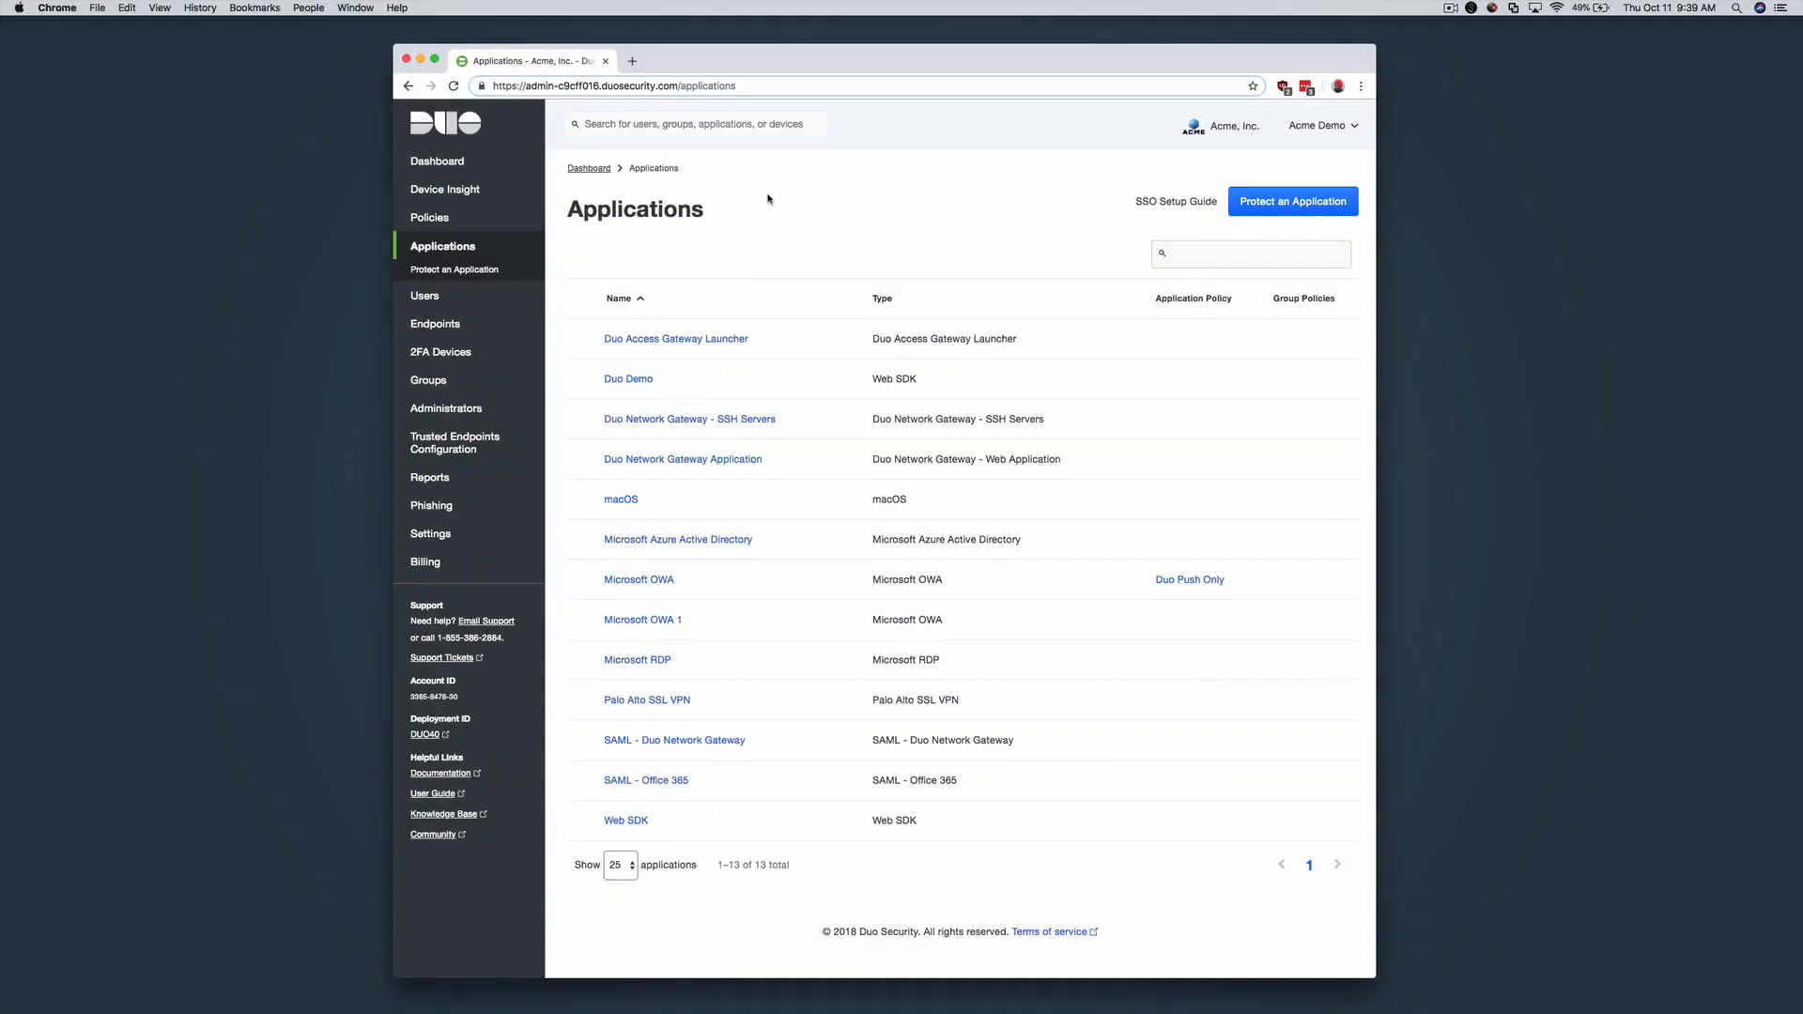
left_click(1292, 201)
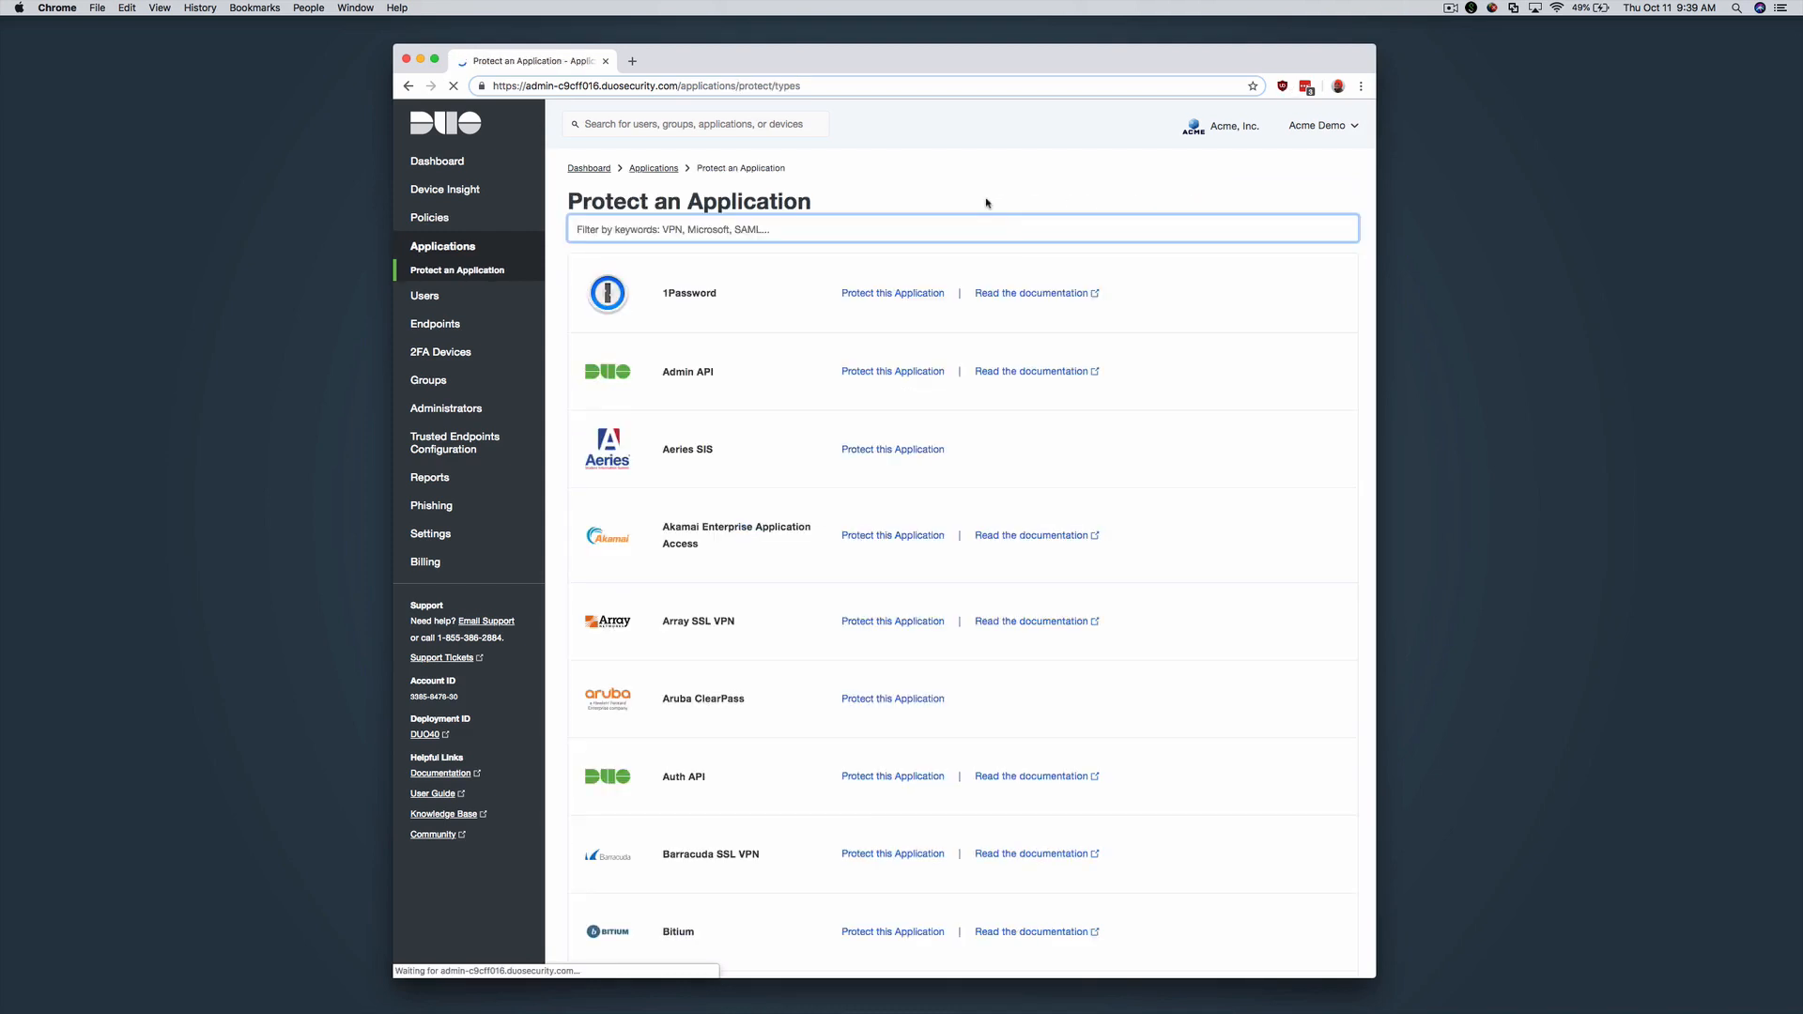
type("unix")
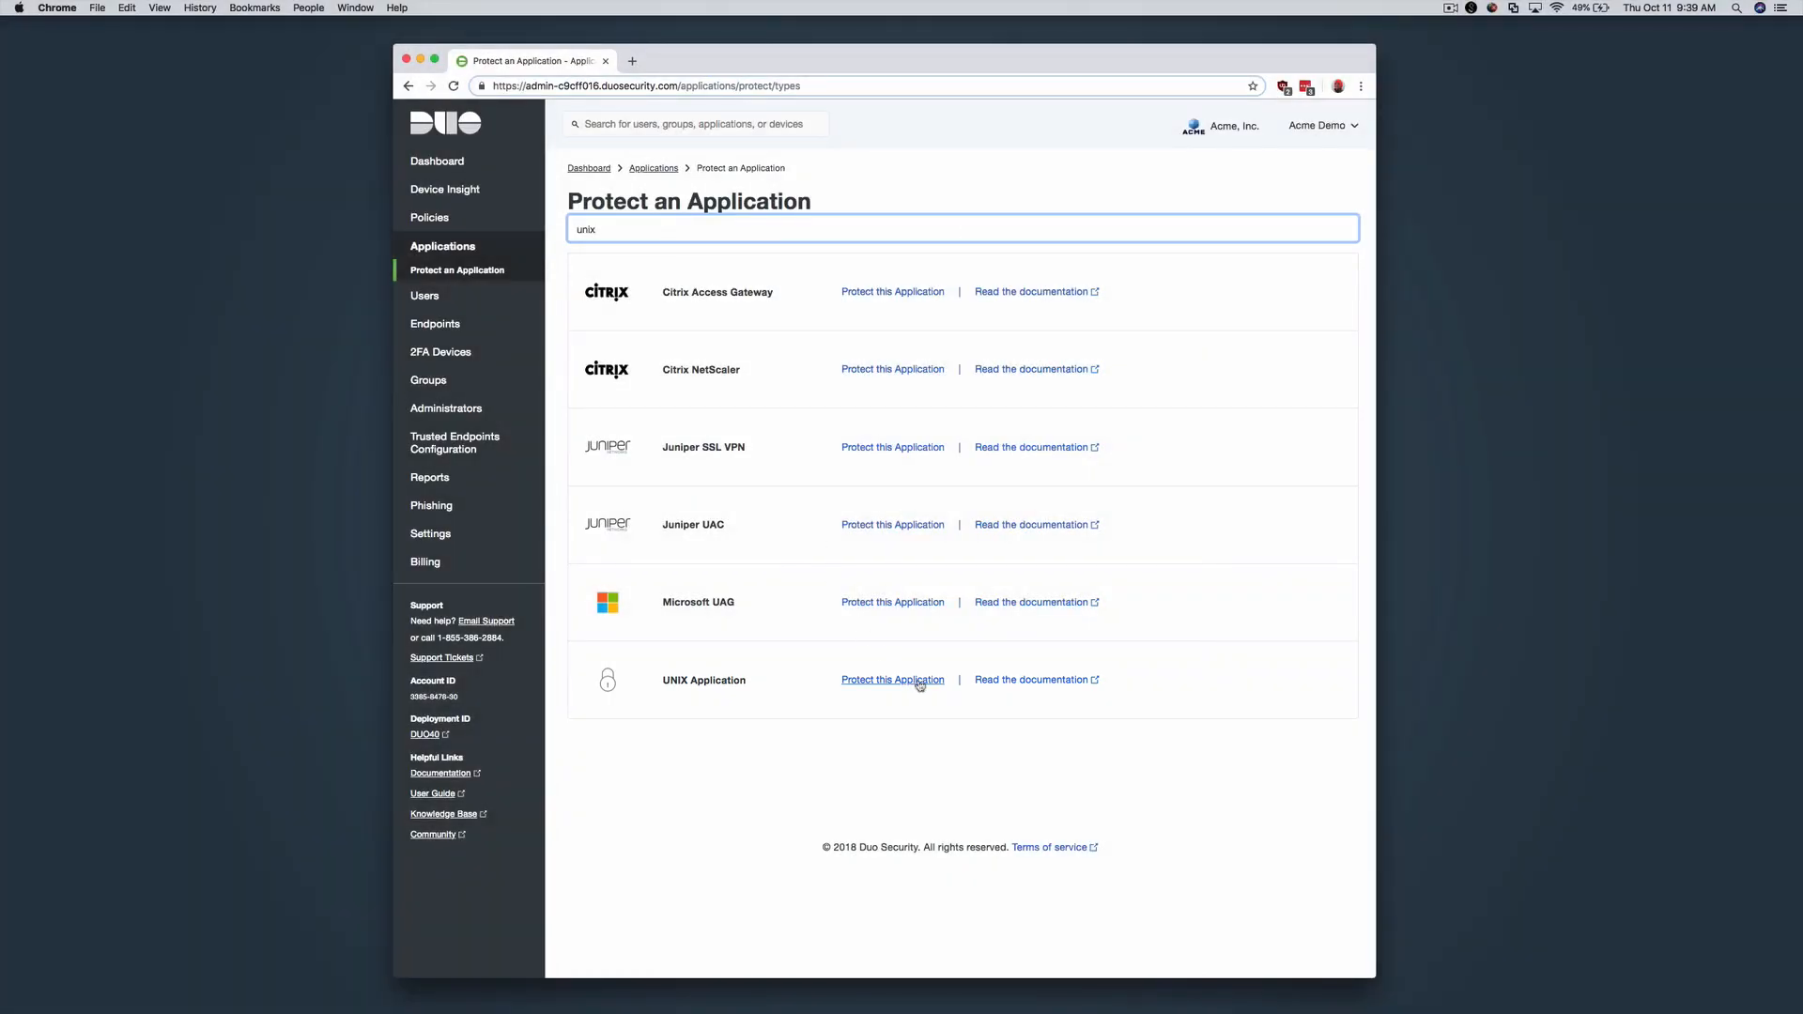
Add UNIX Application as a newly protected application in Duo
left_click(892, 680)
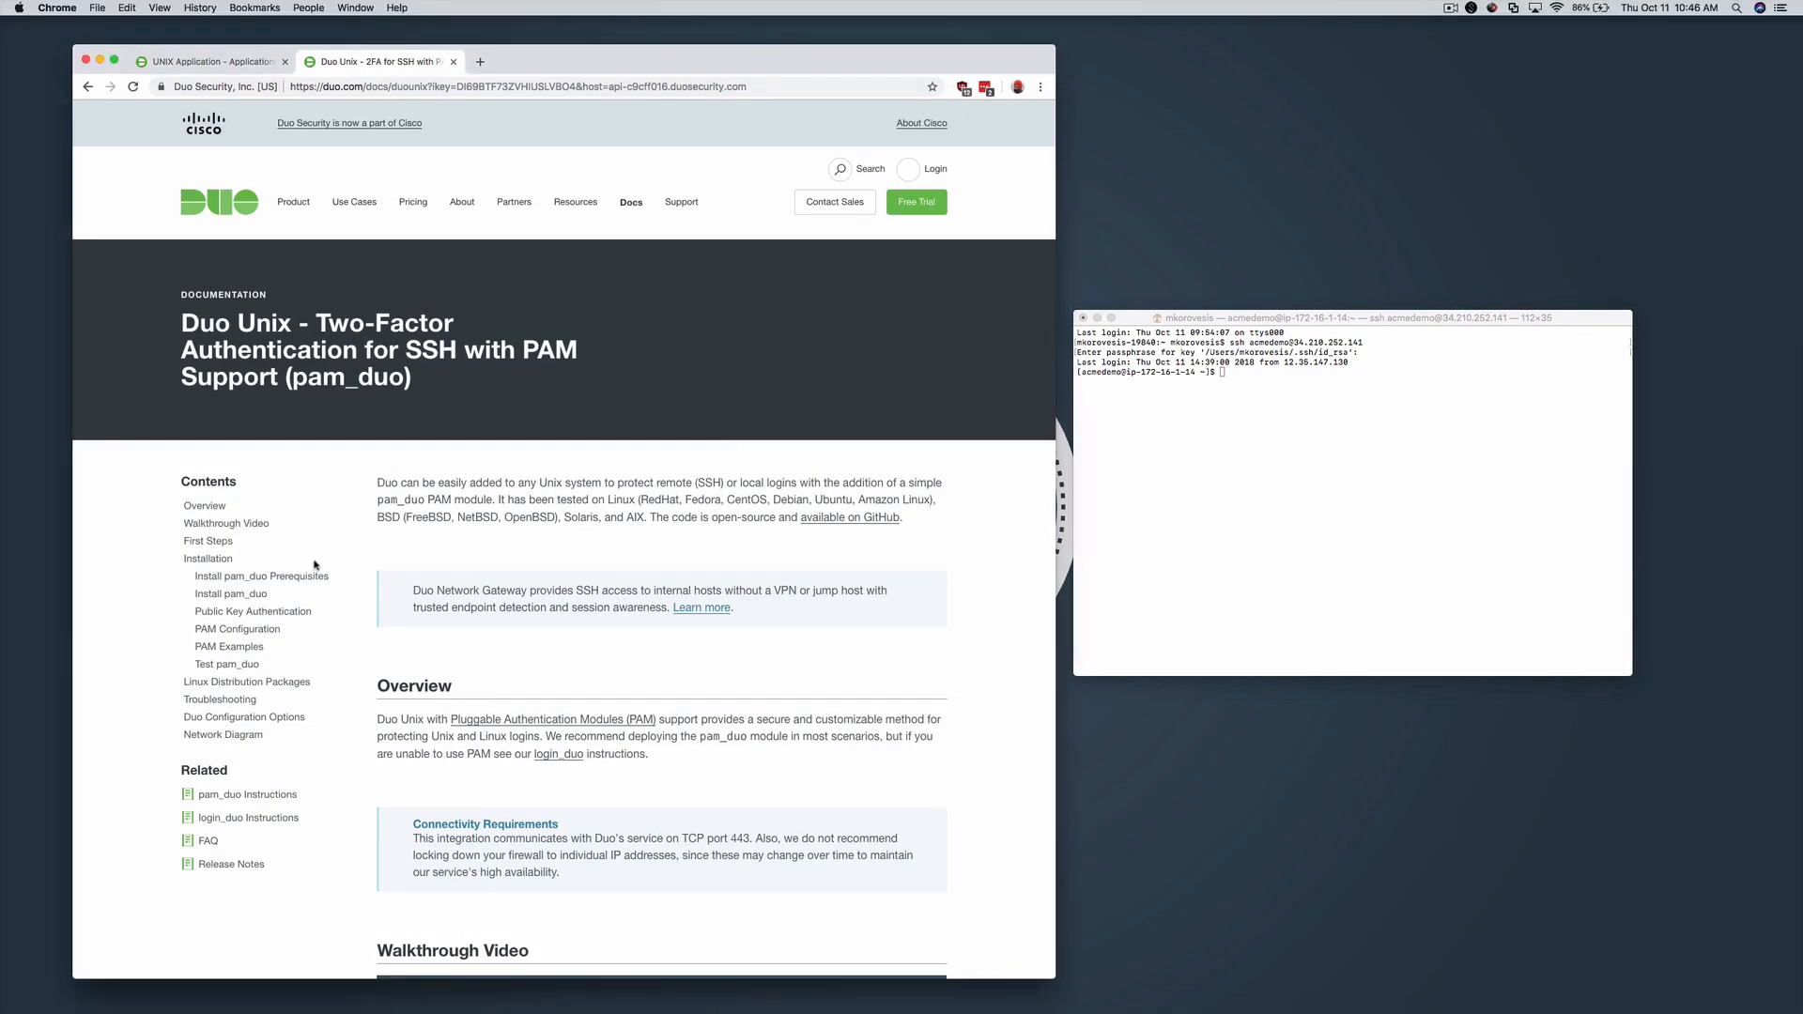
Install openssl-devel and pam-devel with sudo yum on the server, and confirm gcc is present
left_click(209, 557)
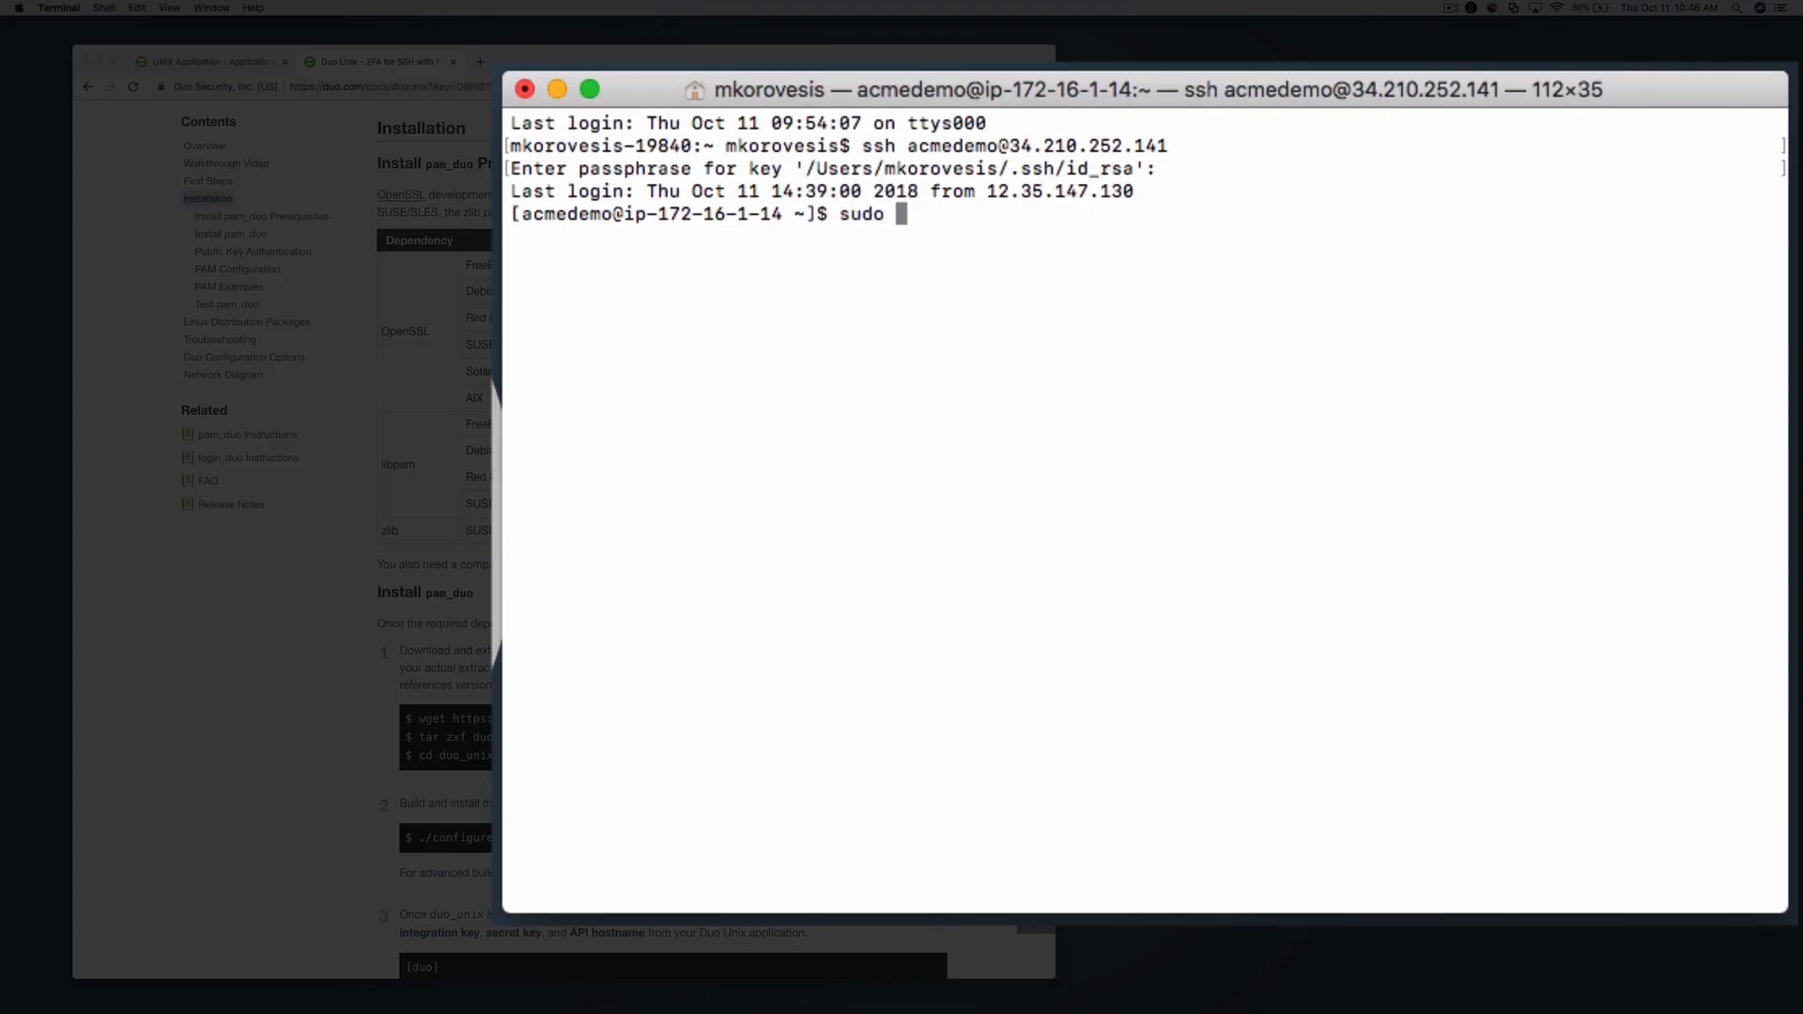
type("yum install openssl-devel")
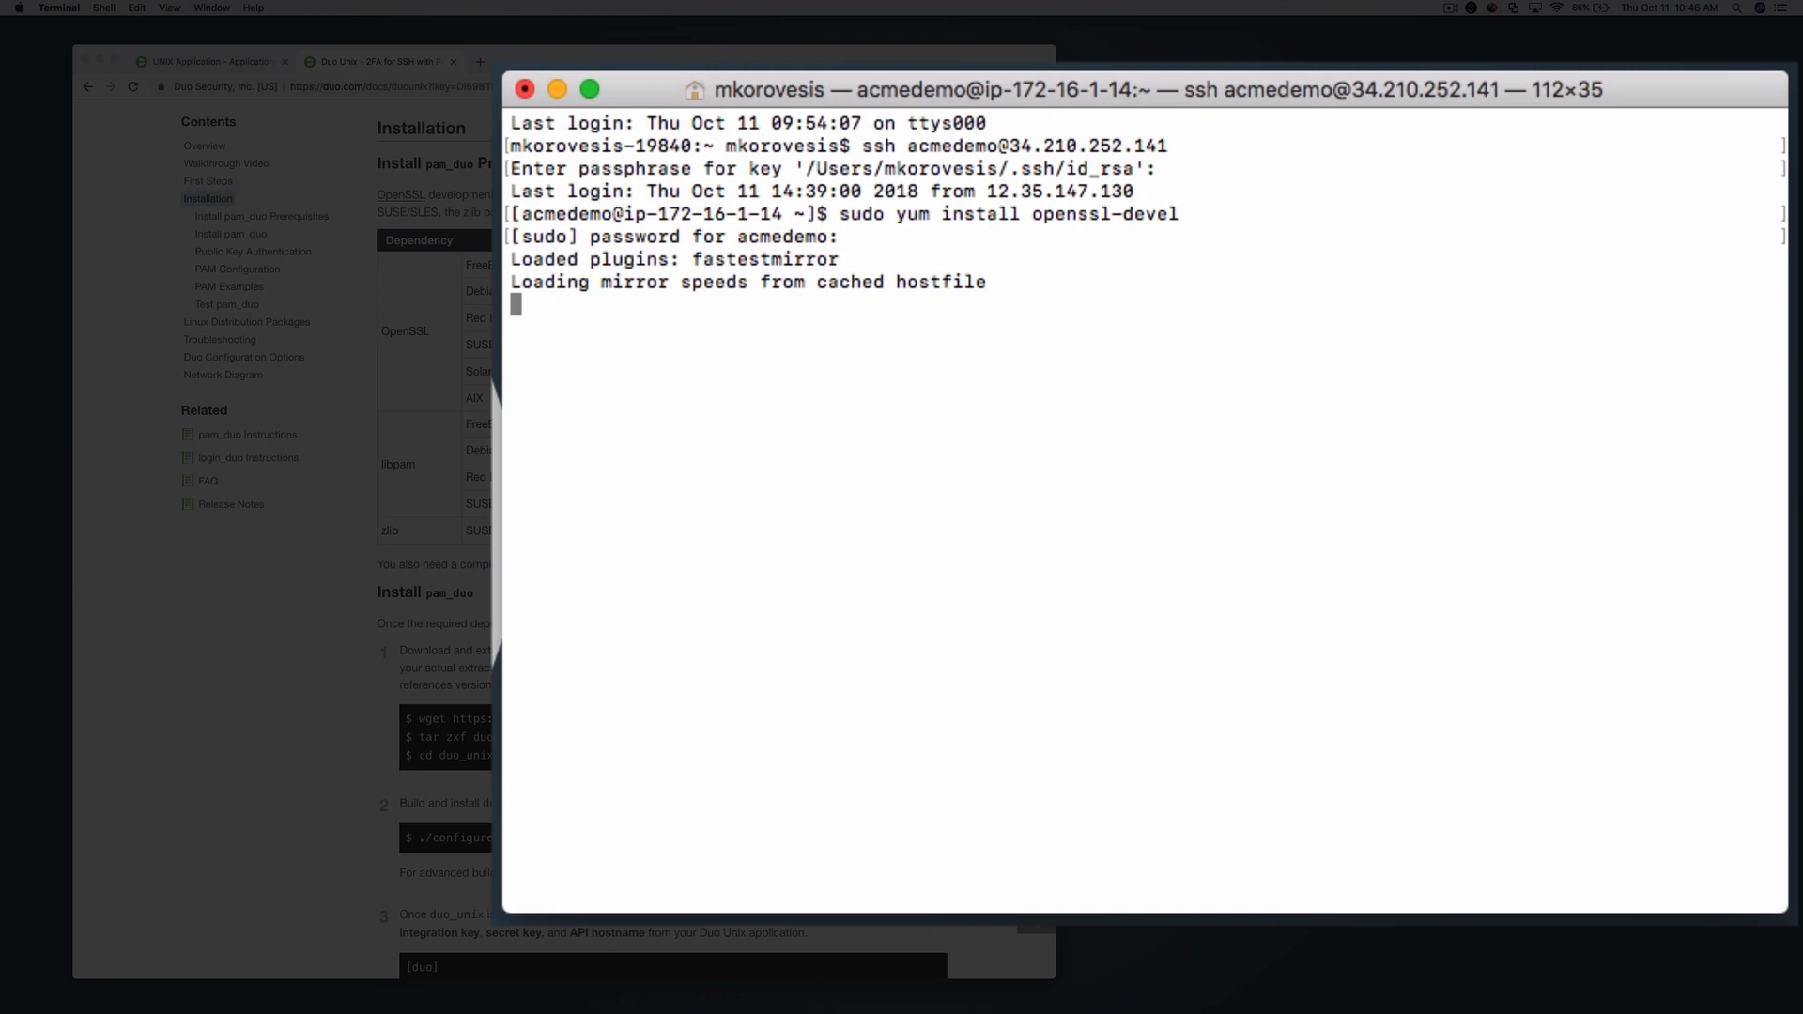
type("y")
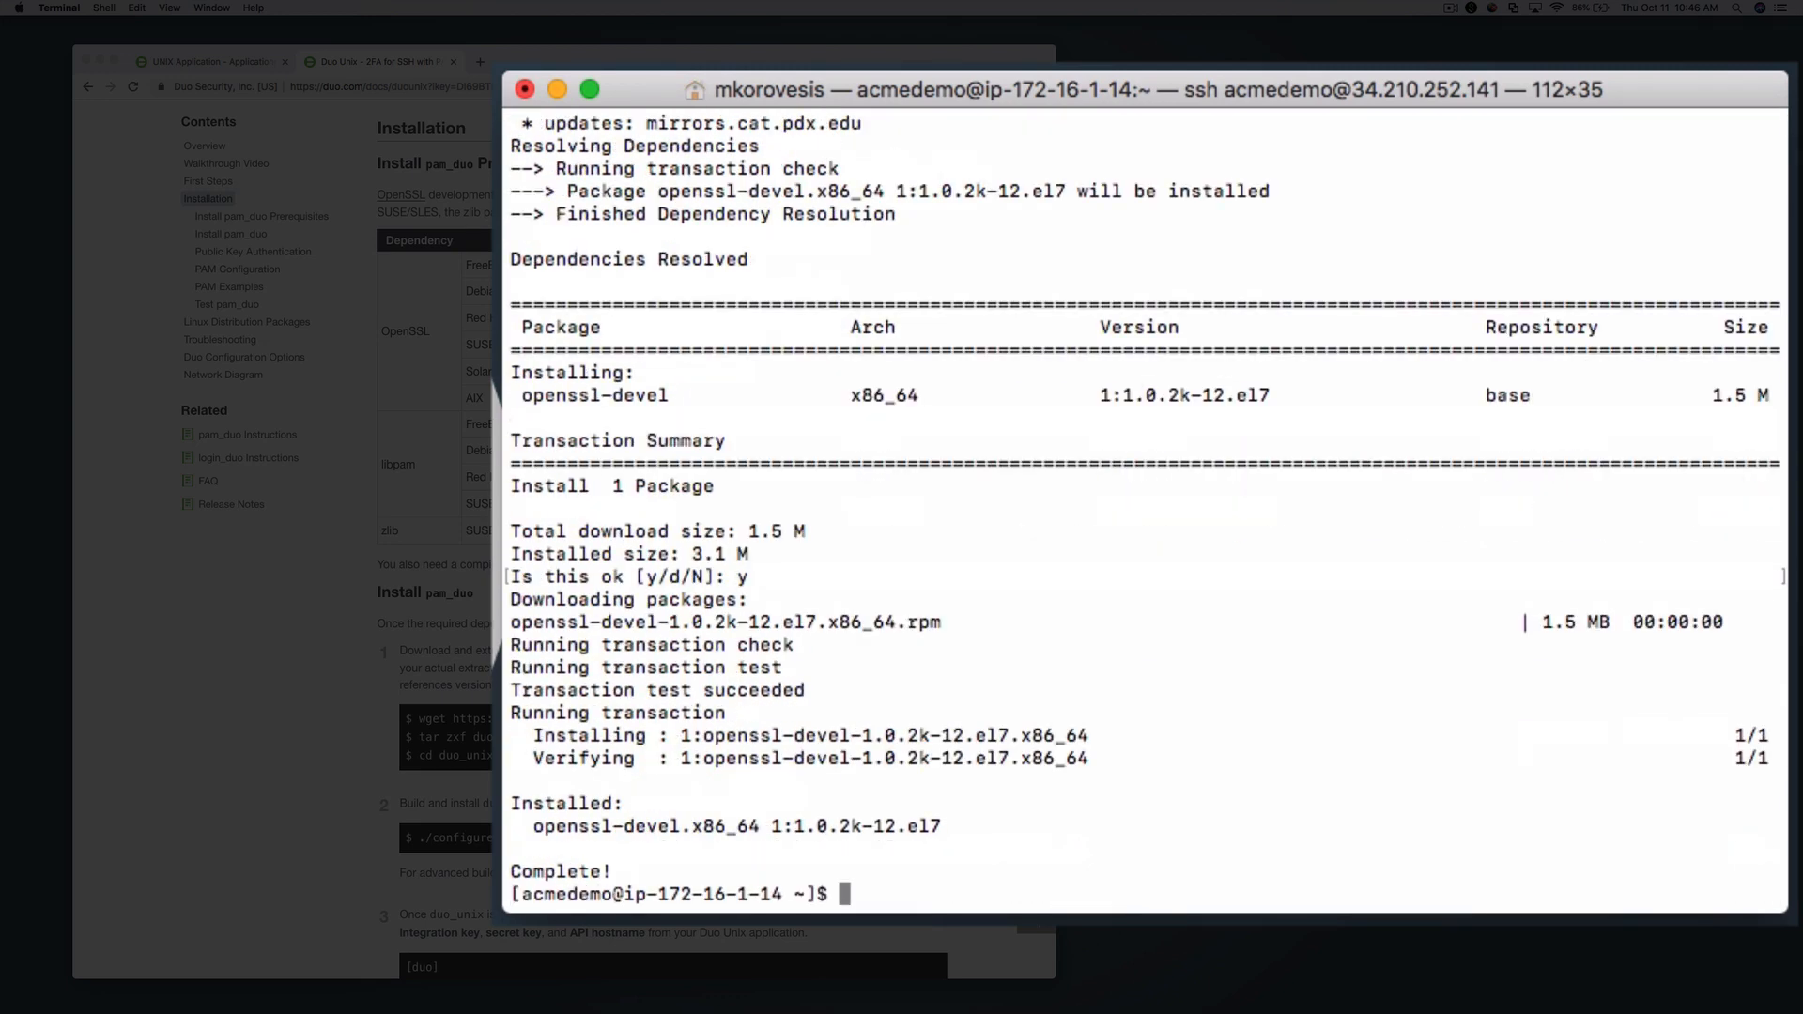
type("sudo yum insta")
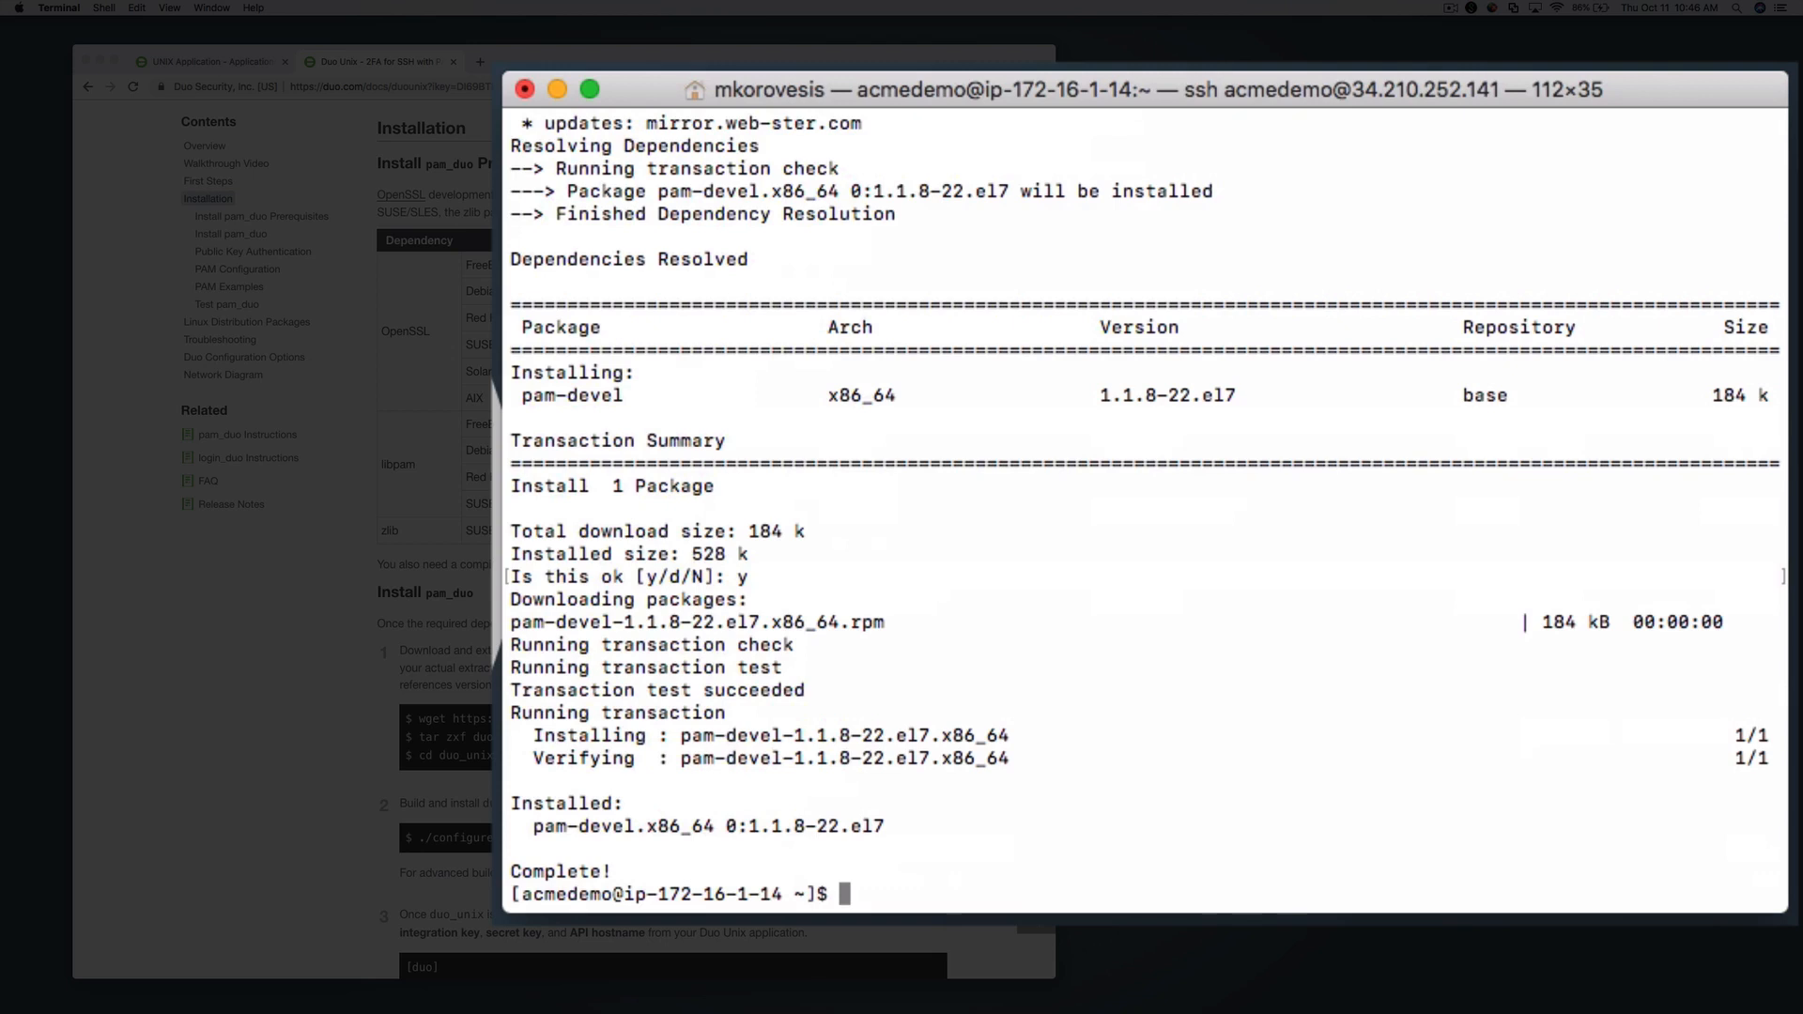
type("sudo")
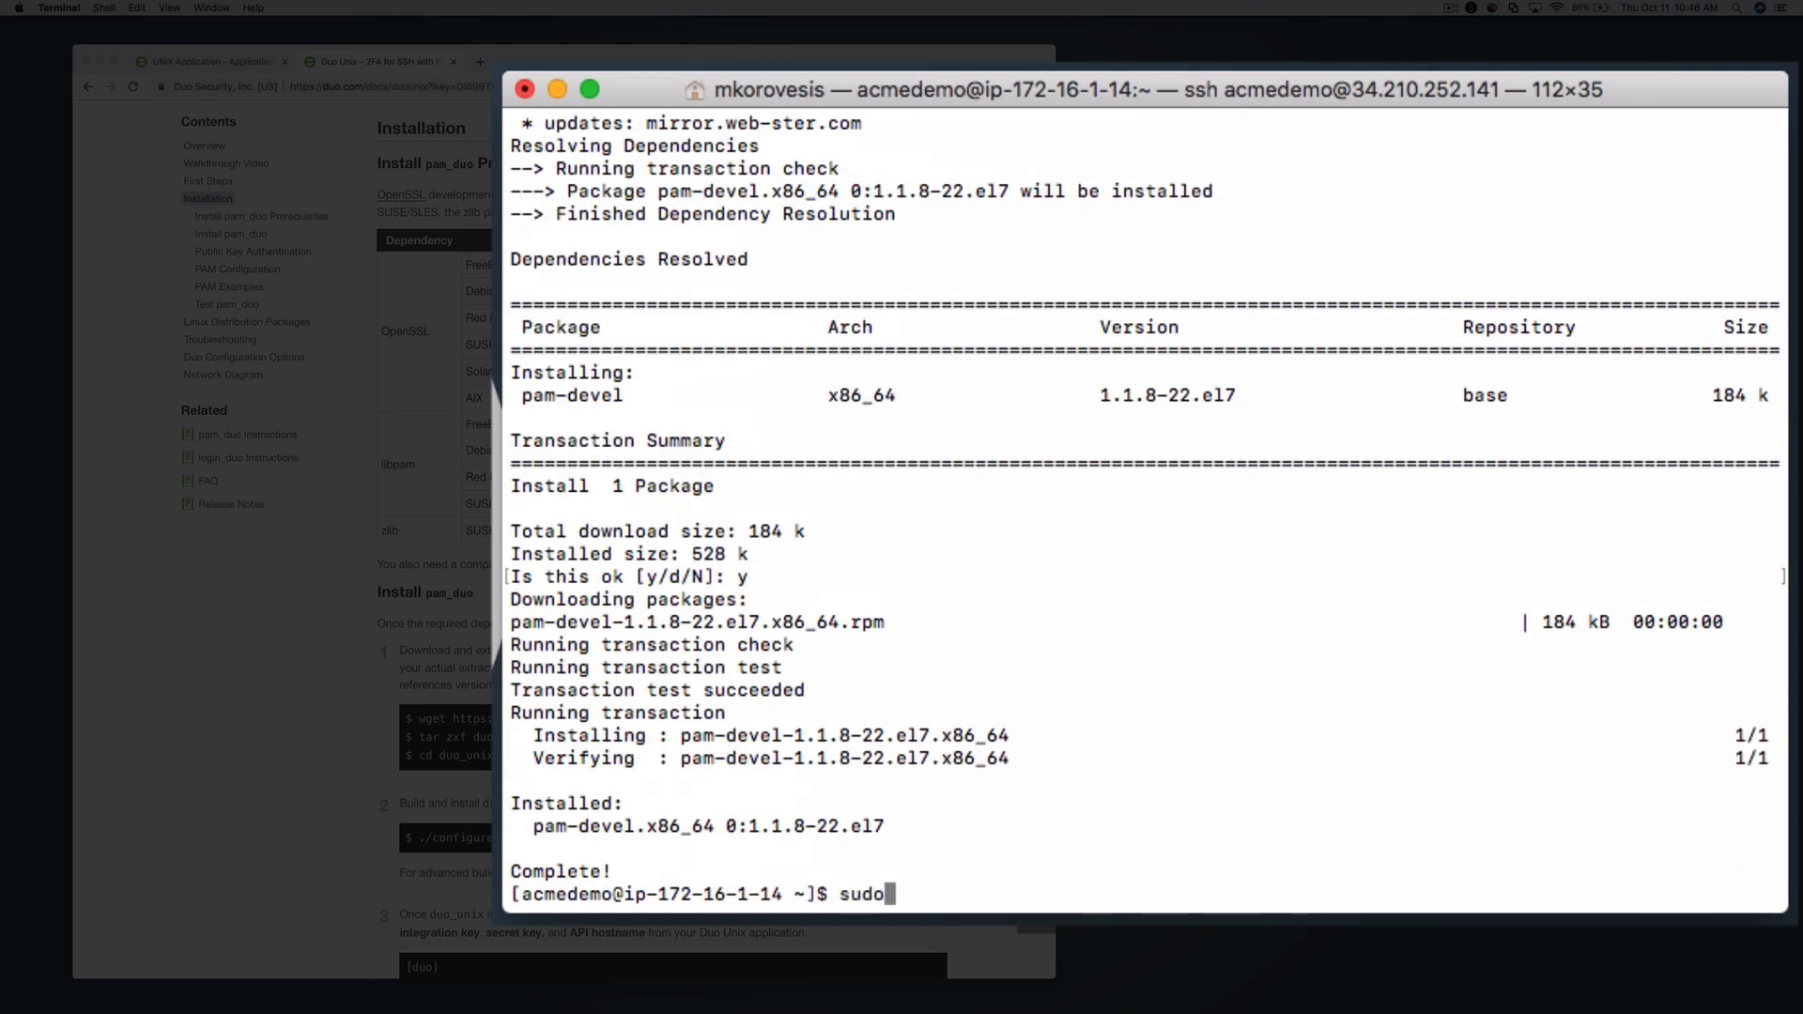
type("yum install gcc")
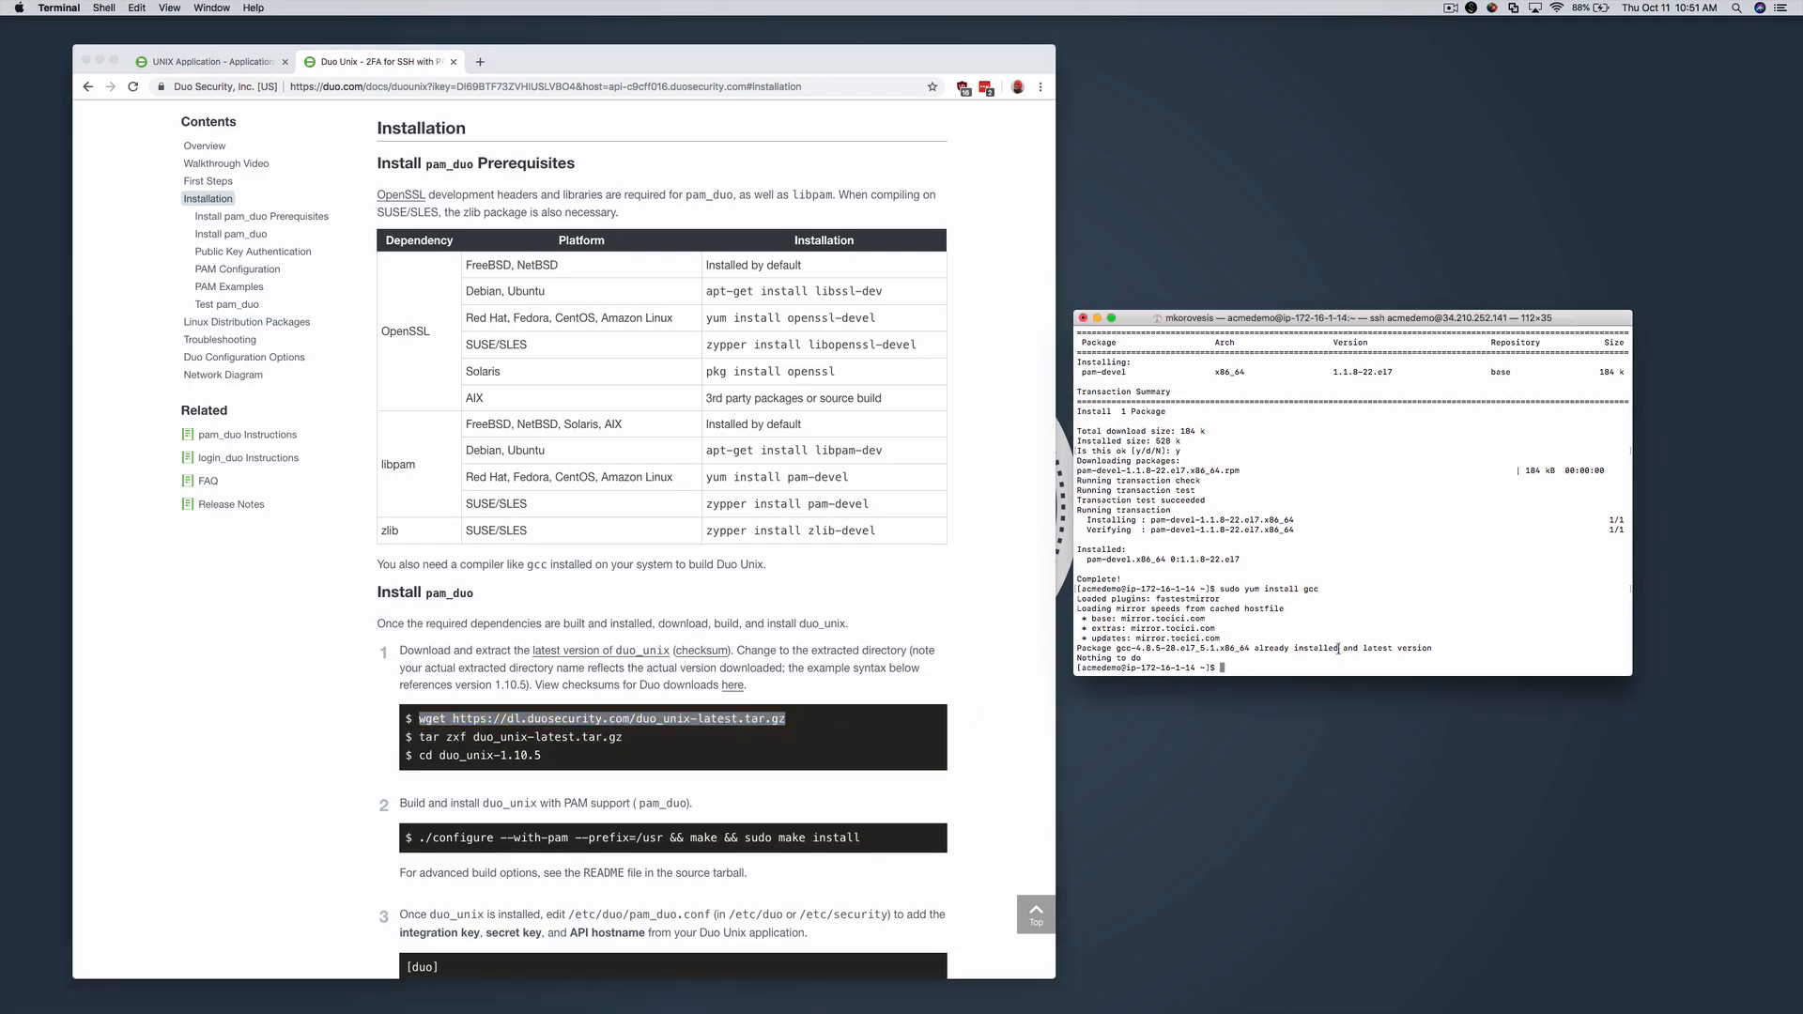
Download duo_unix-latest.tar.gz, then build and install duo_unix 1.10.5 with PAM support
type("wget https://dl.duosecurity.com/duo_unix-latest.tar.gz")
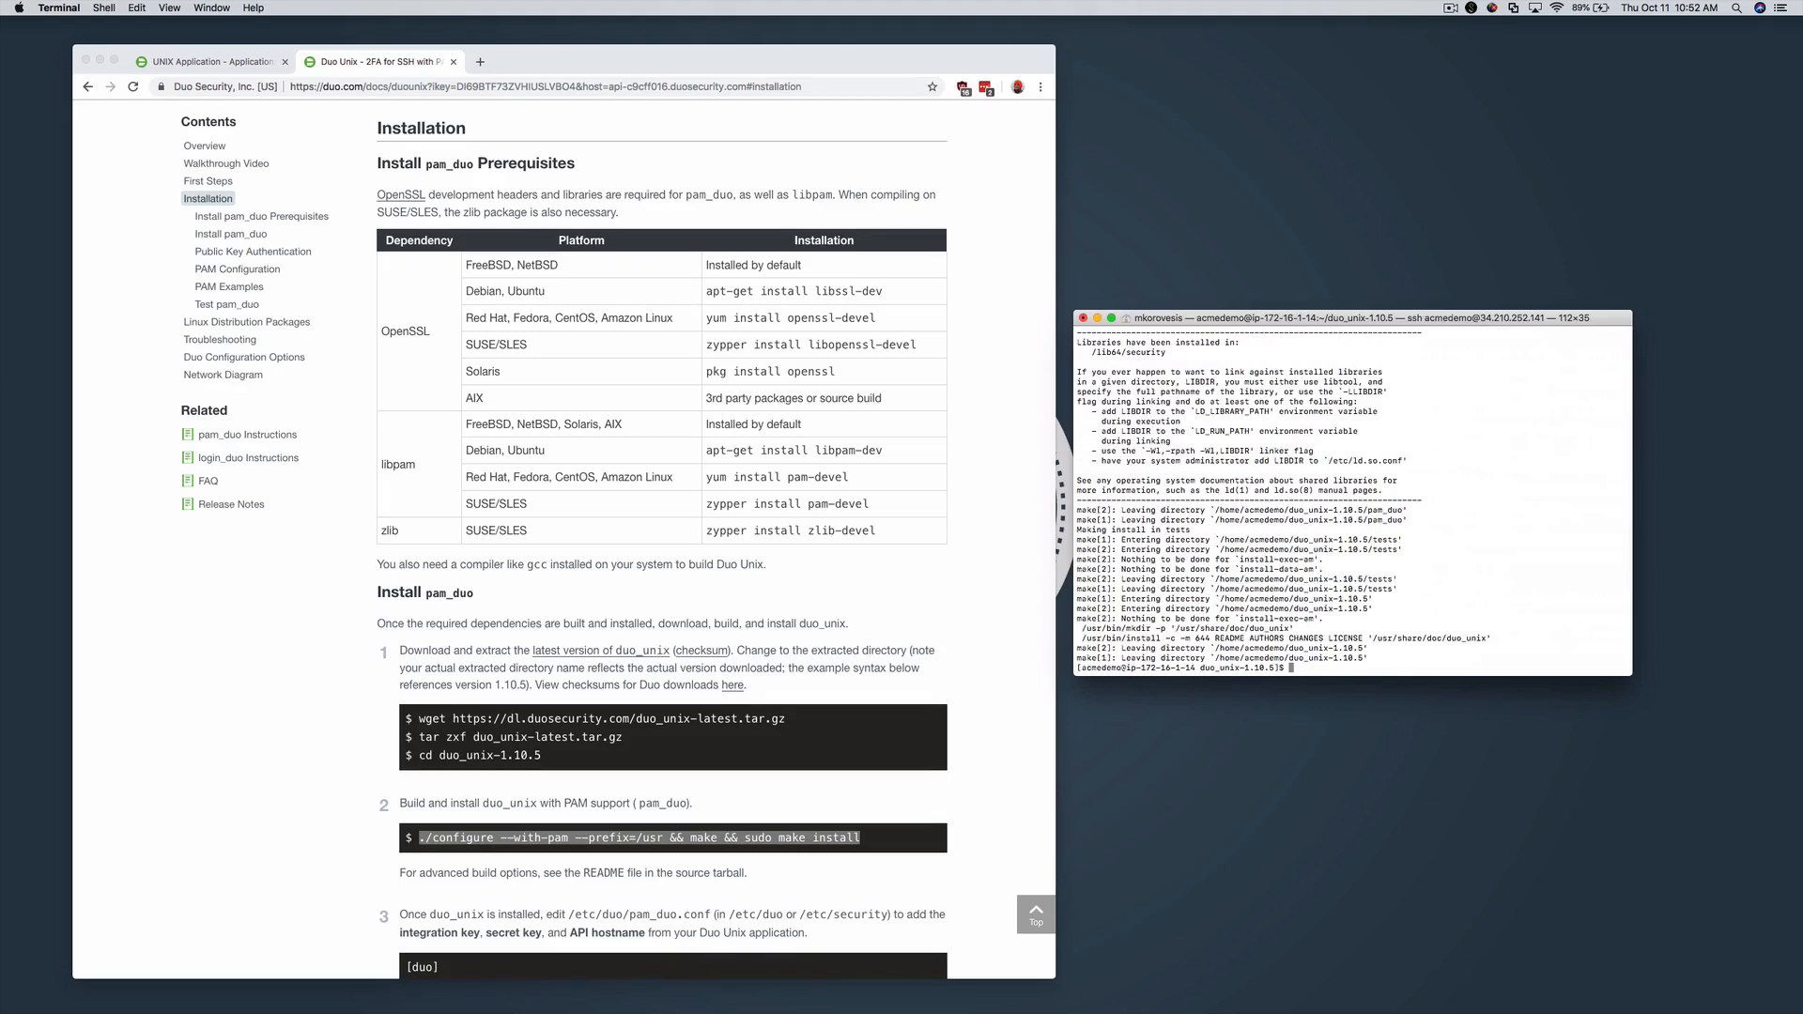
mouse_move(1081, 748)
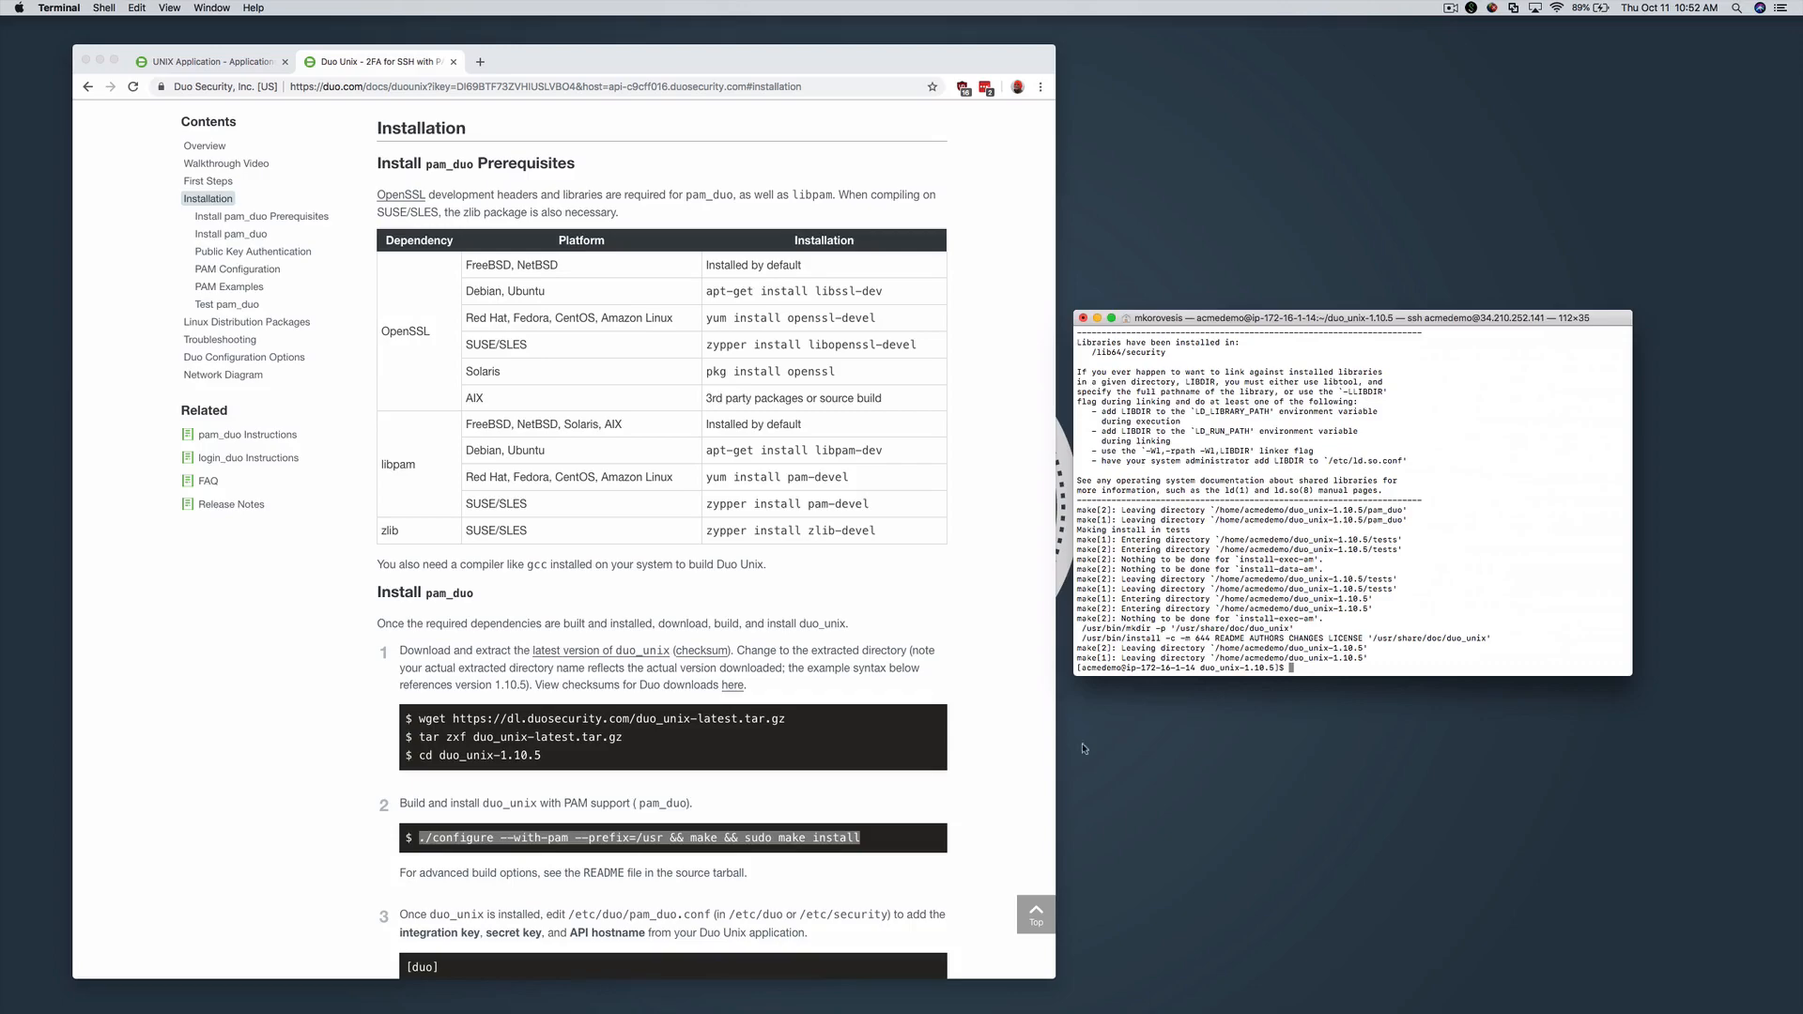
scroll("down", 3)
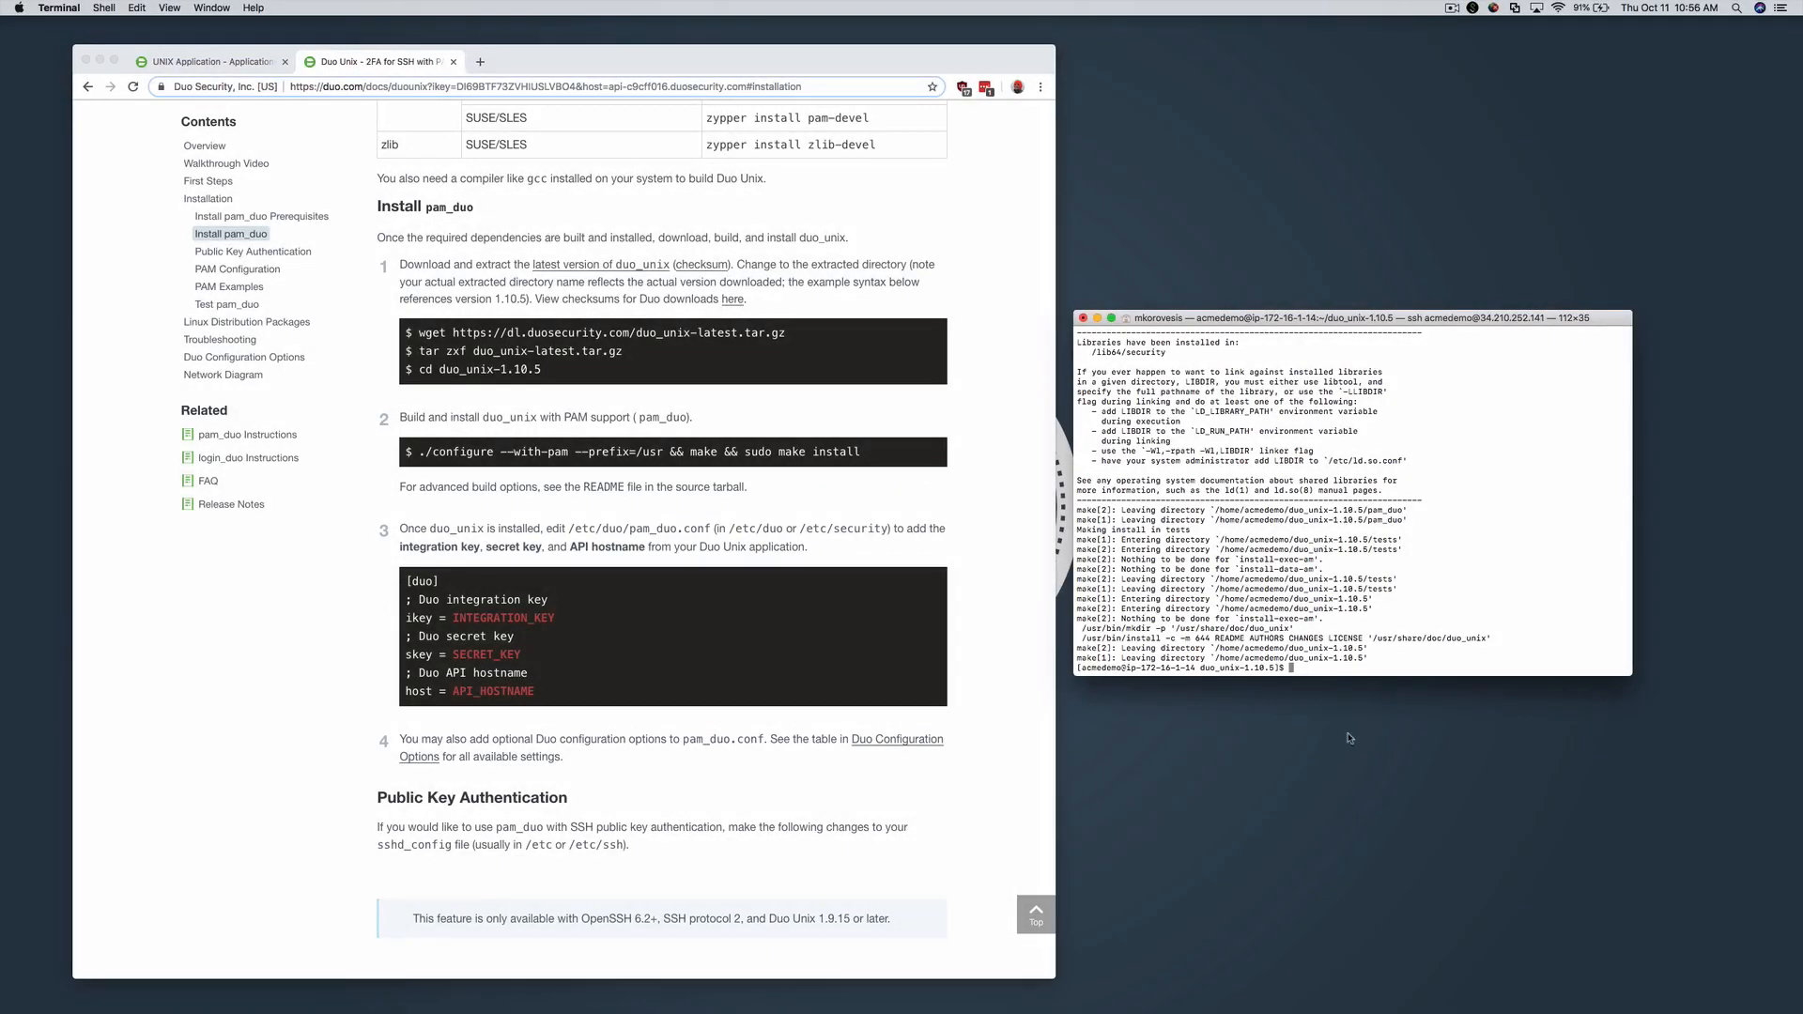
type("sudo nano /etc/duo/")
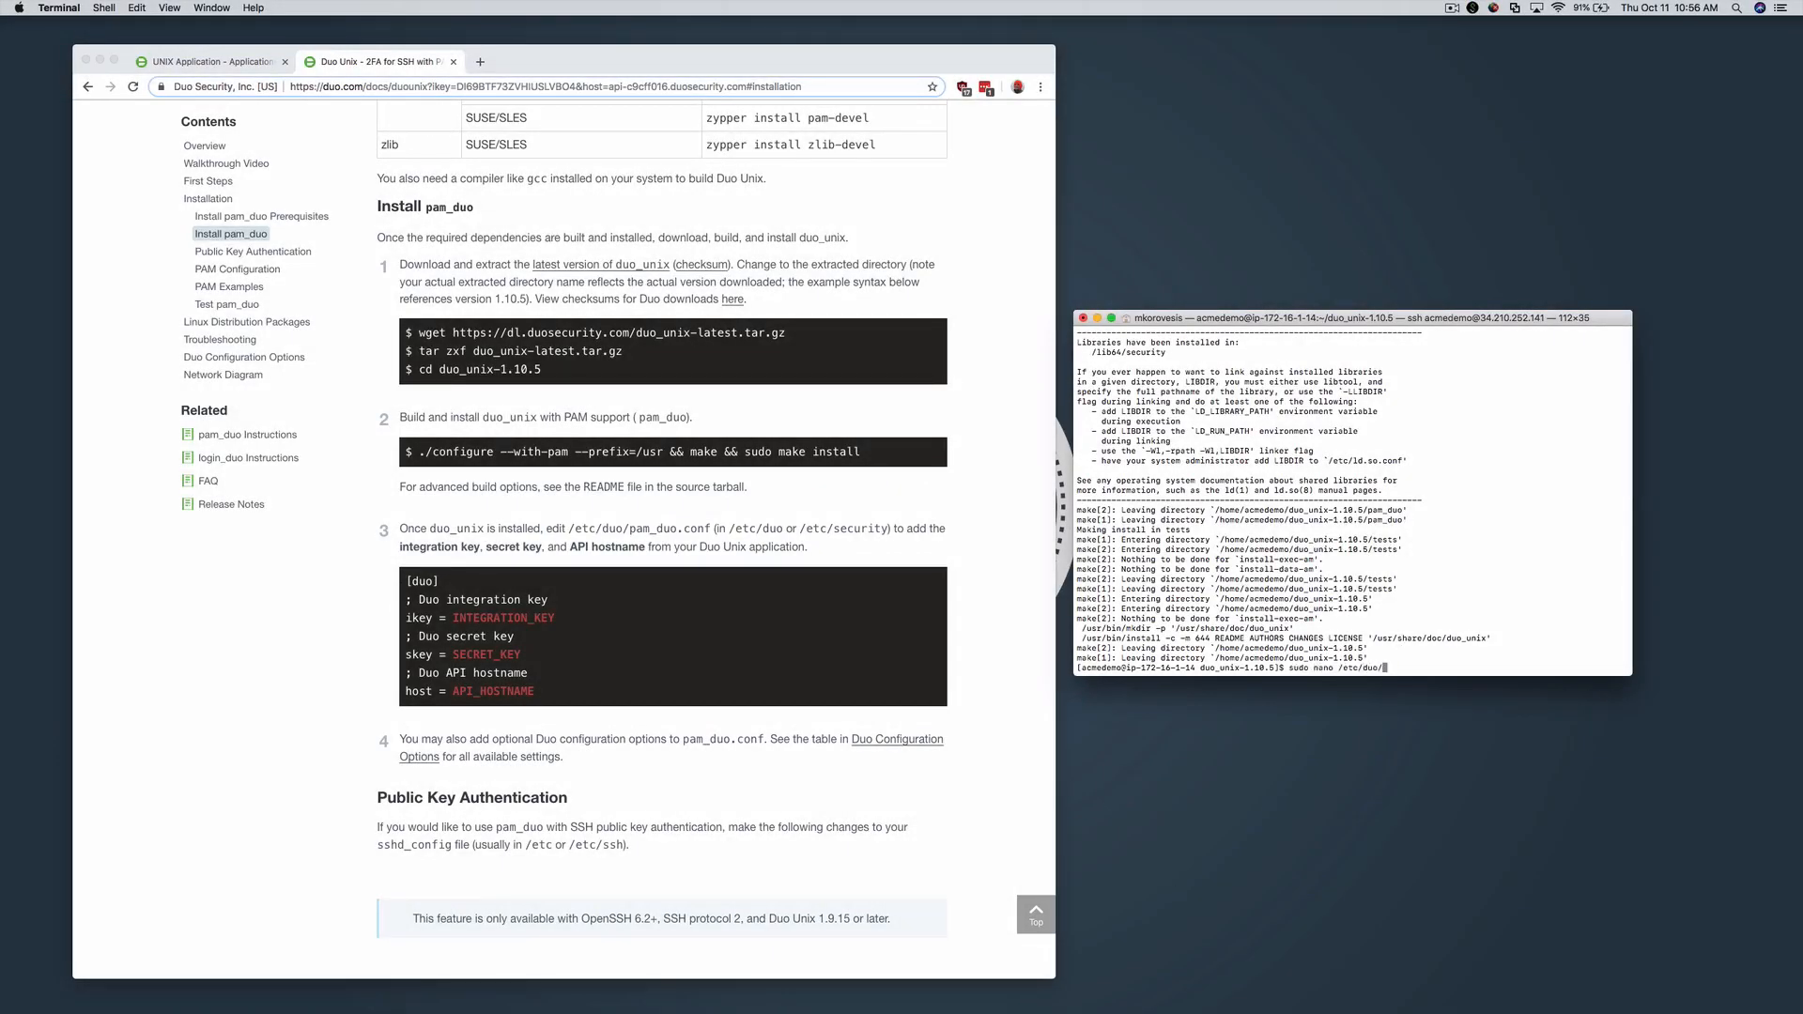
key("enter")
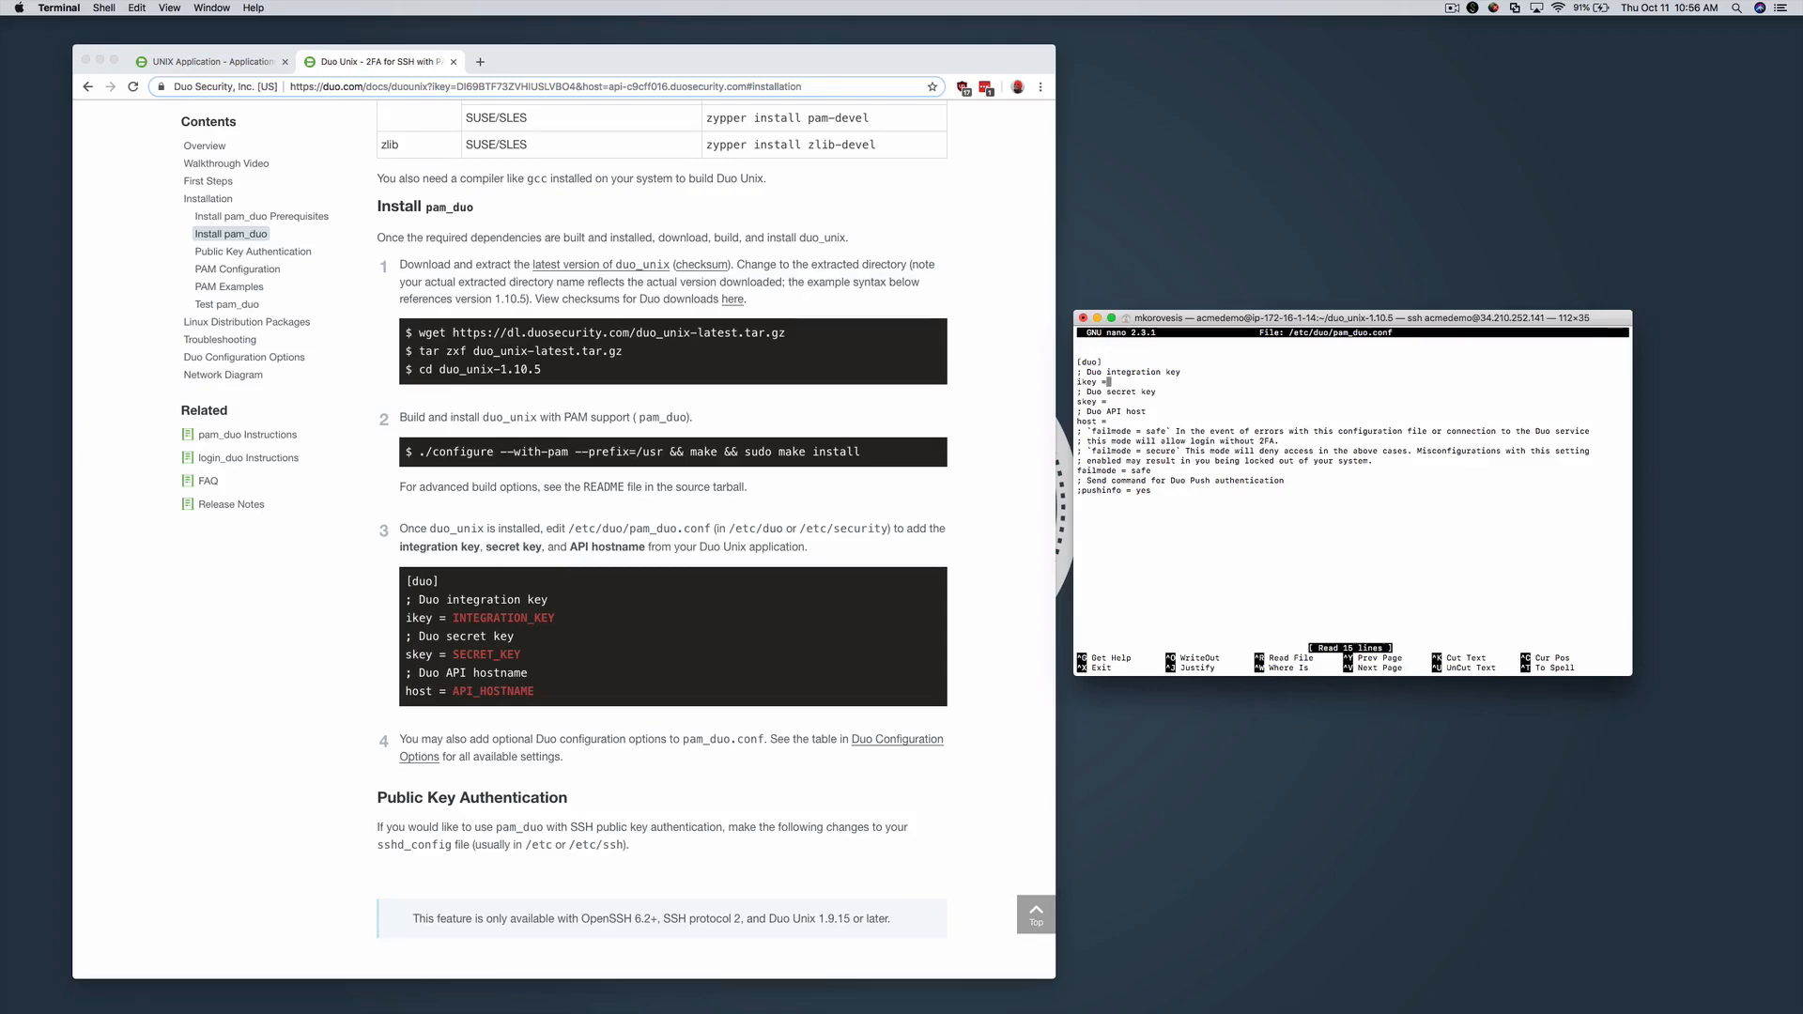
left_click(206, 61)
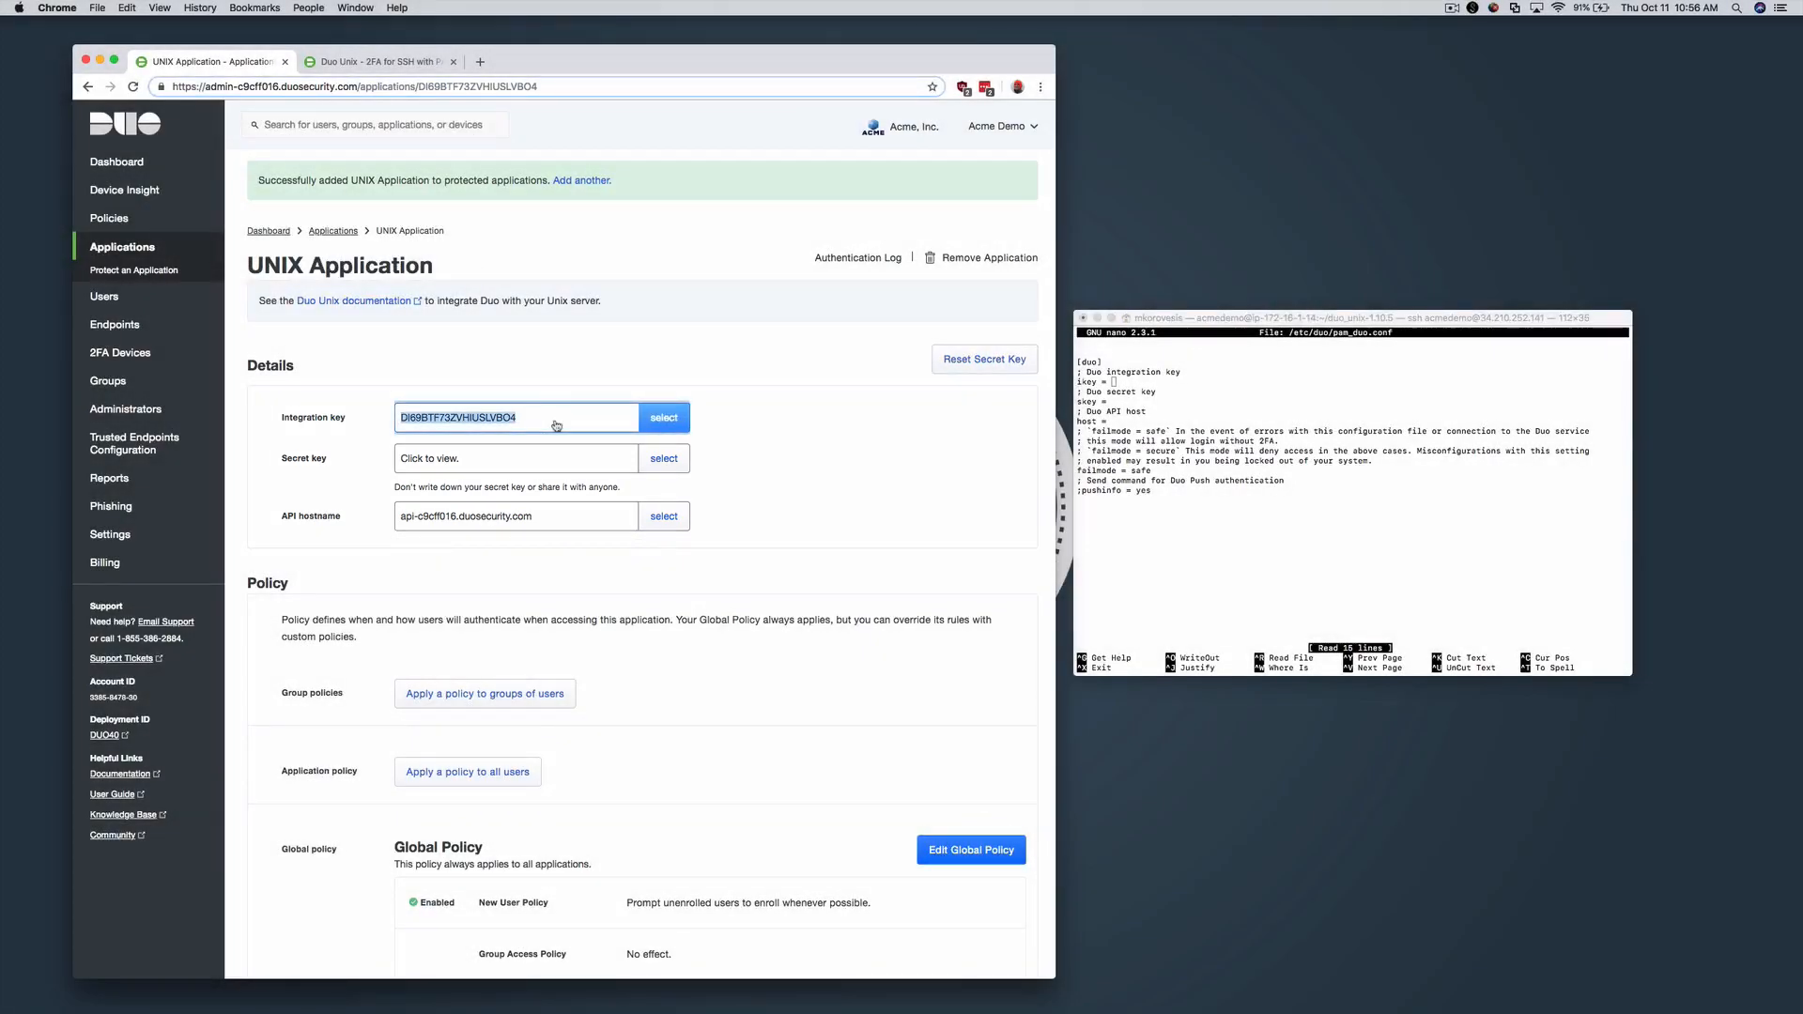
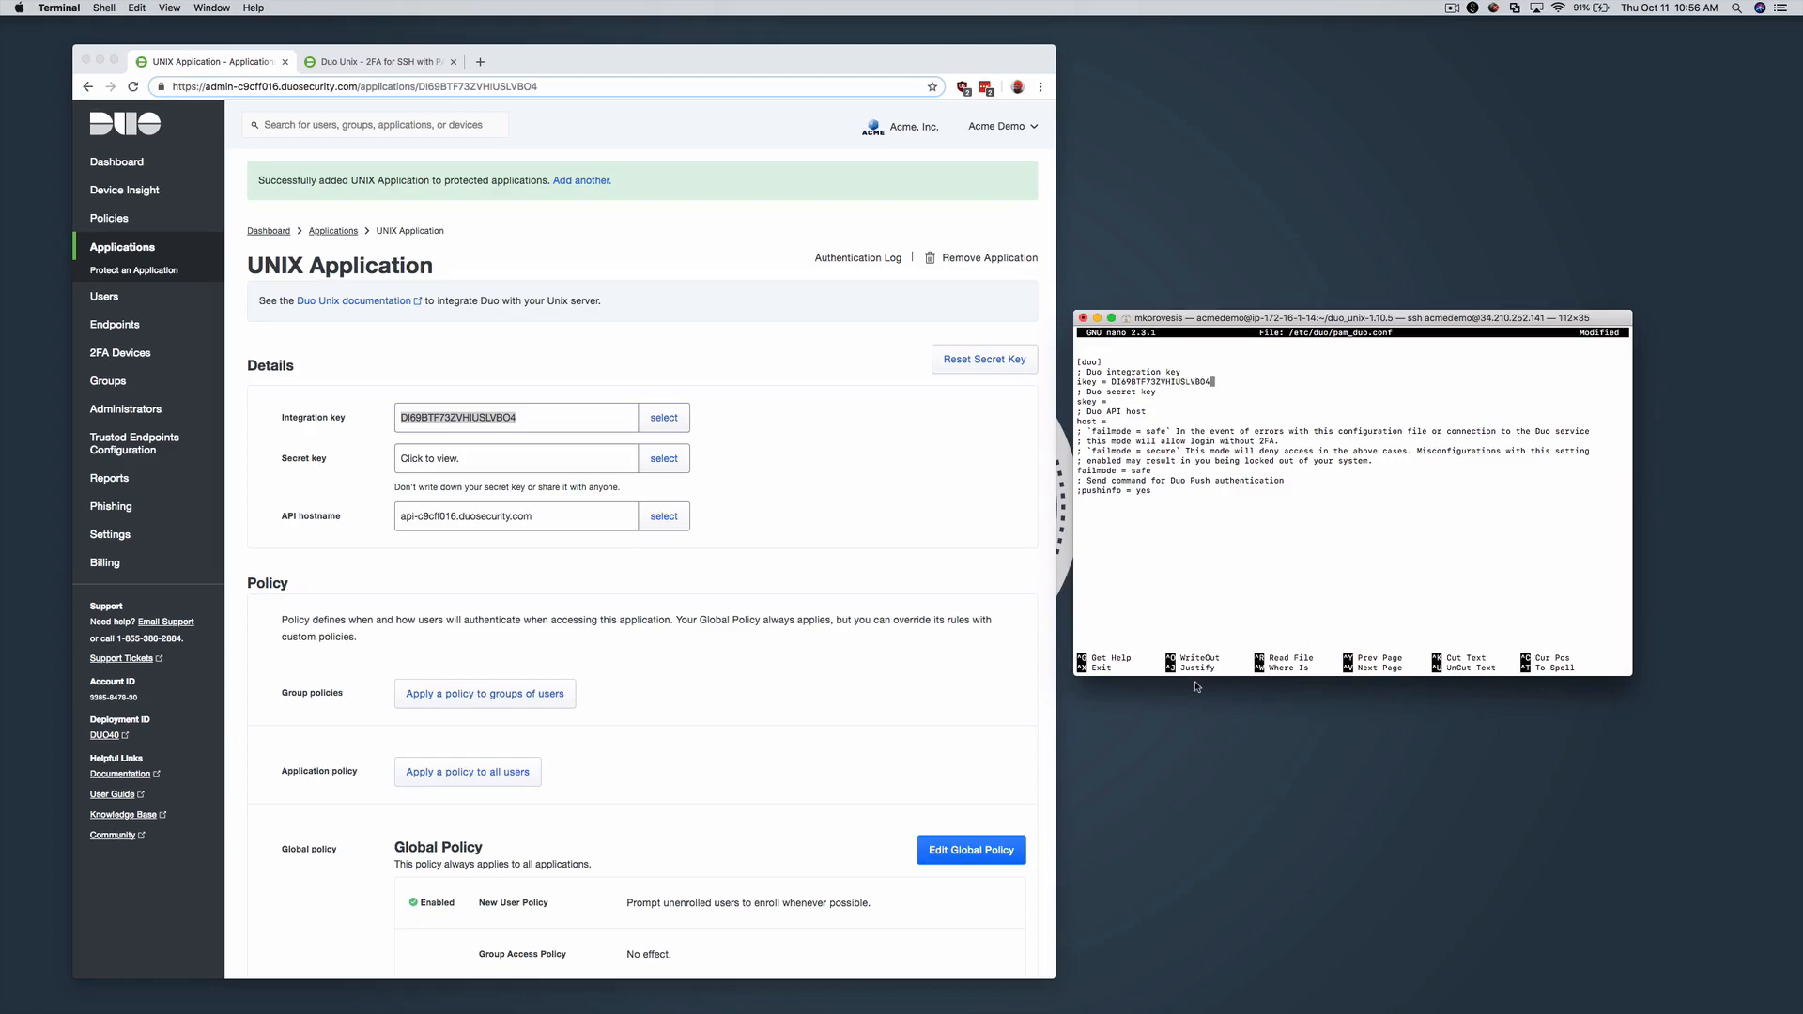
left_click(516, 457)
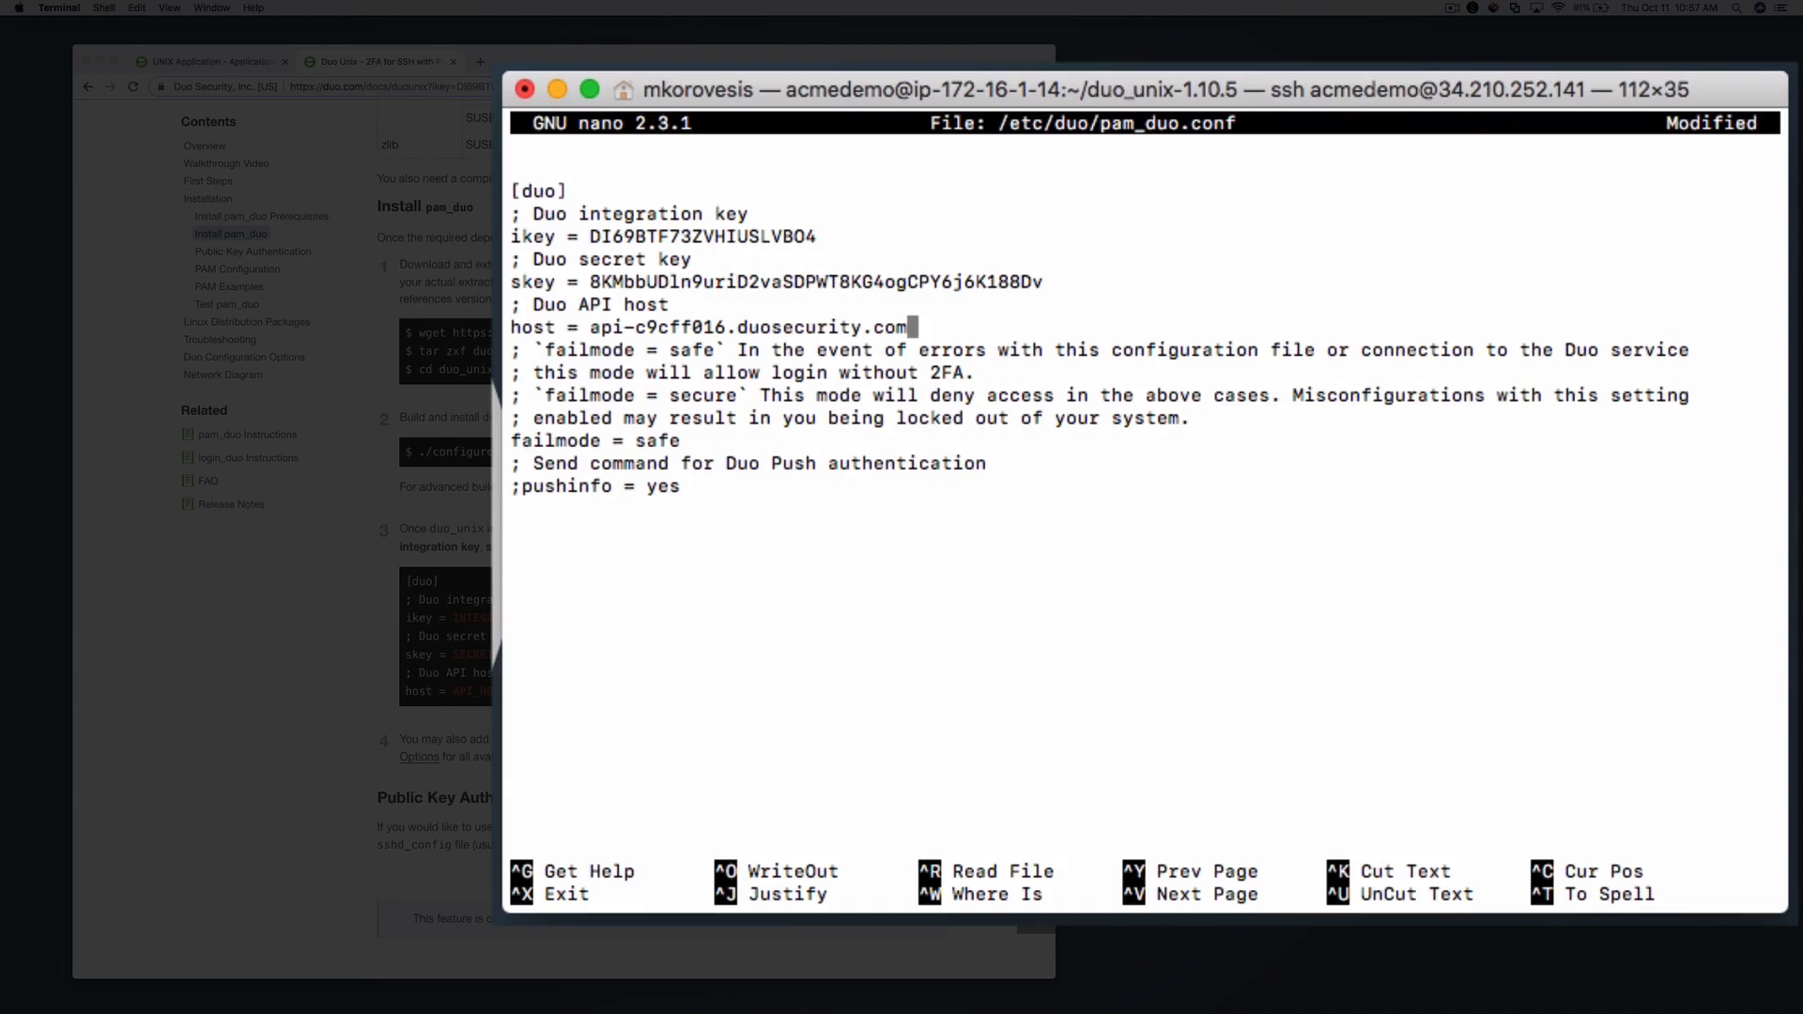
Add 'autopush = yes' below the host line in pam_duo.conf and exit nano
key("enter")
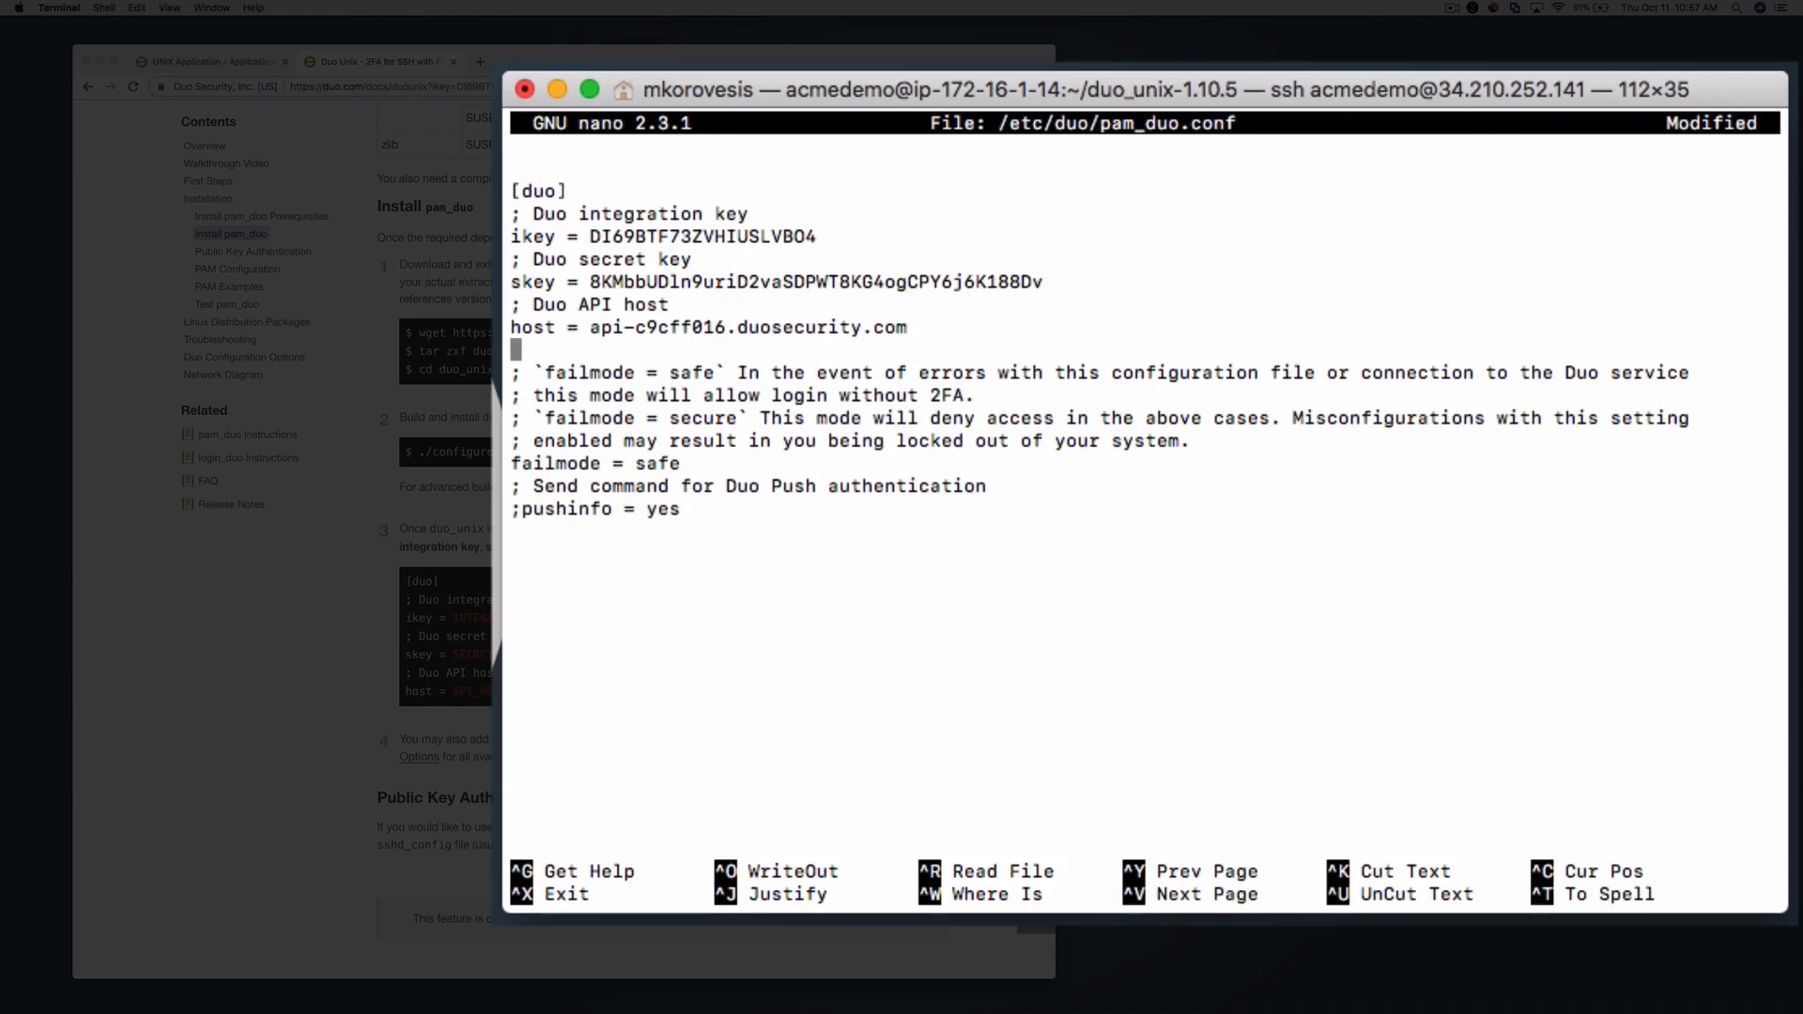
type("autopush =")
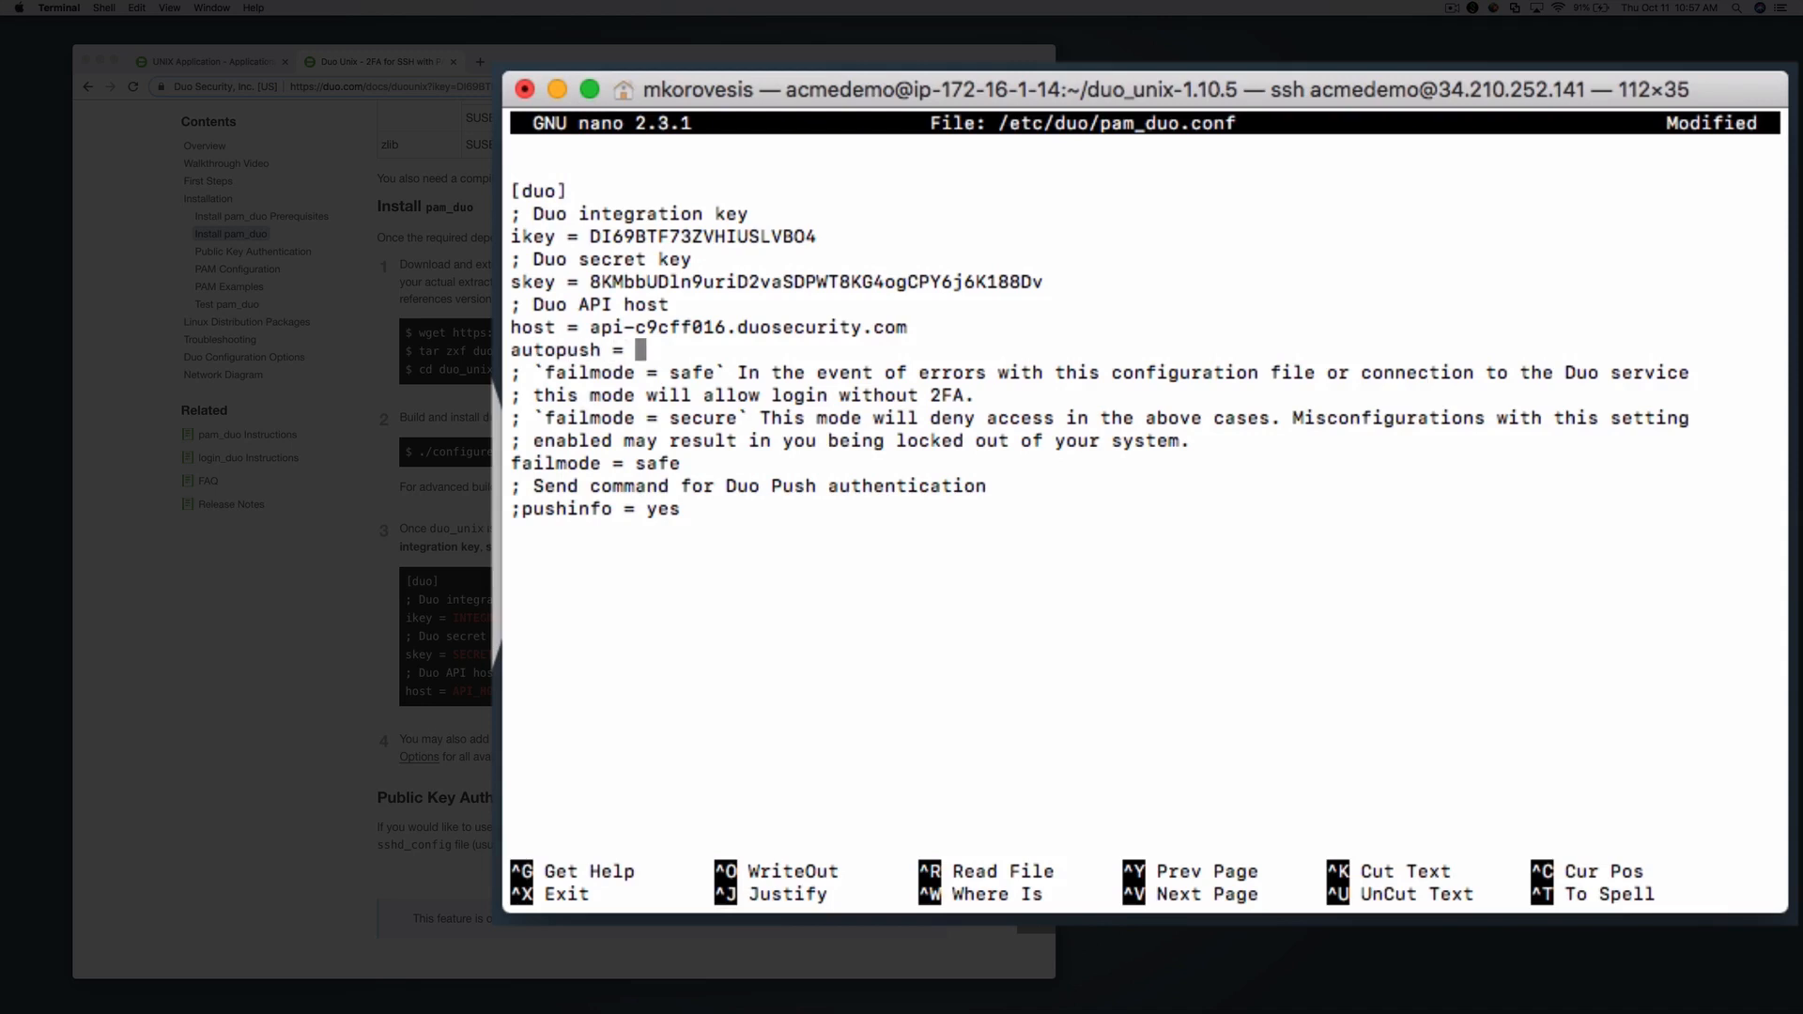
type("yes")
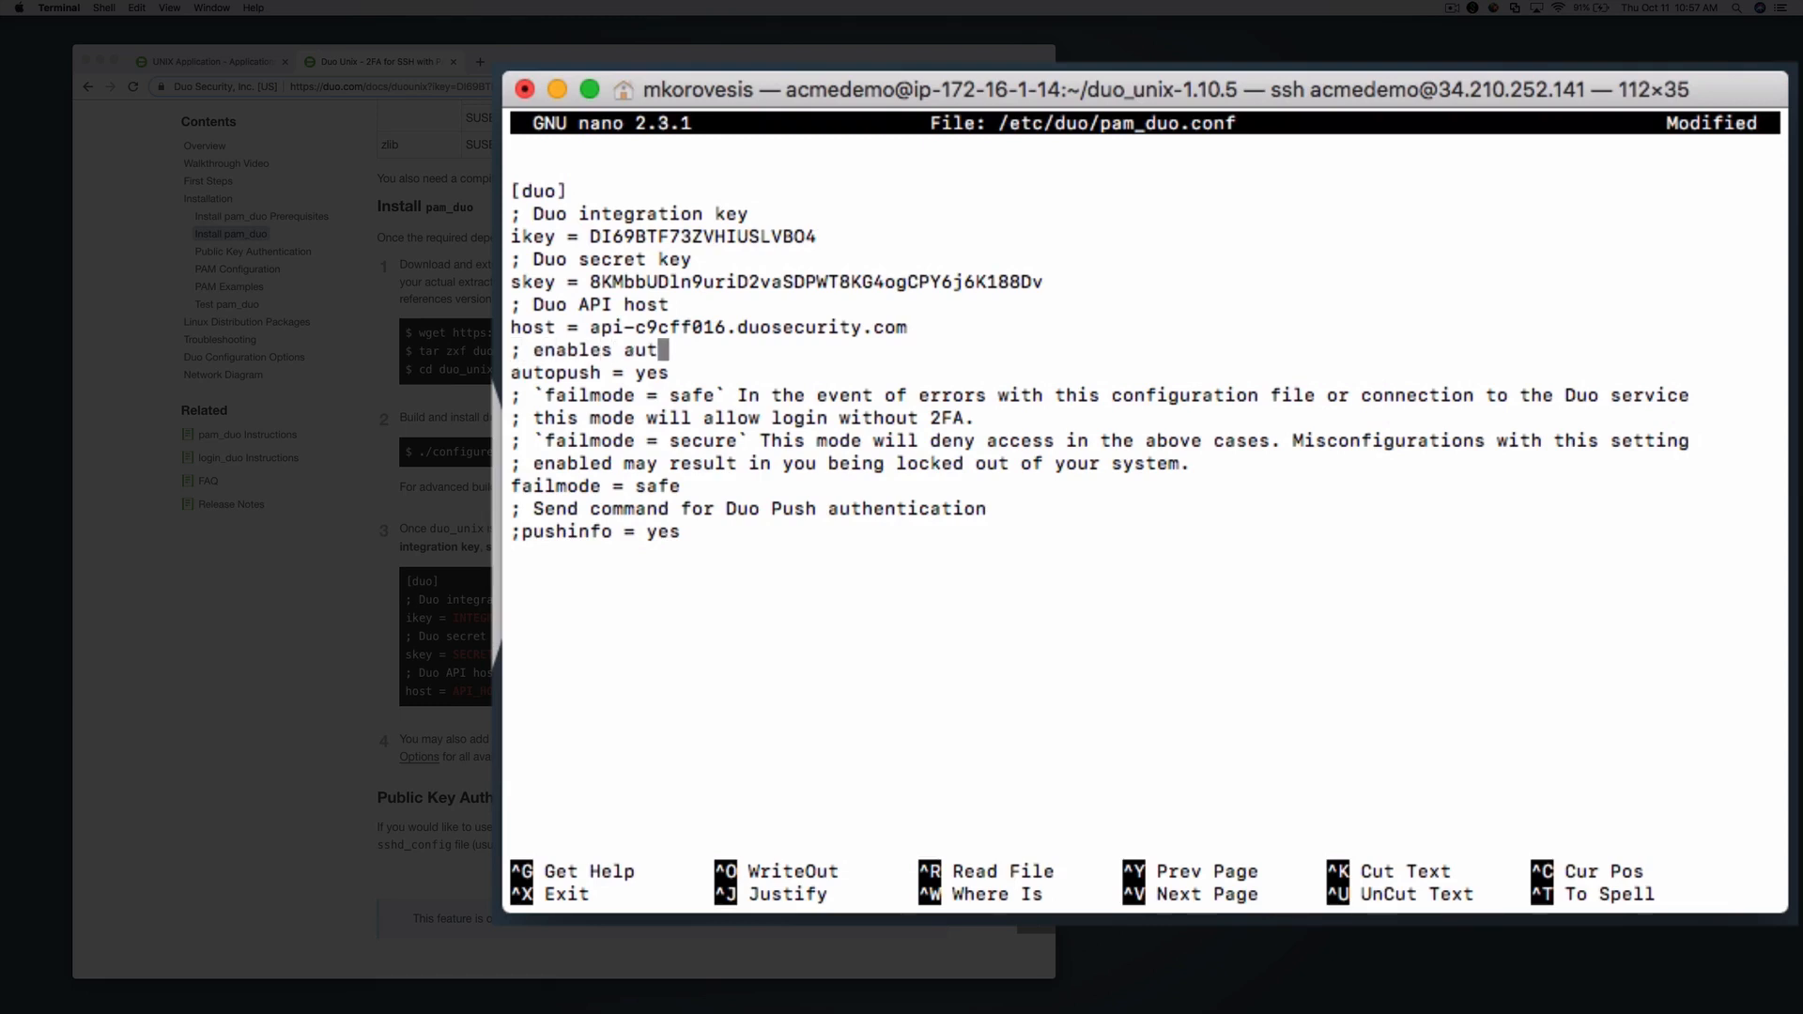
key("ctrl+x")
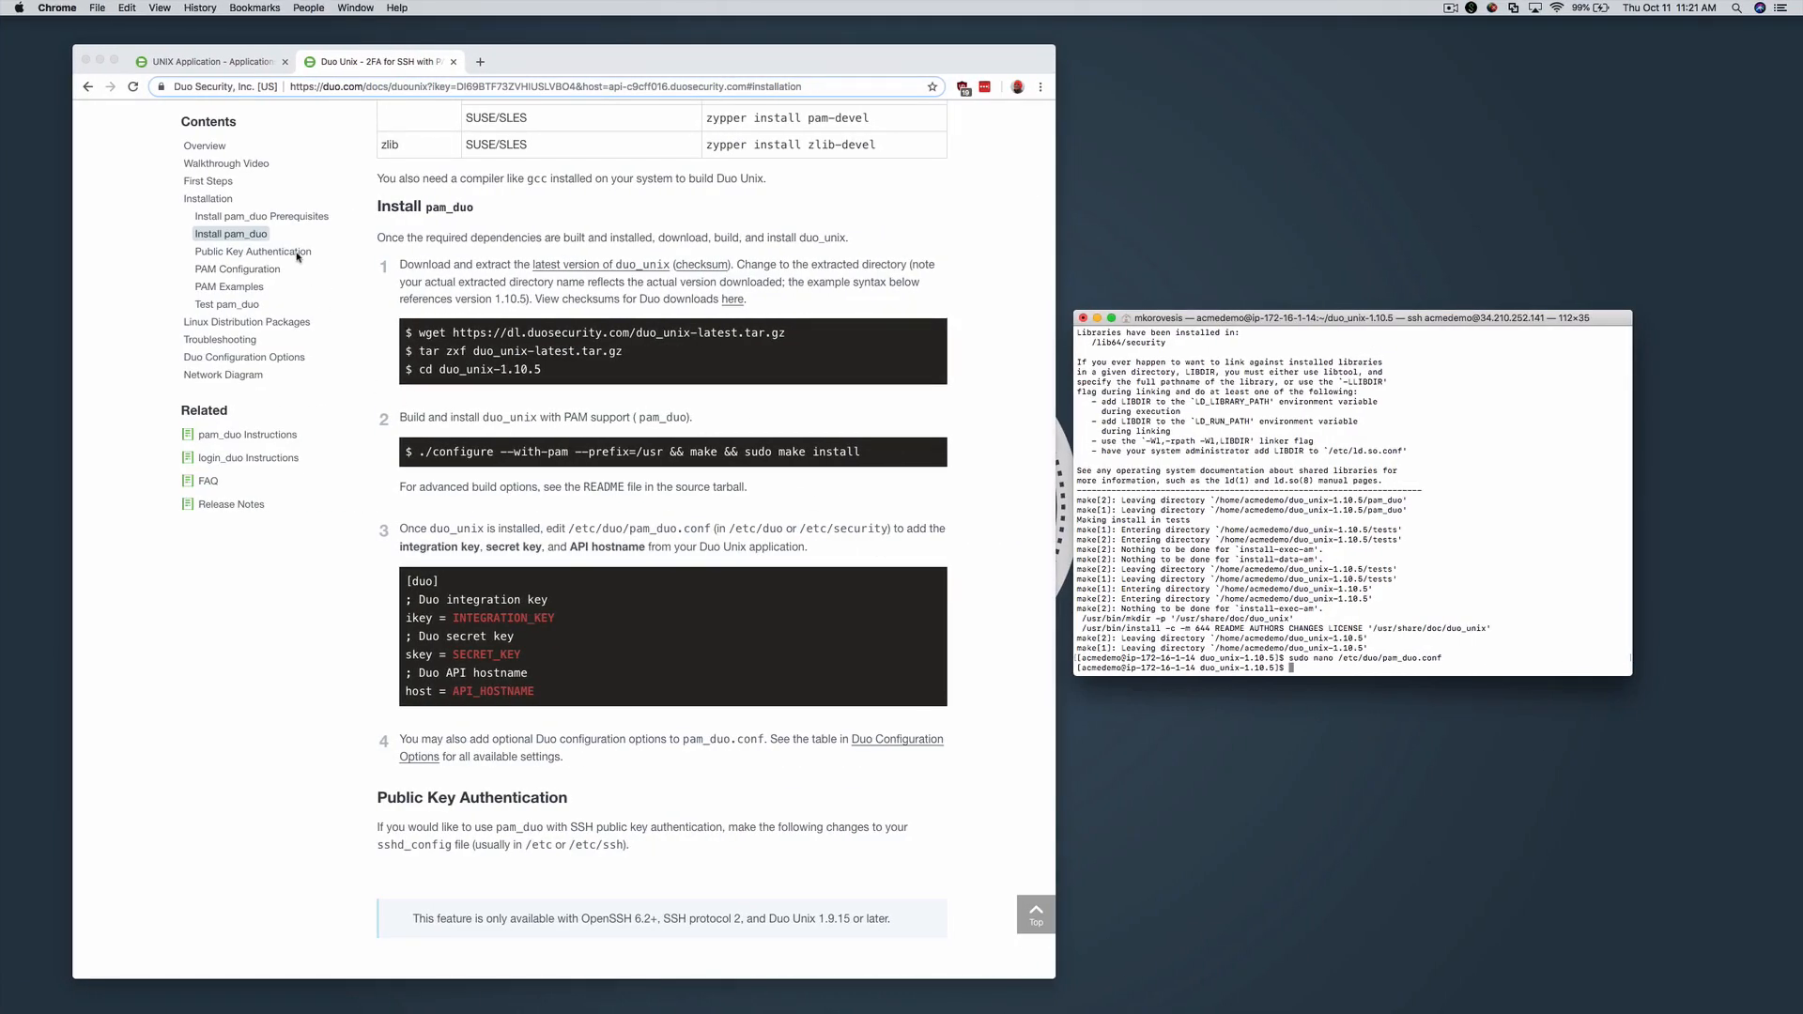
Jump to the Public Key Authentication section of the Duo Unix docs
left_click(252, 251)
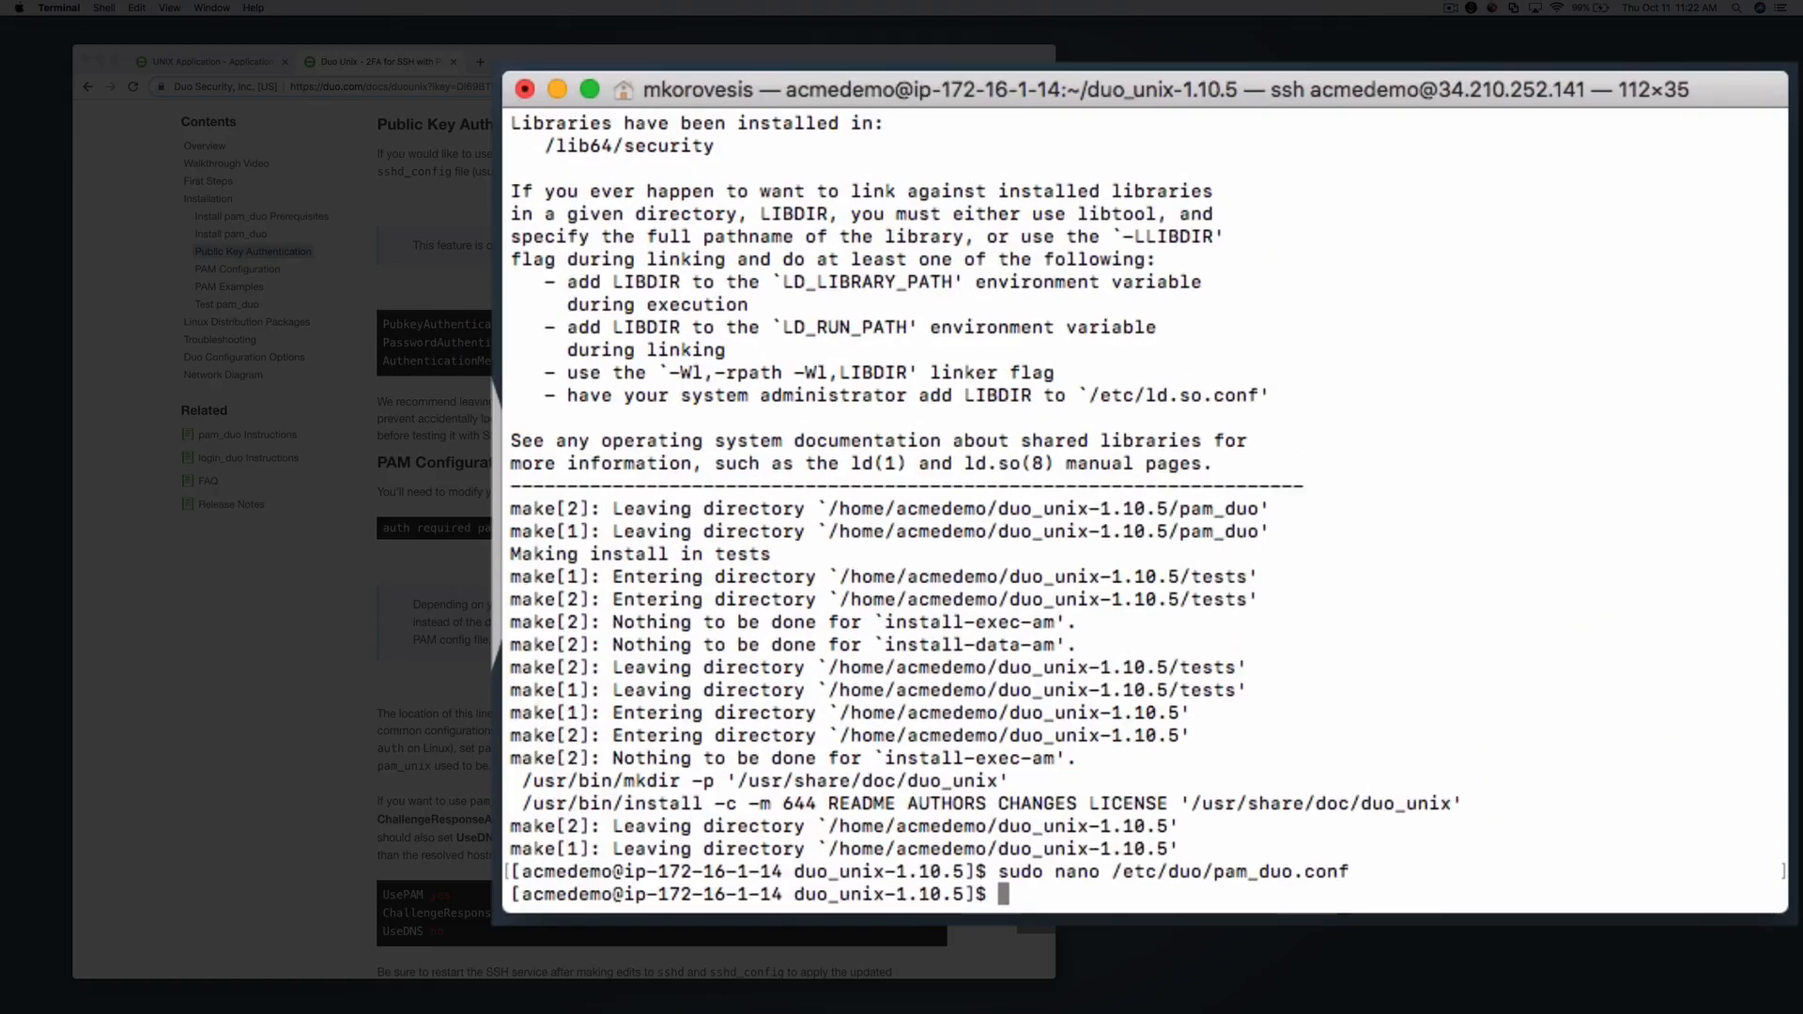
Add 'AuthenticationMethods publickey,keyboard-interactive' to /etc/ssh/sshd_config and save the file
type("sudo nano /etc/")
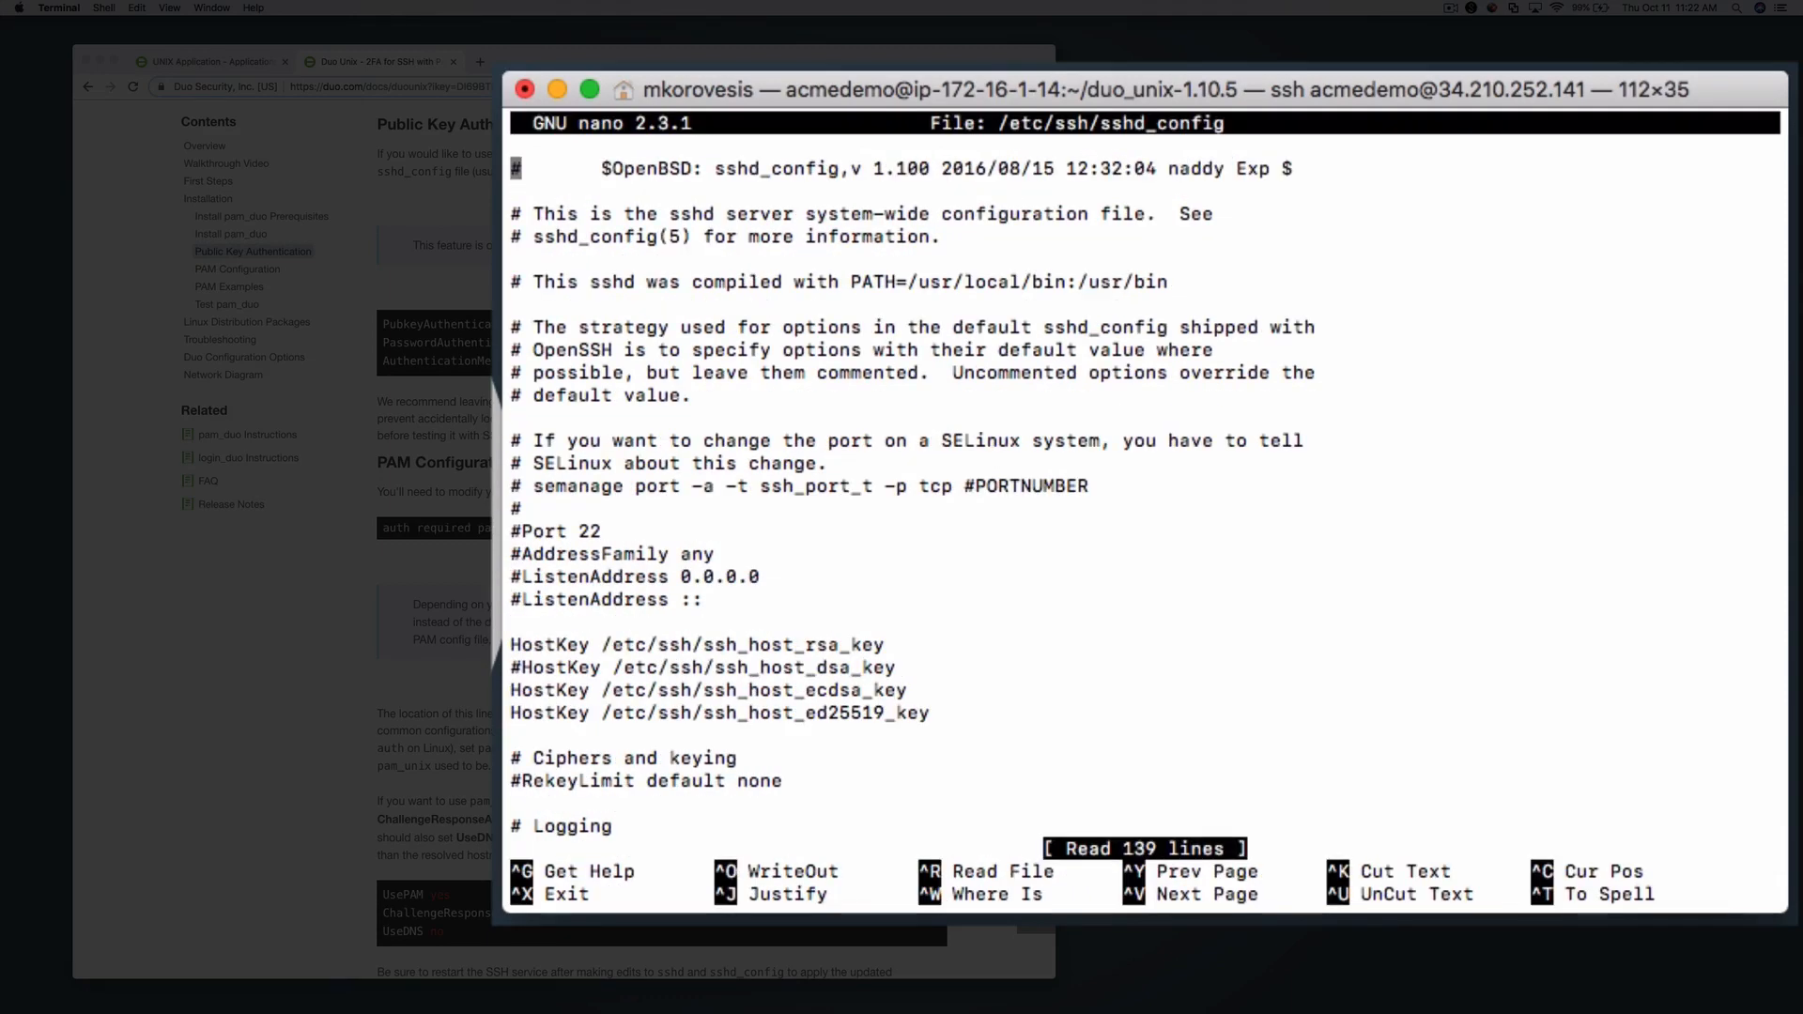
key("ctrl+w")
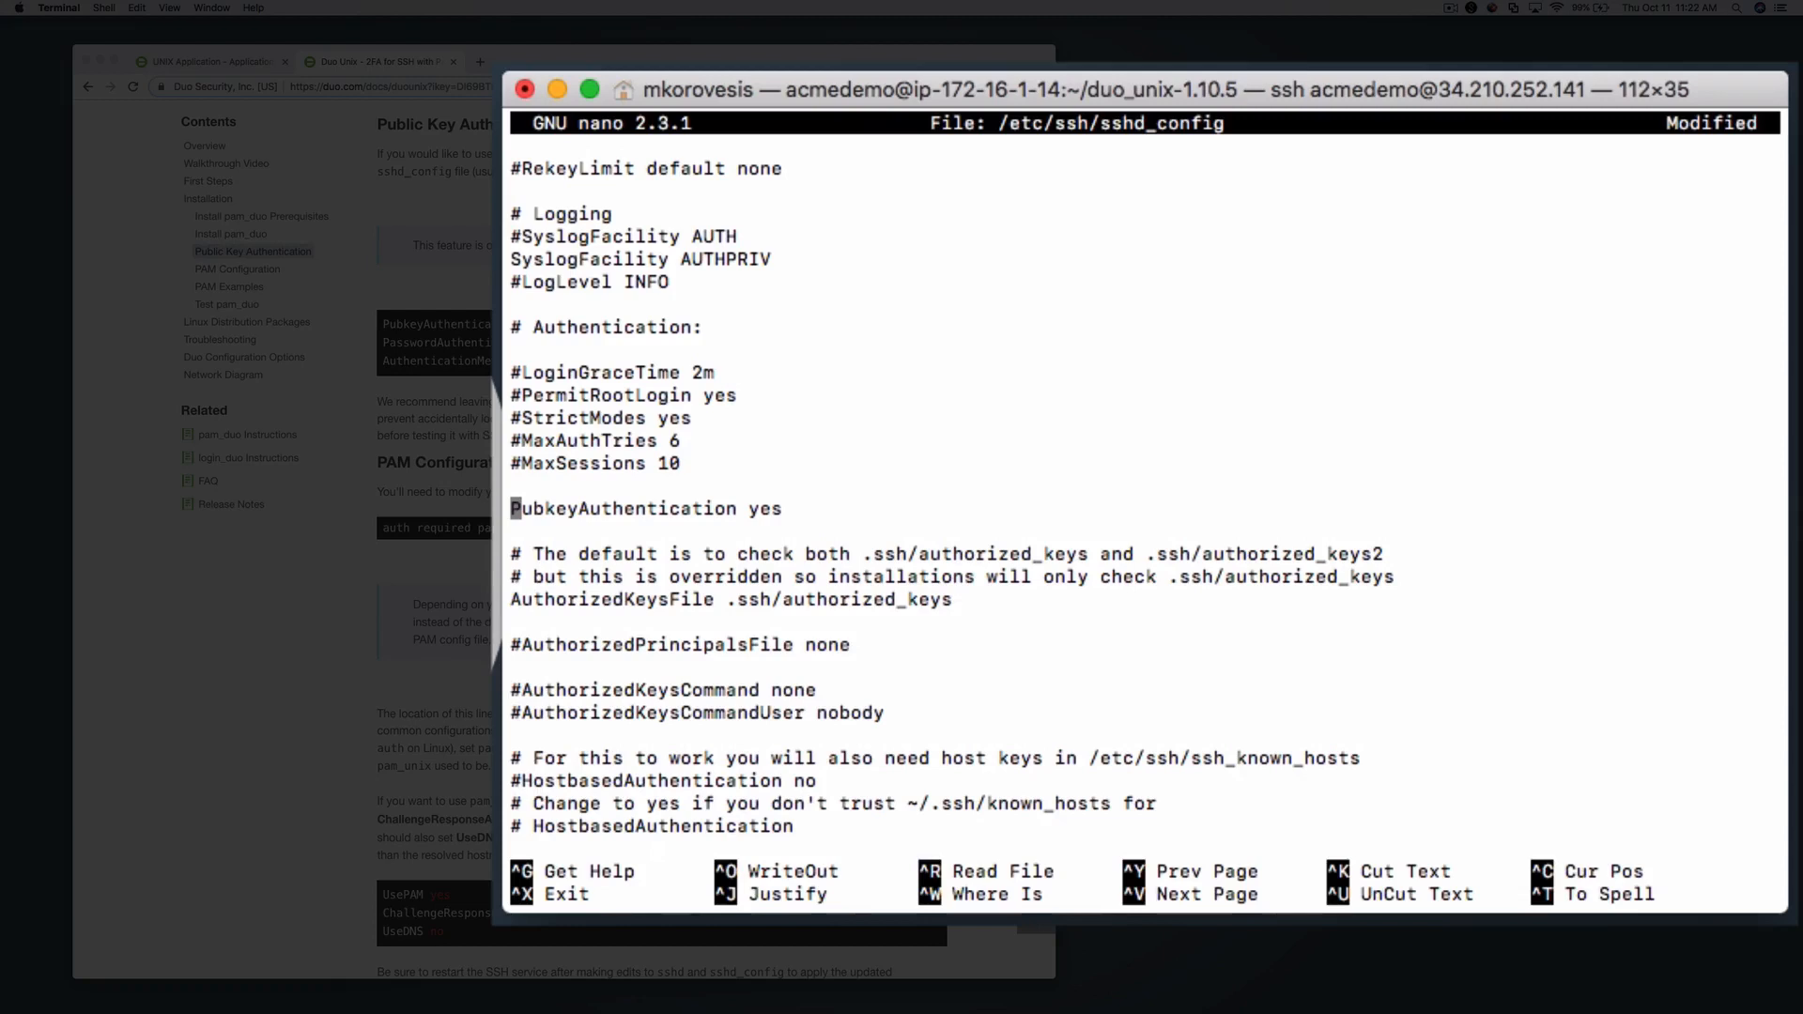
scroll("down", 3)
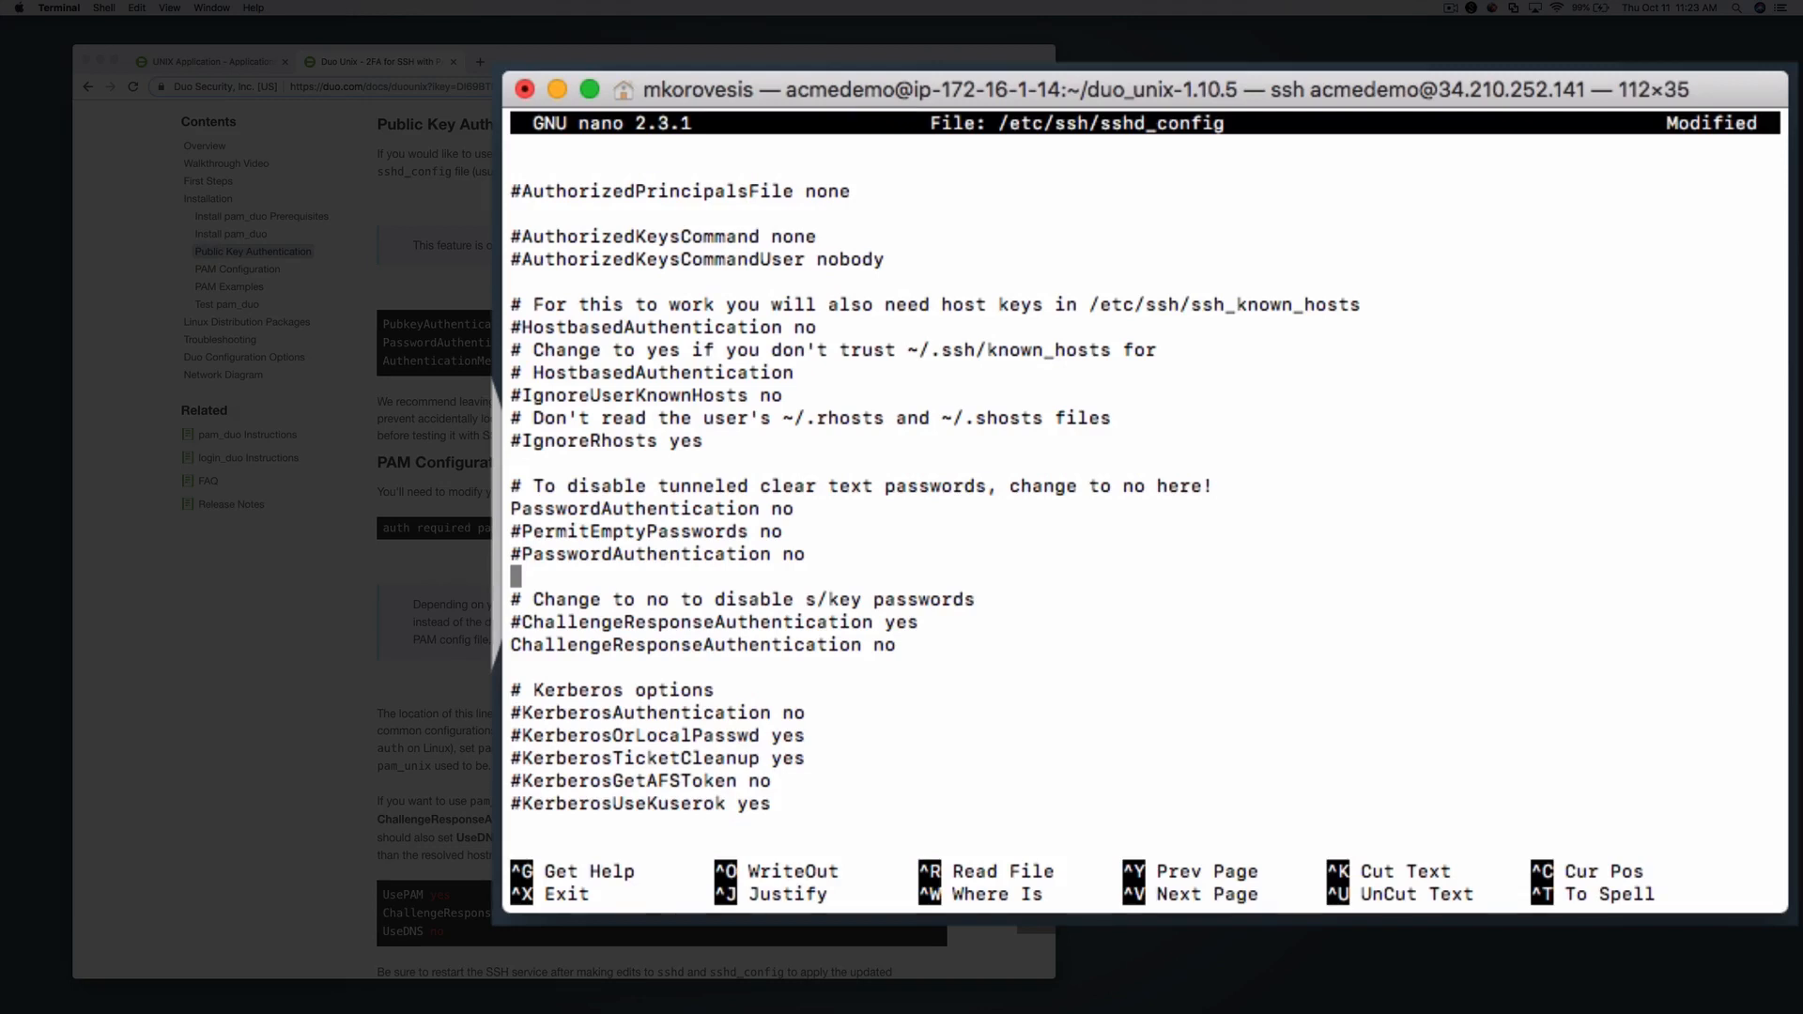
type("Auth")
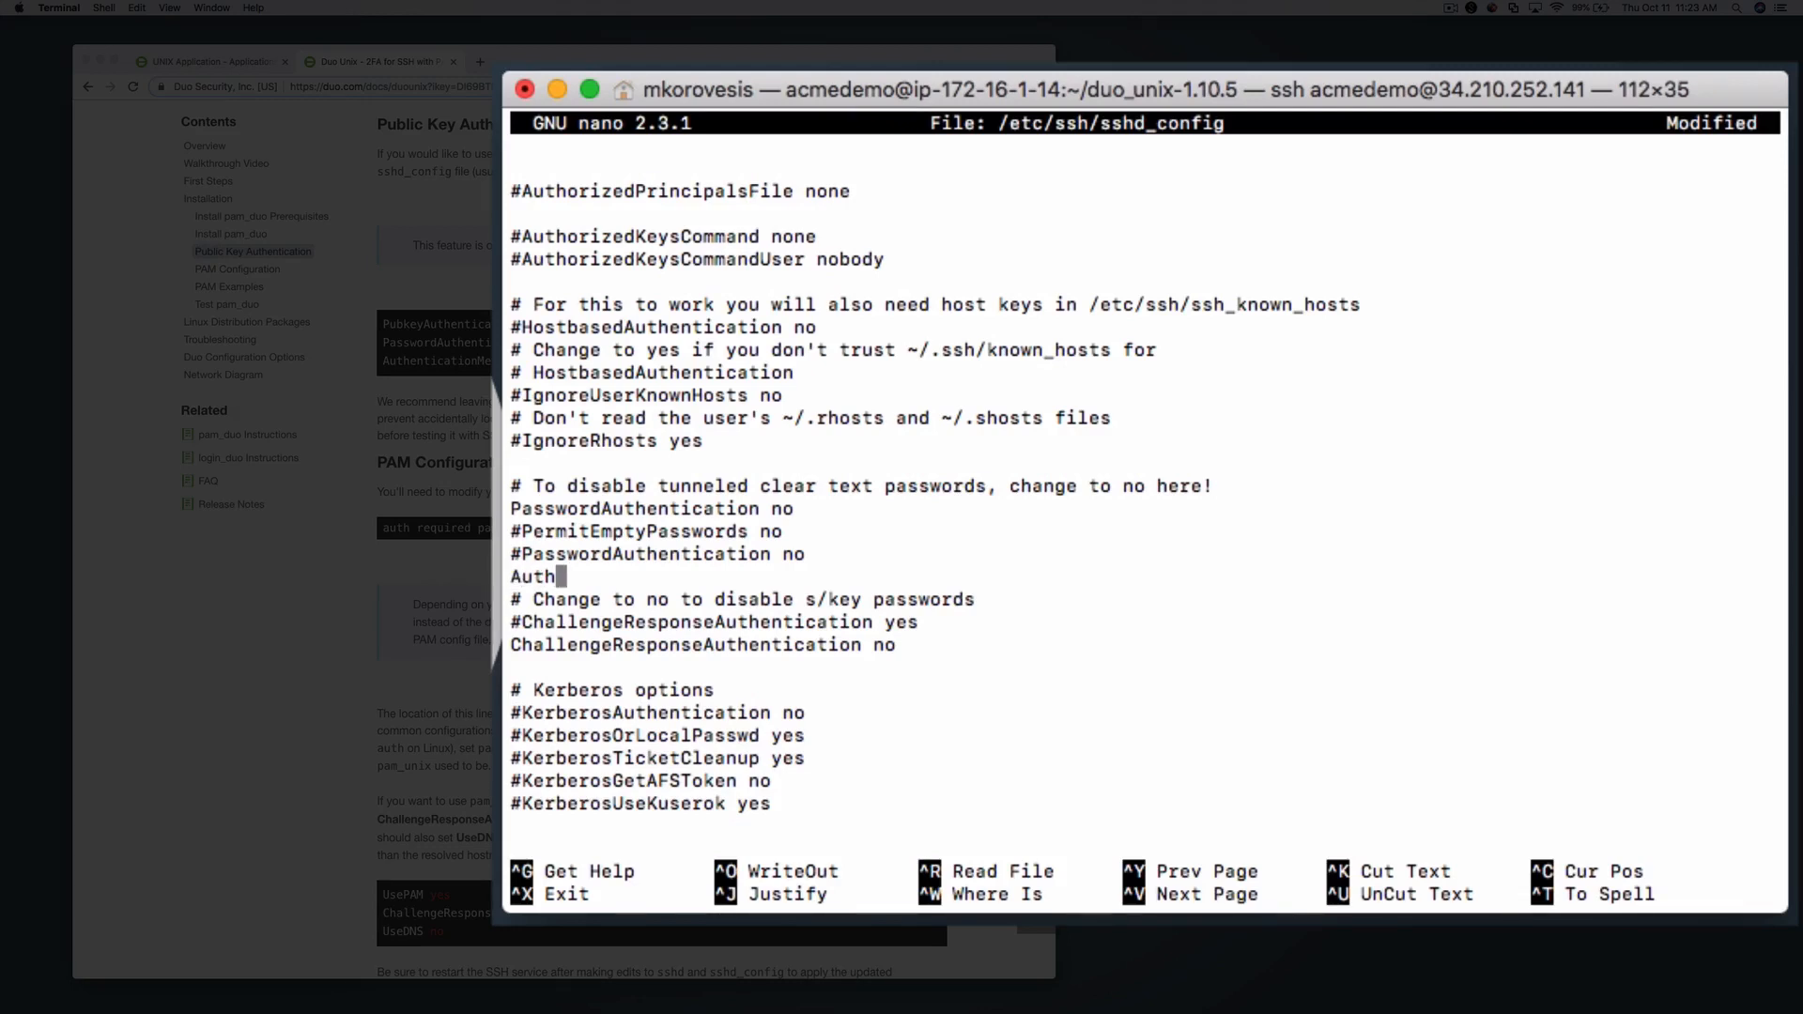
type("enticationMethods")
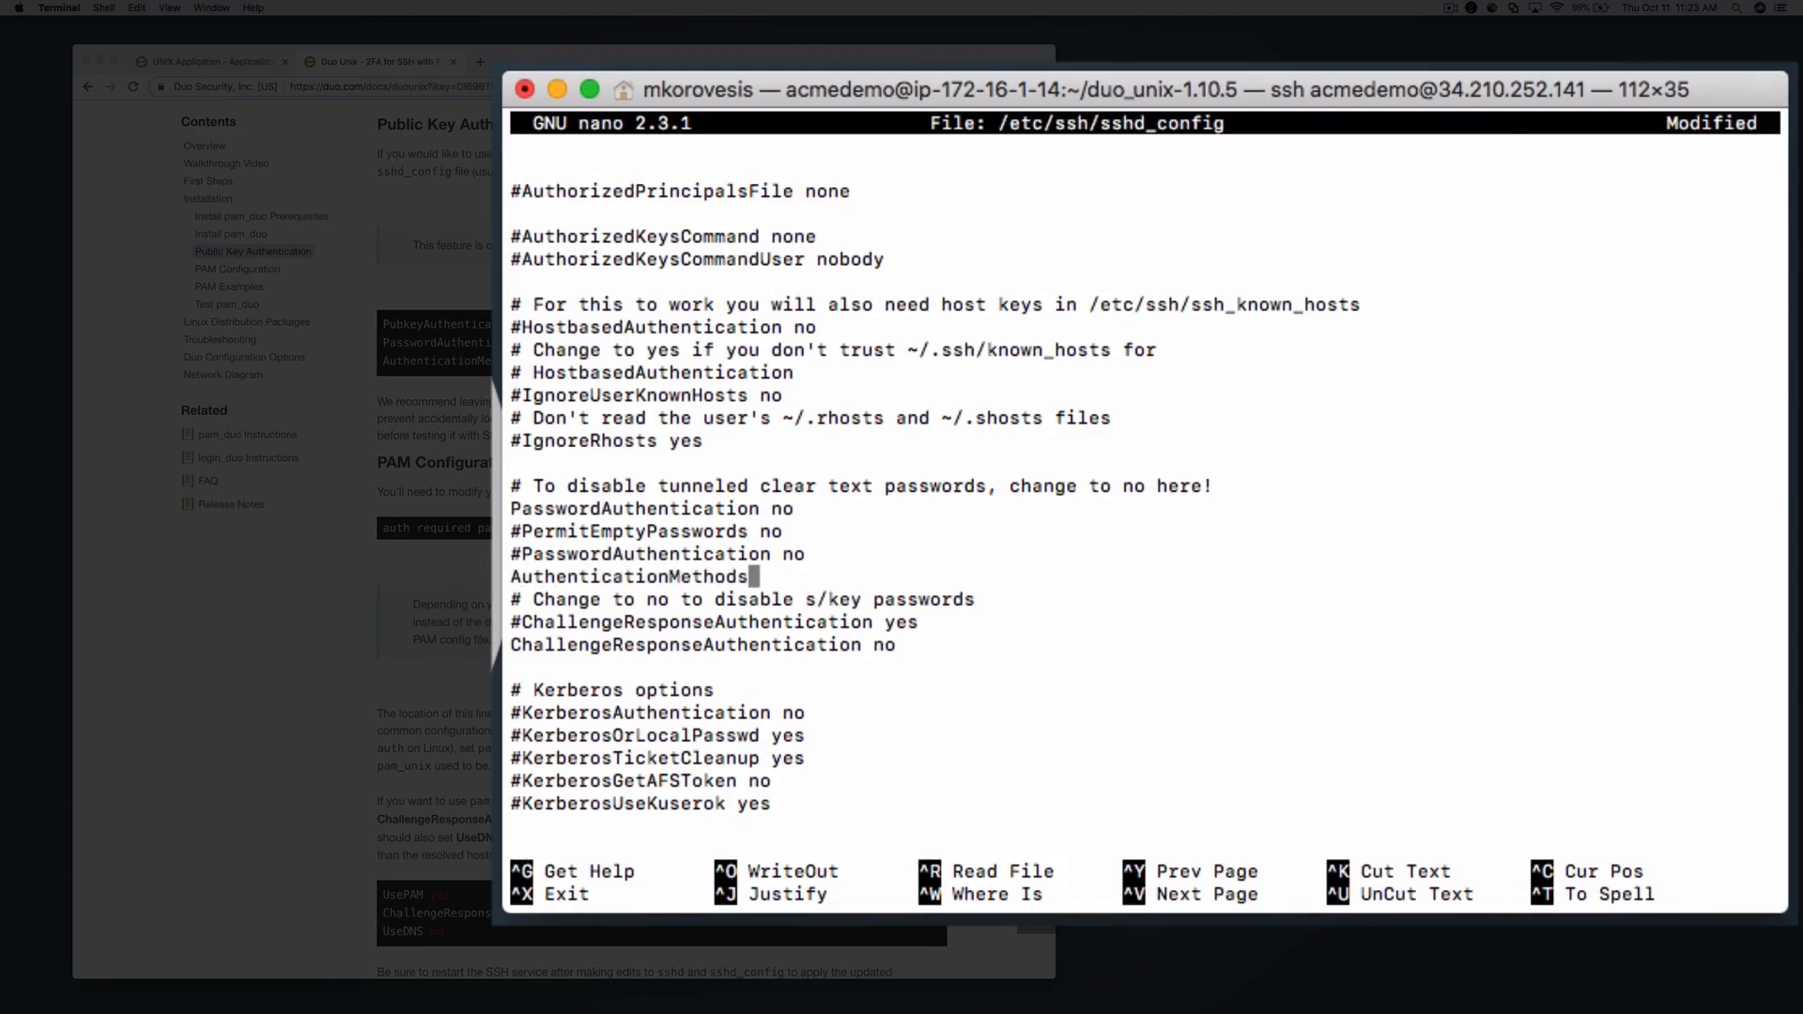
type("publickey,key")
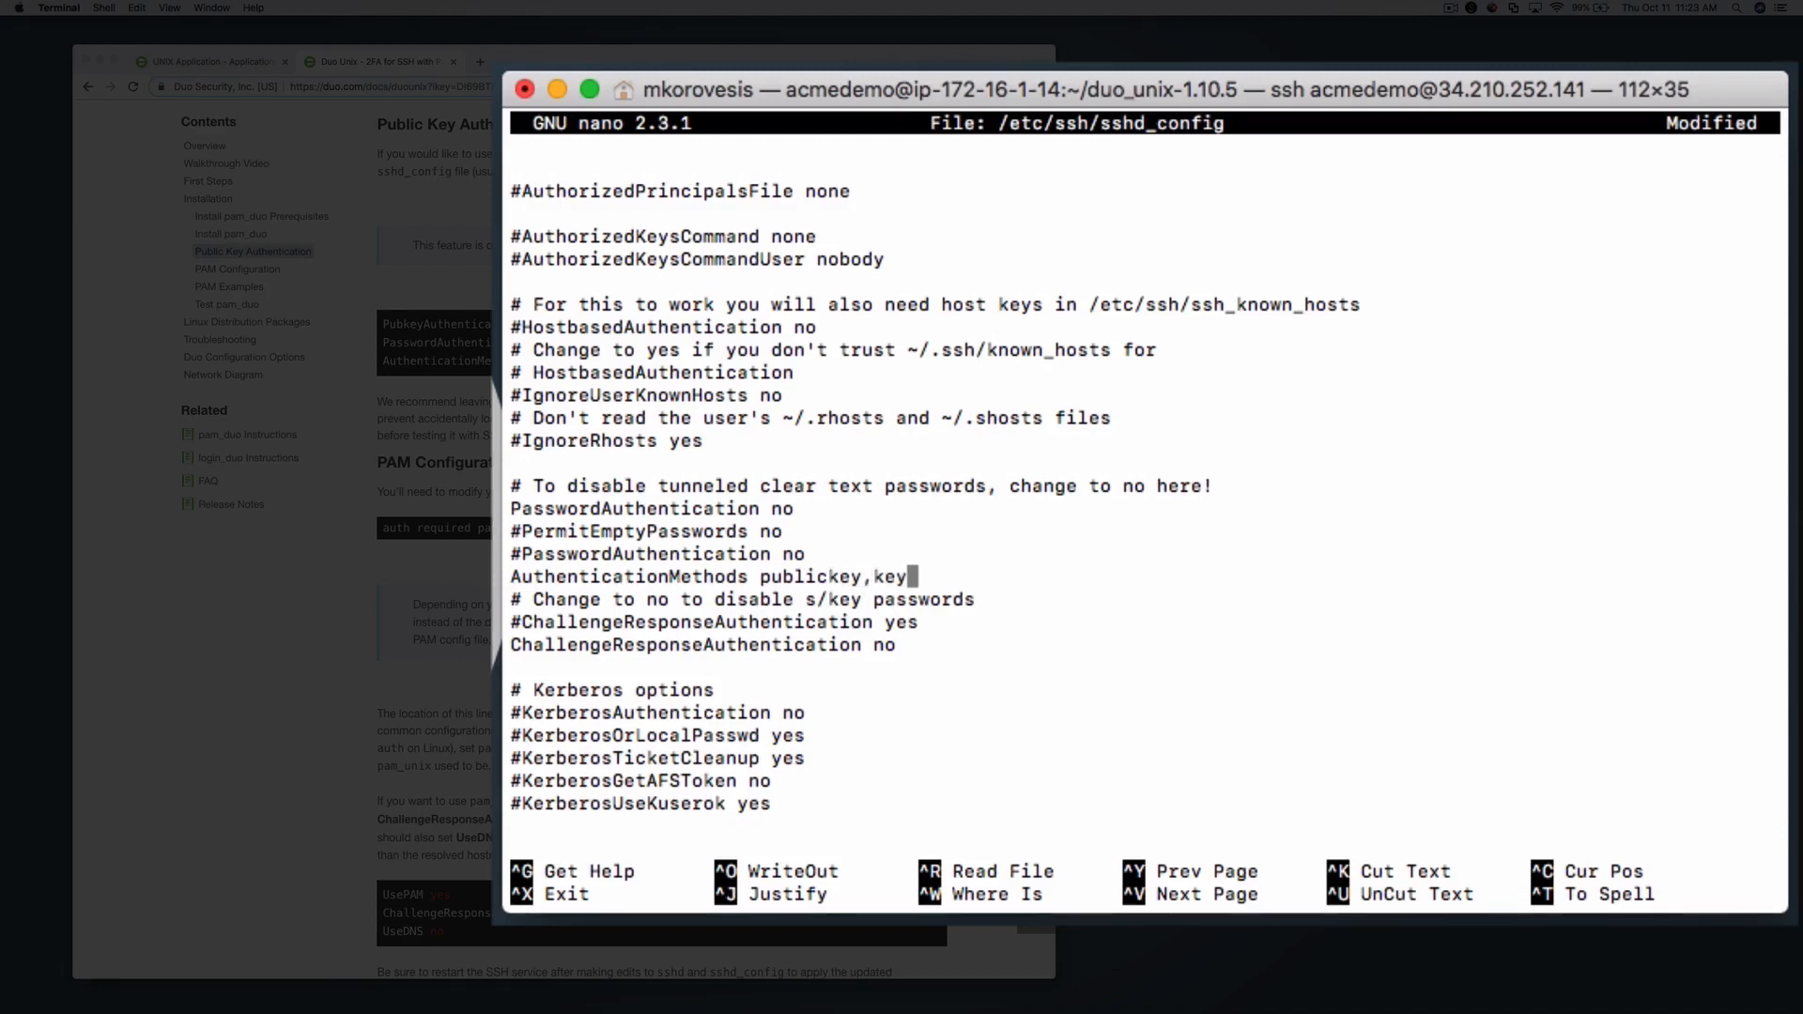
type("board-interactive")
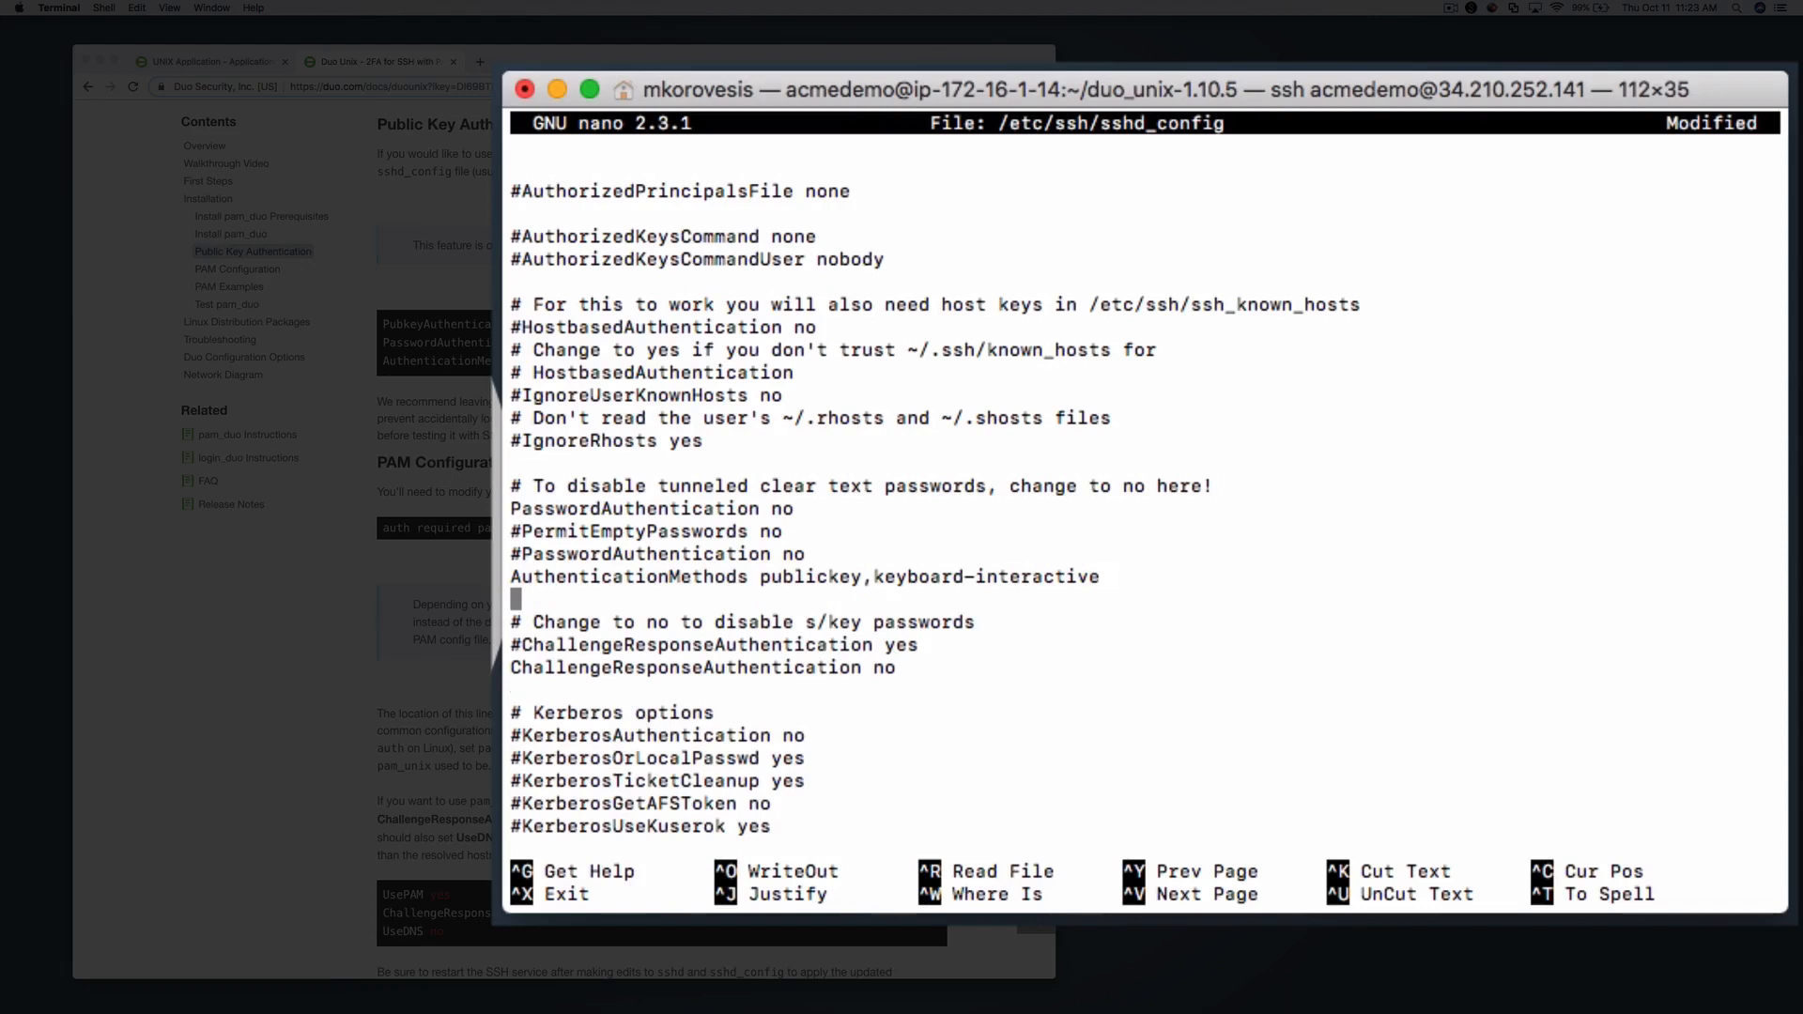
scroll("down", 3)
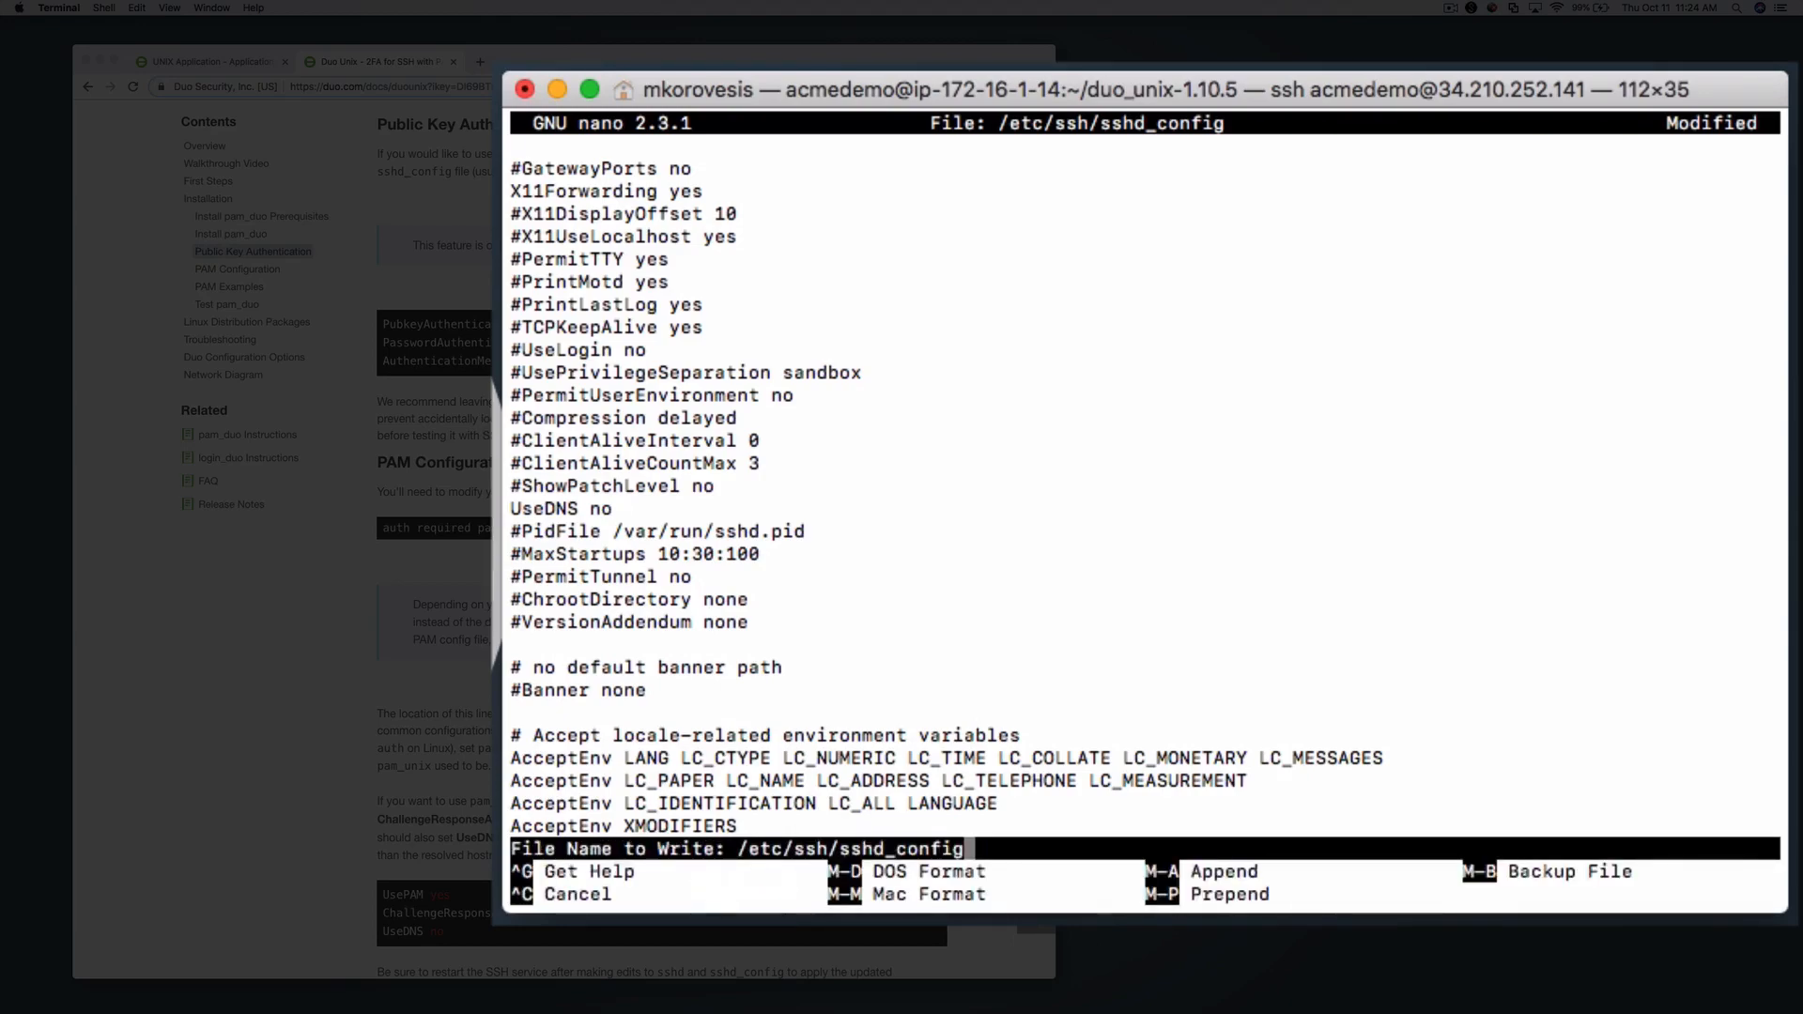
key("Enter")
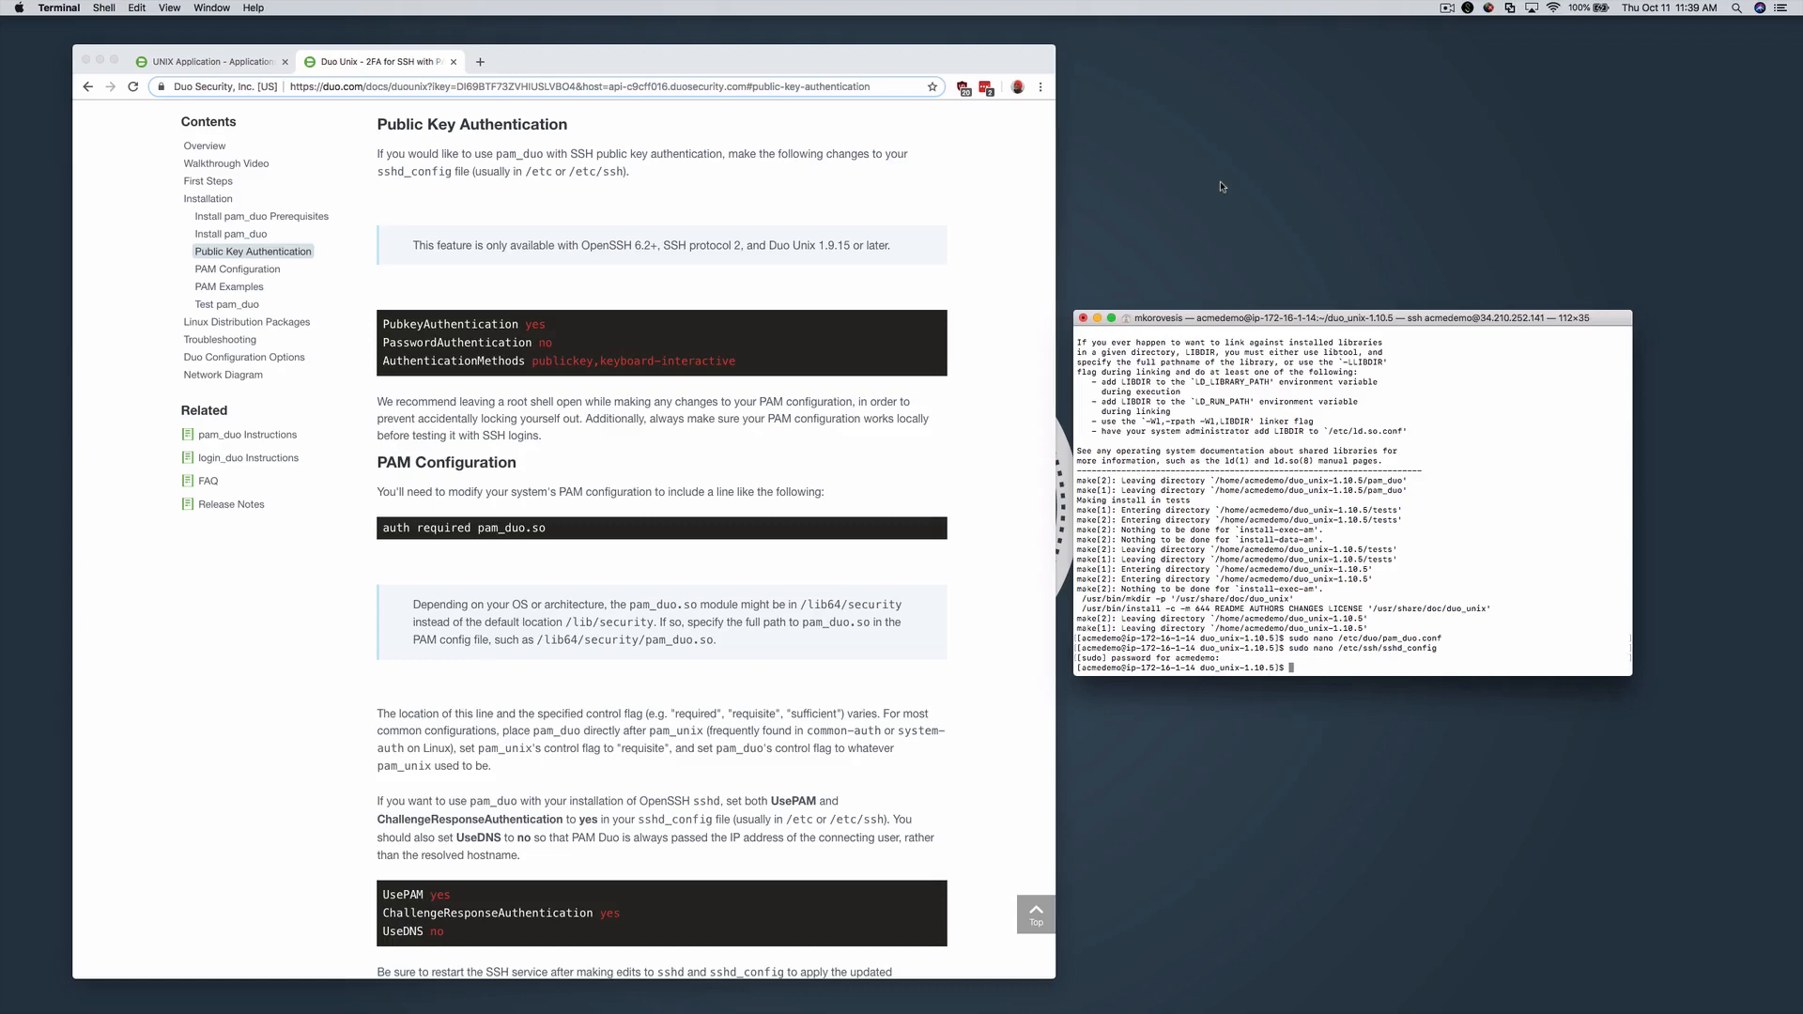
Open /etc/pam.d/sshd in nano alongside the docs' CentOS 7 PAM example
type("sudo nano /etc/pa")
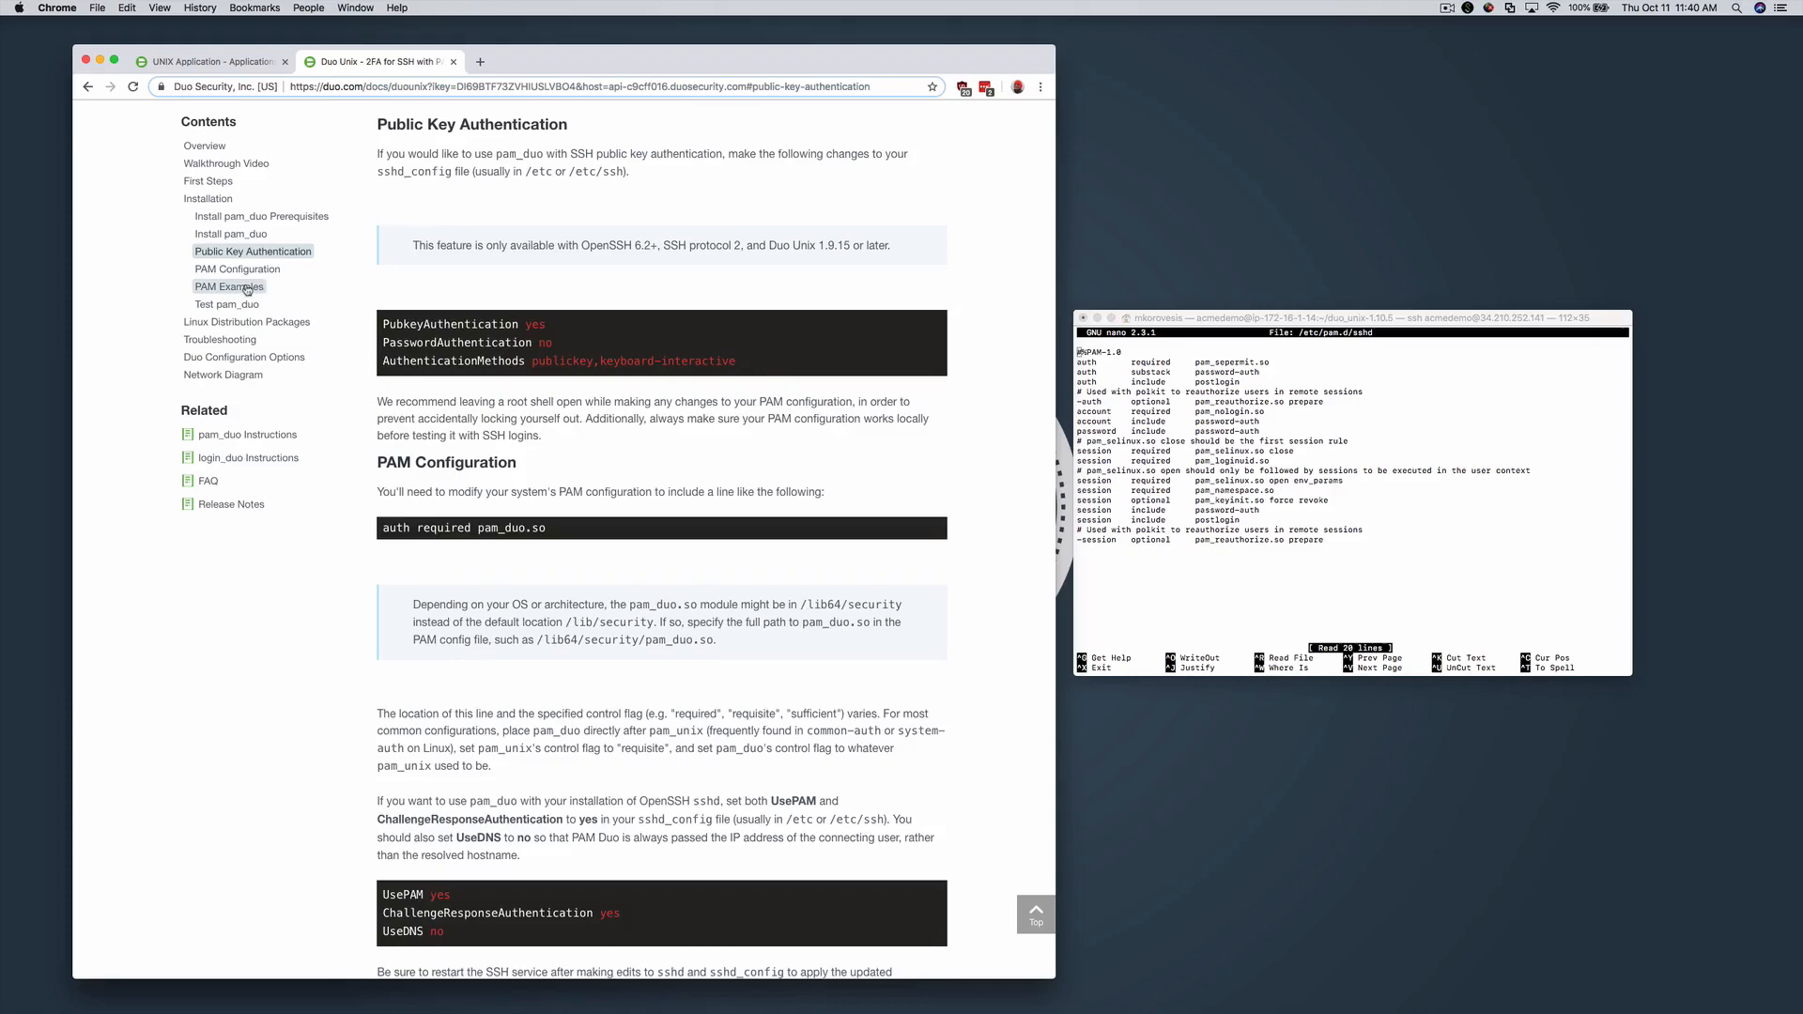
left_click(229, 287)
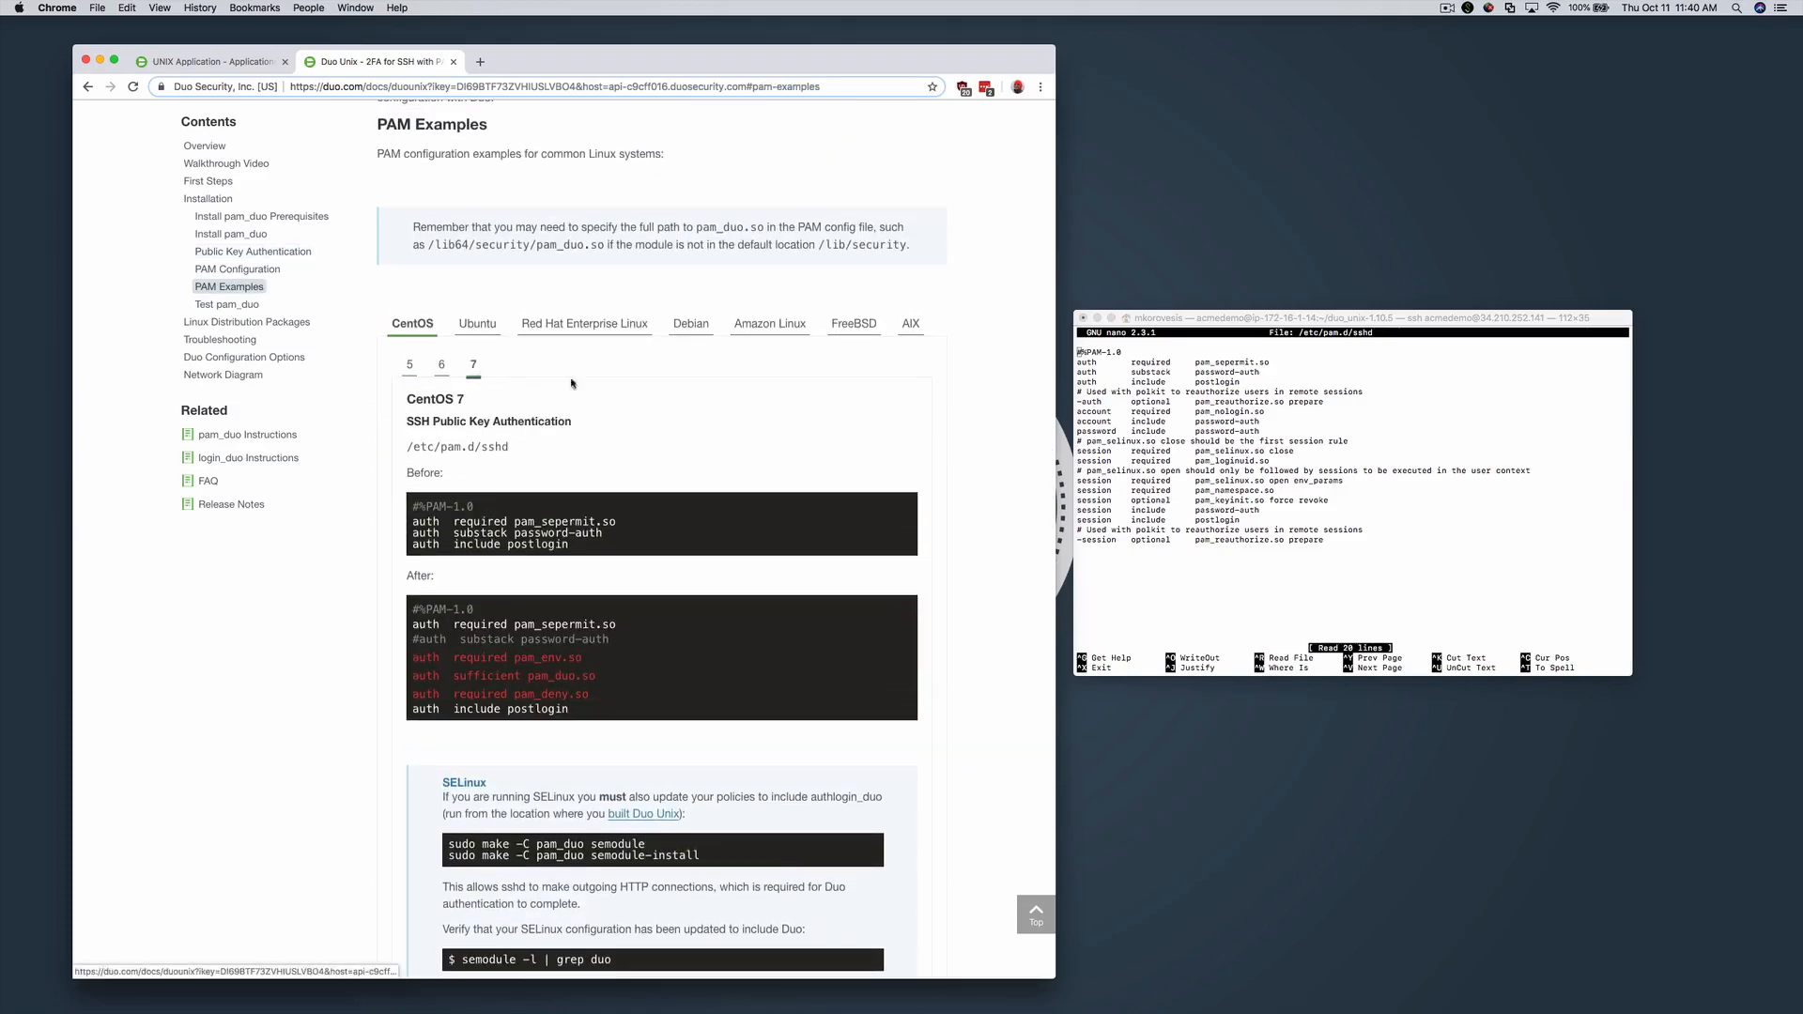
mouse_move(1180, 461)
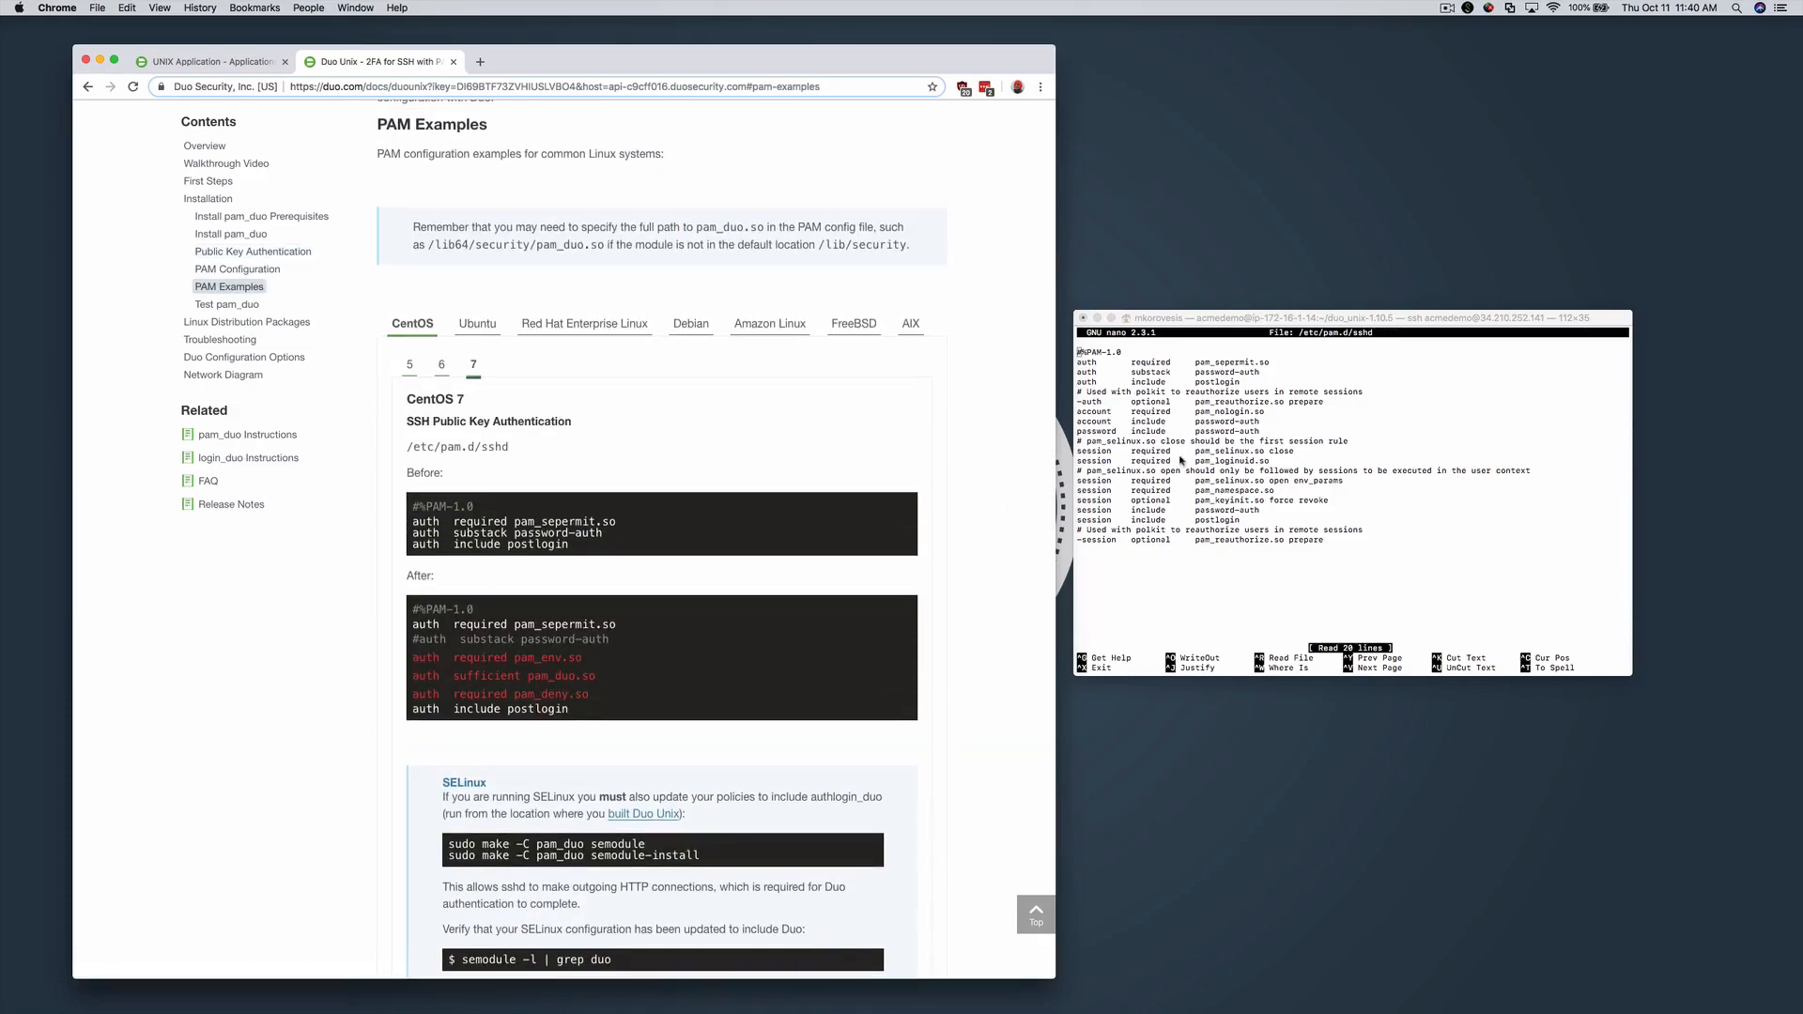
left_click(1322, 319)
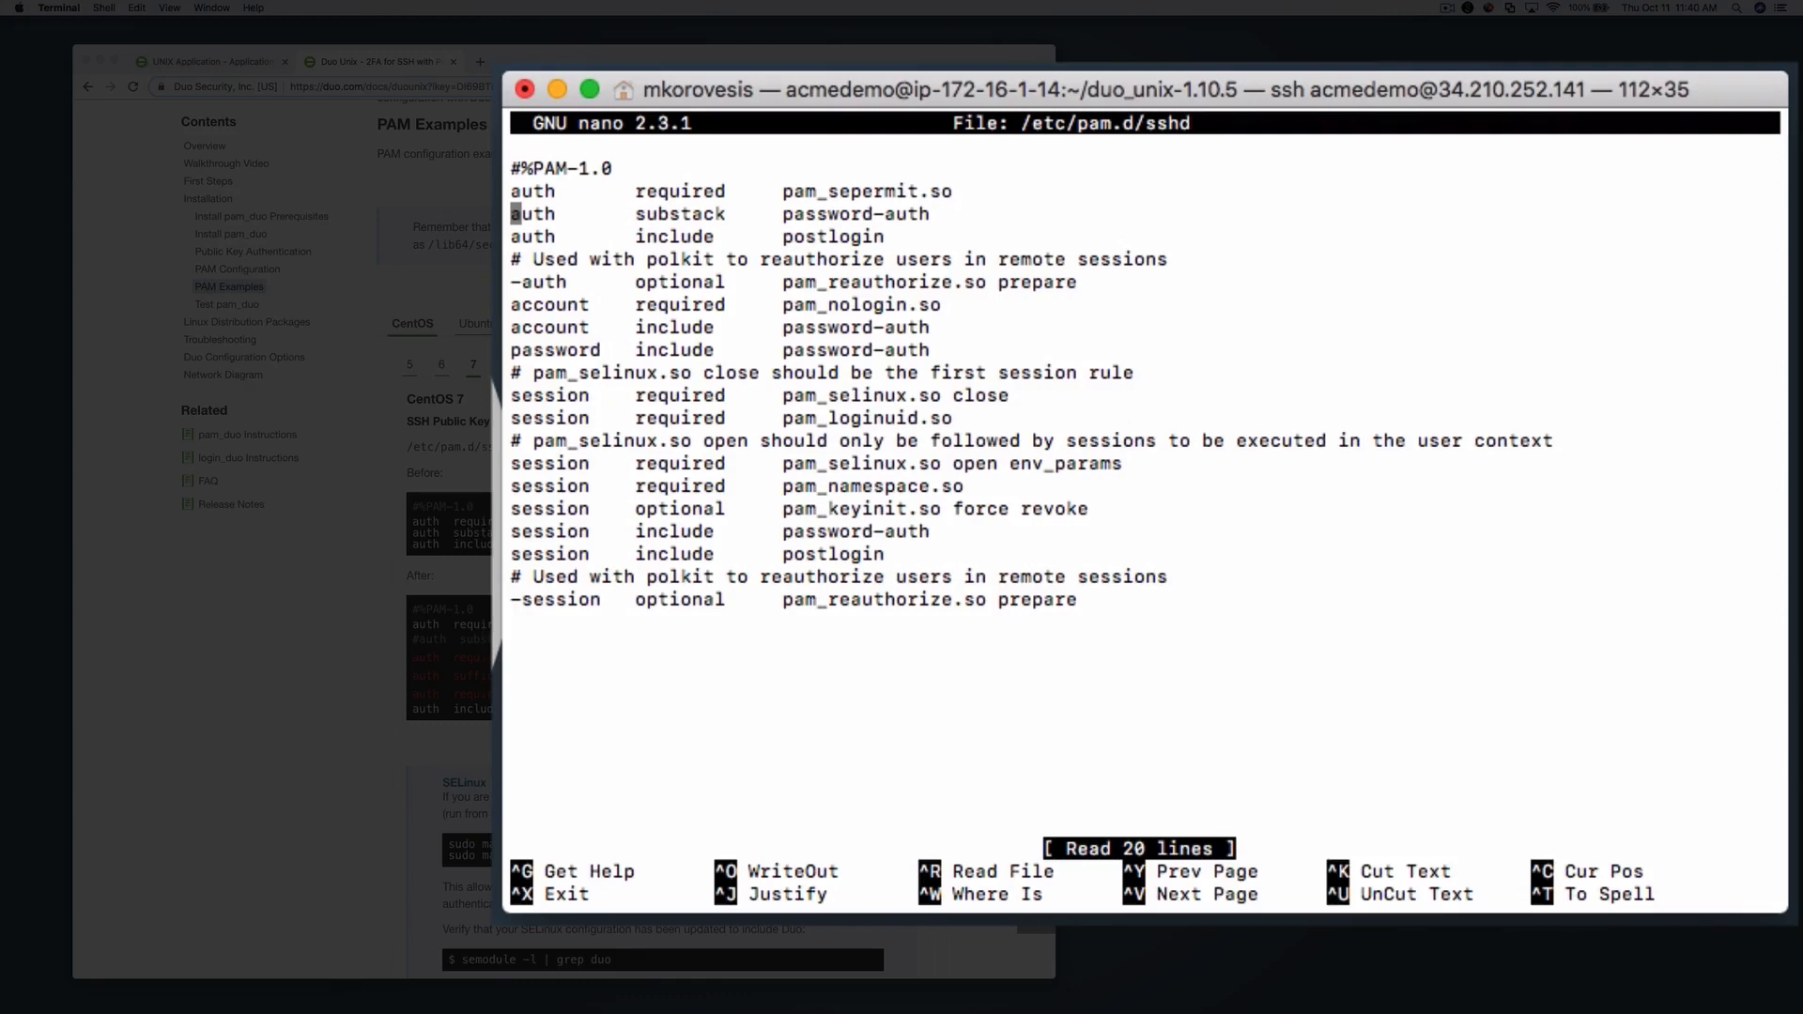
Comment out 'auth substack password-auth' in /etc/pam.d/sshd and exit nano
type("#")
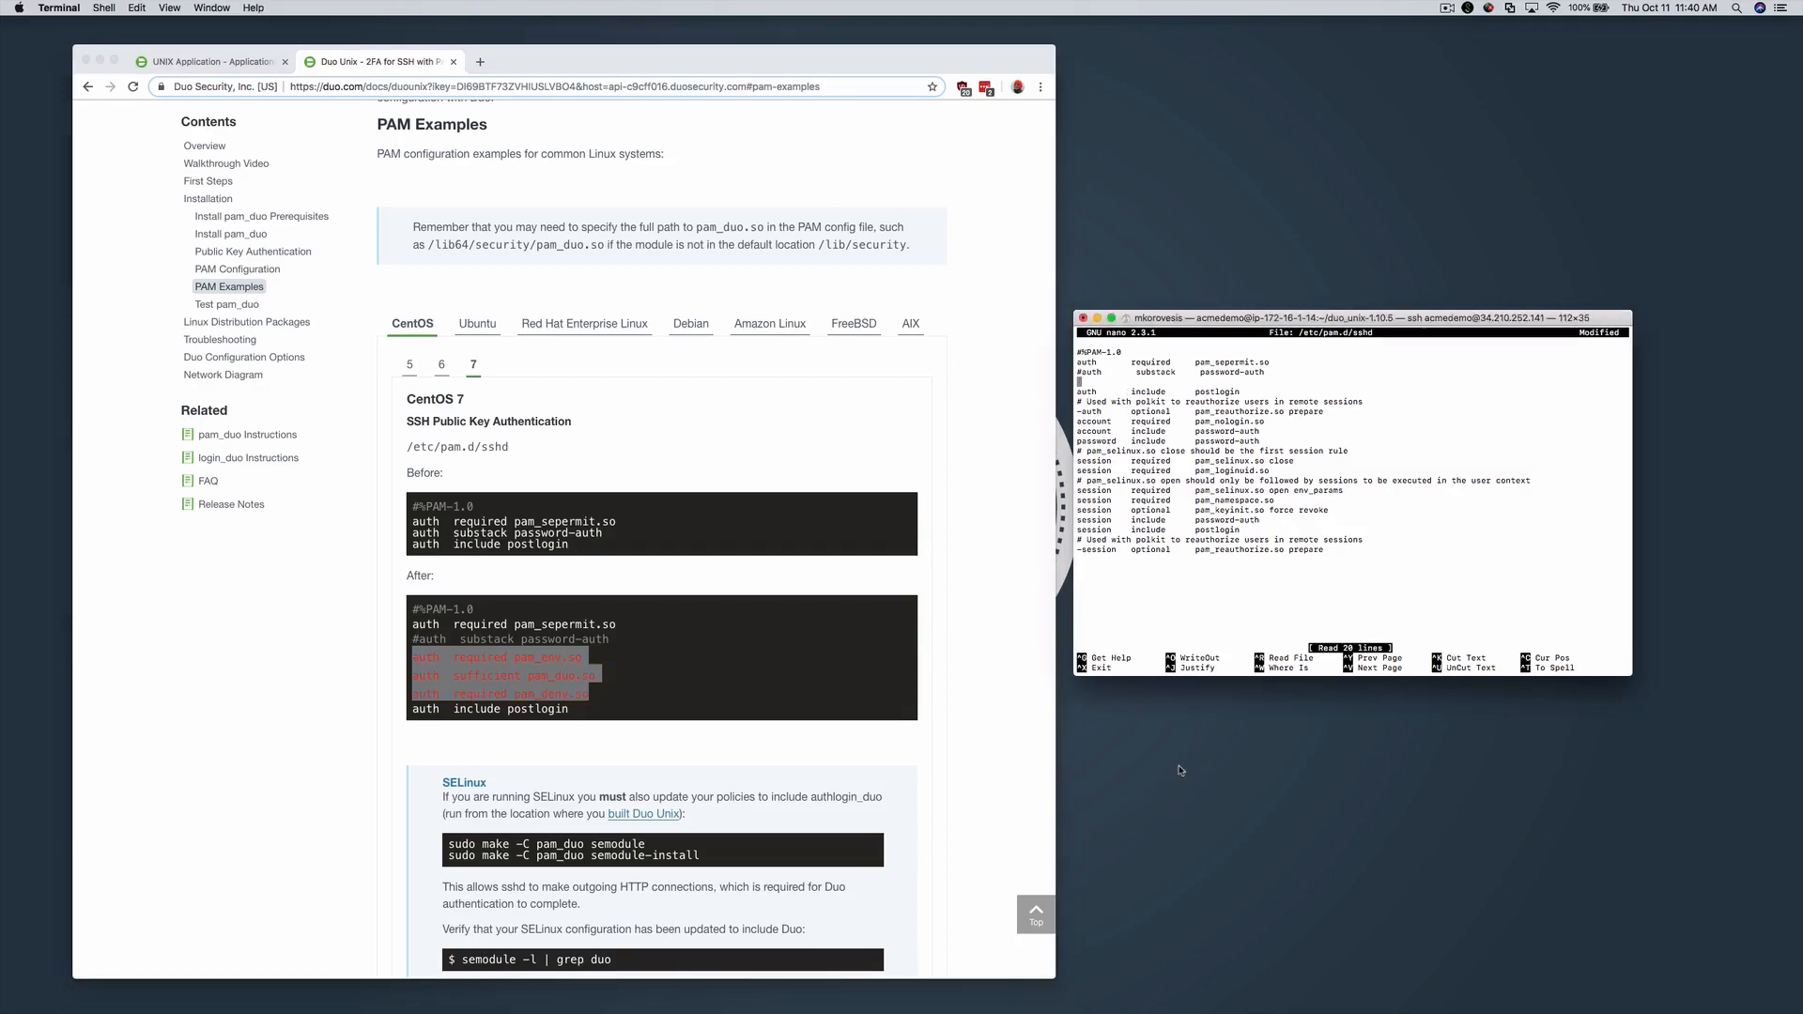
key("ctrl+x")
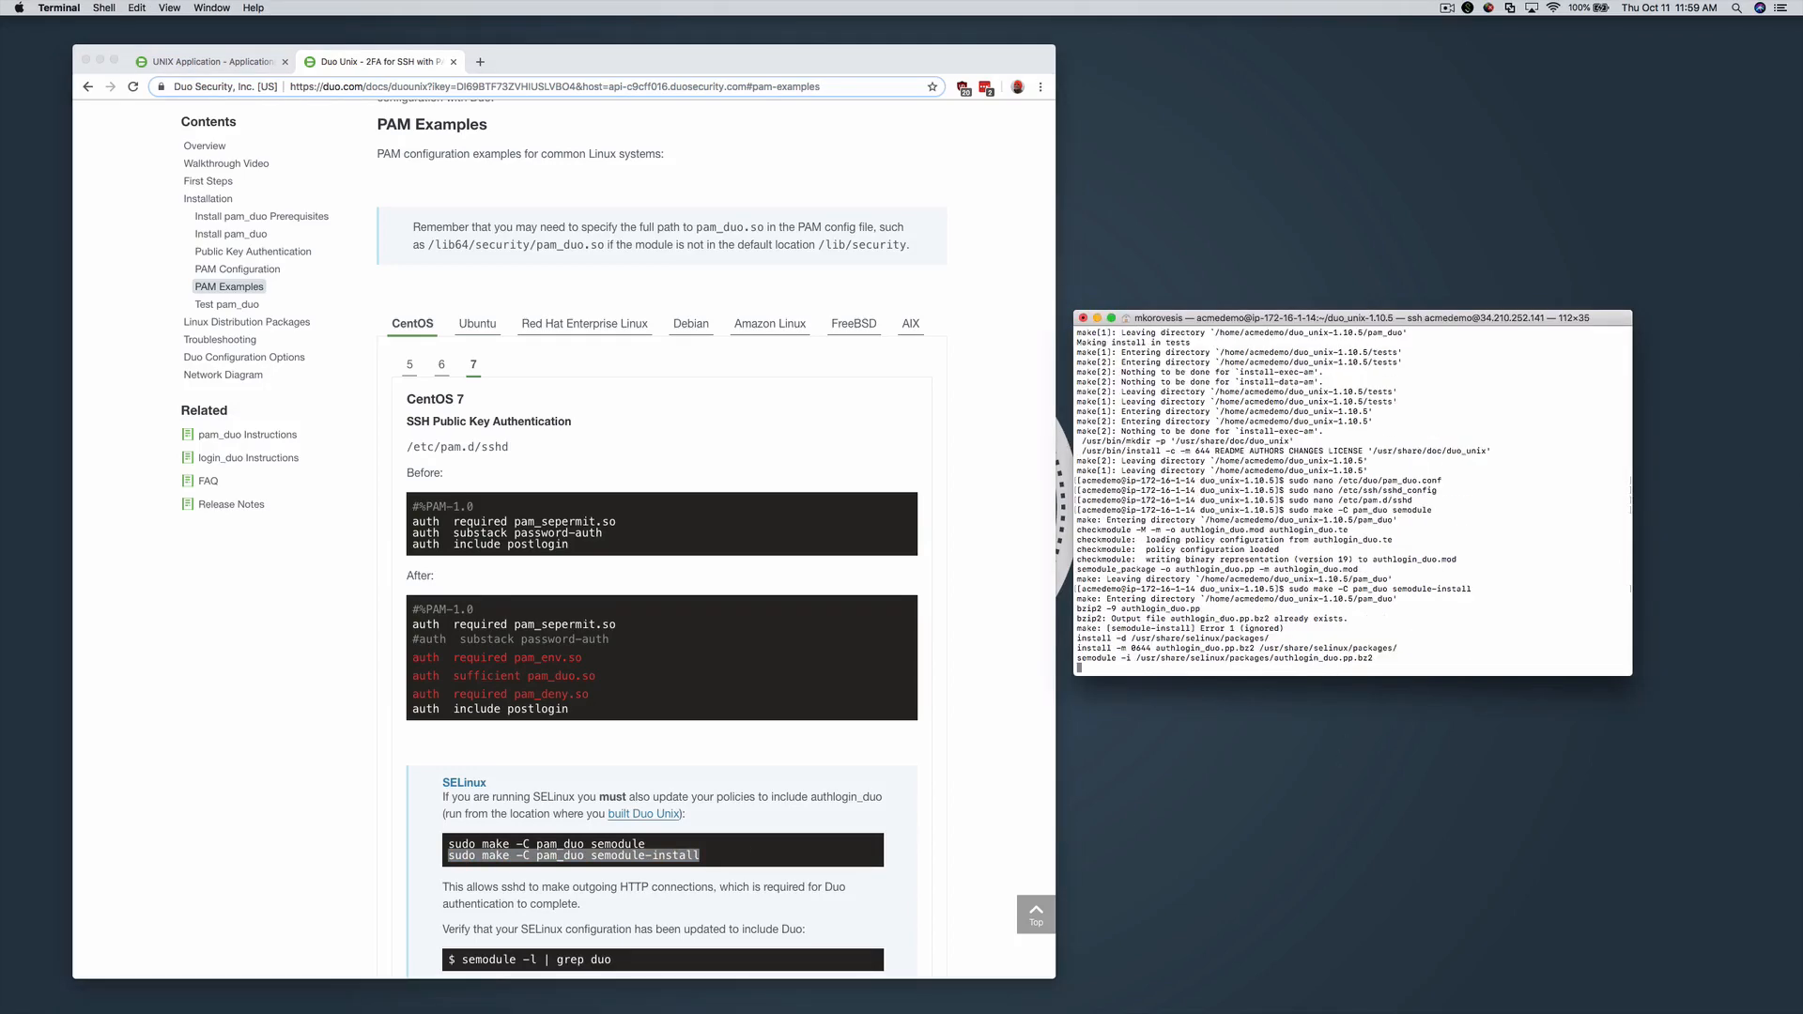
Scroll the terminal output after building and installing the authlogin_duo SELinux module
scroll("down", 3)
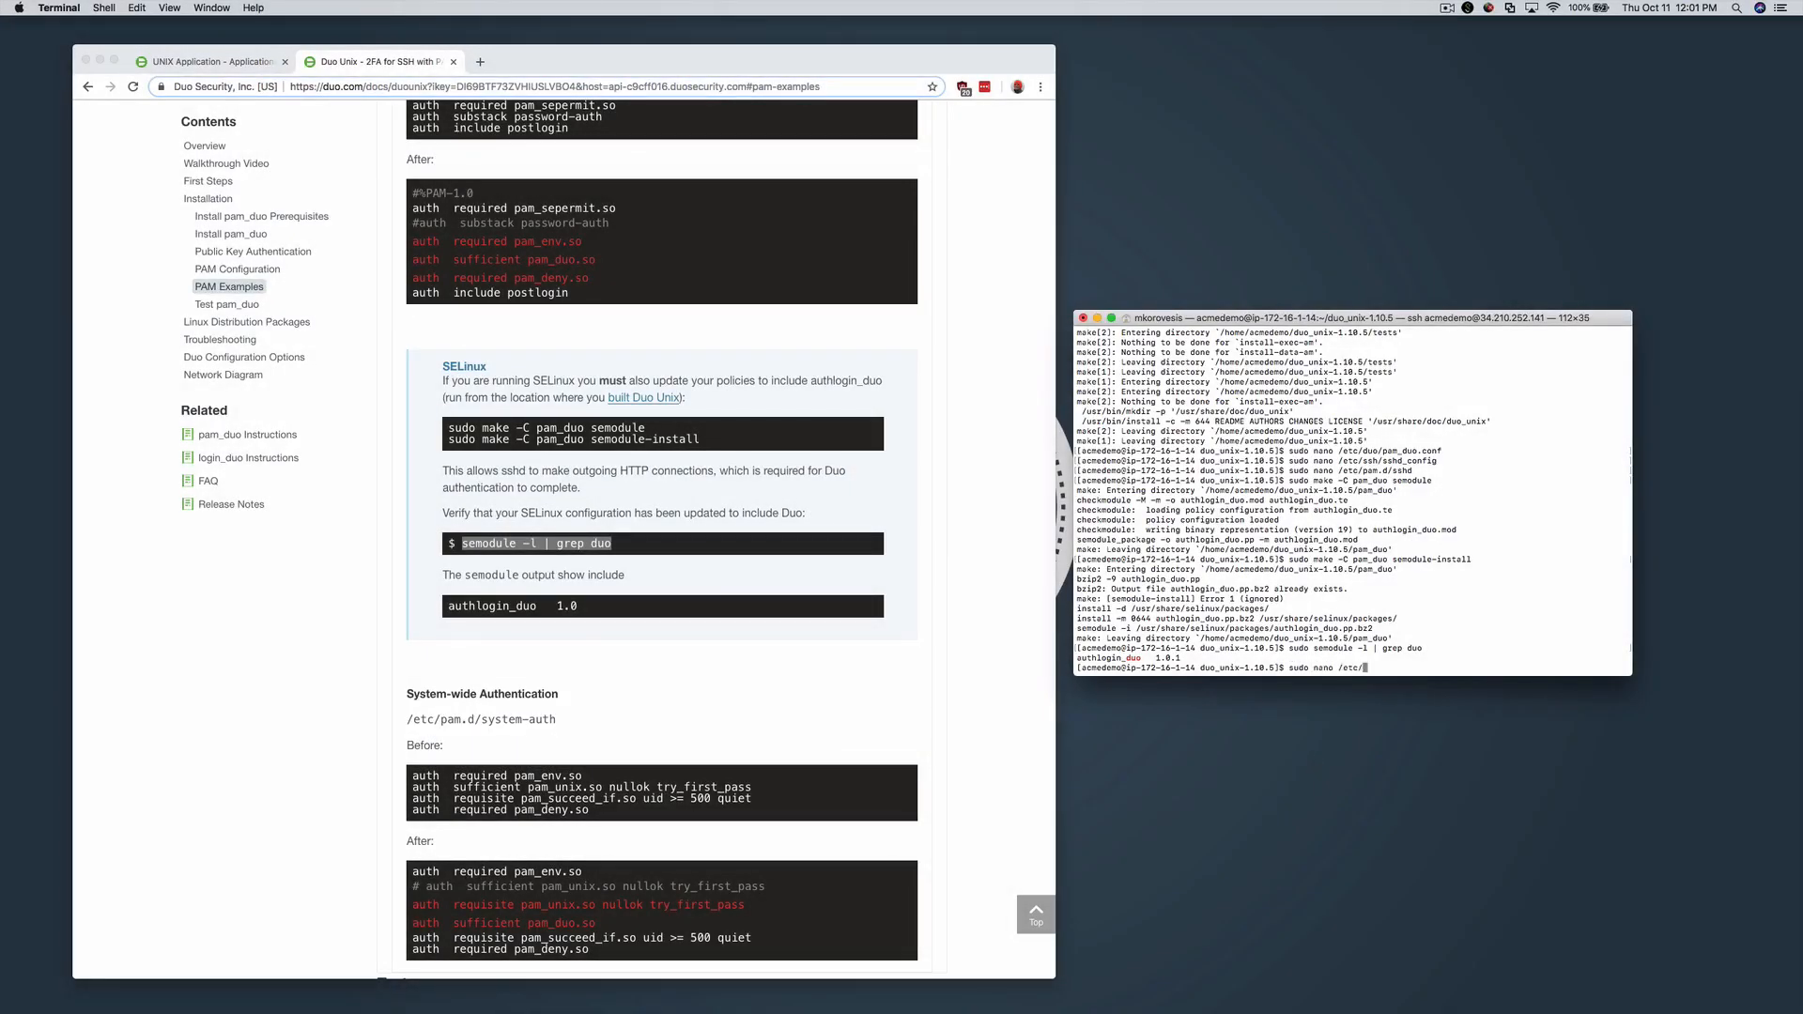
Open /etc/pam.d/system-auth, comment out the sufficient pam_unix line, and save
key("Enter")
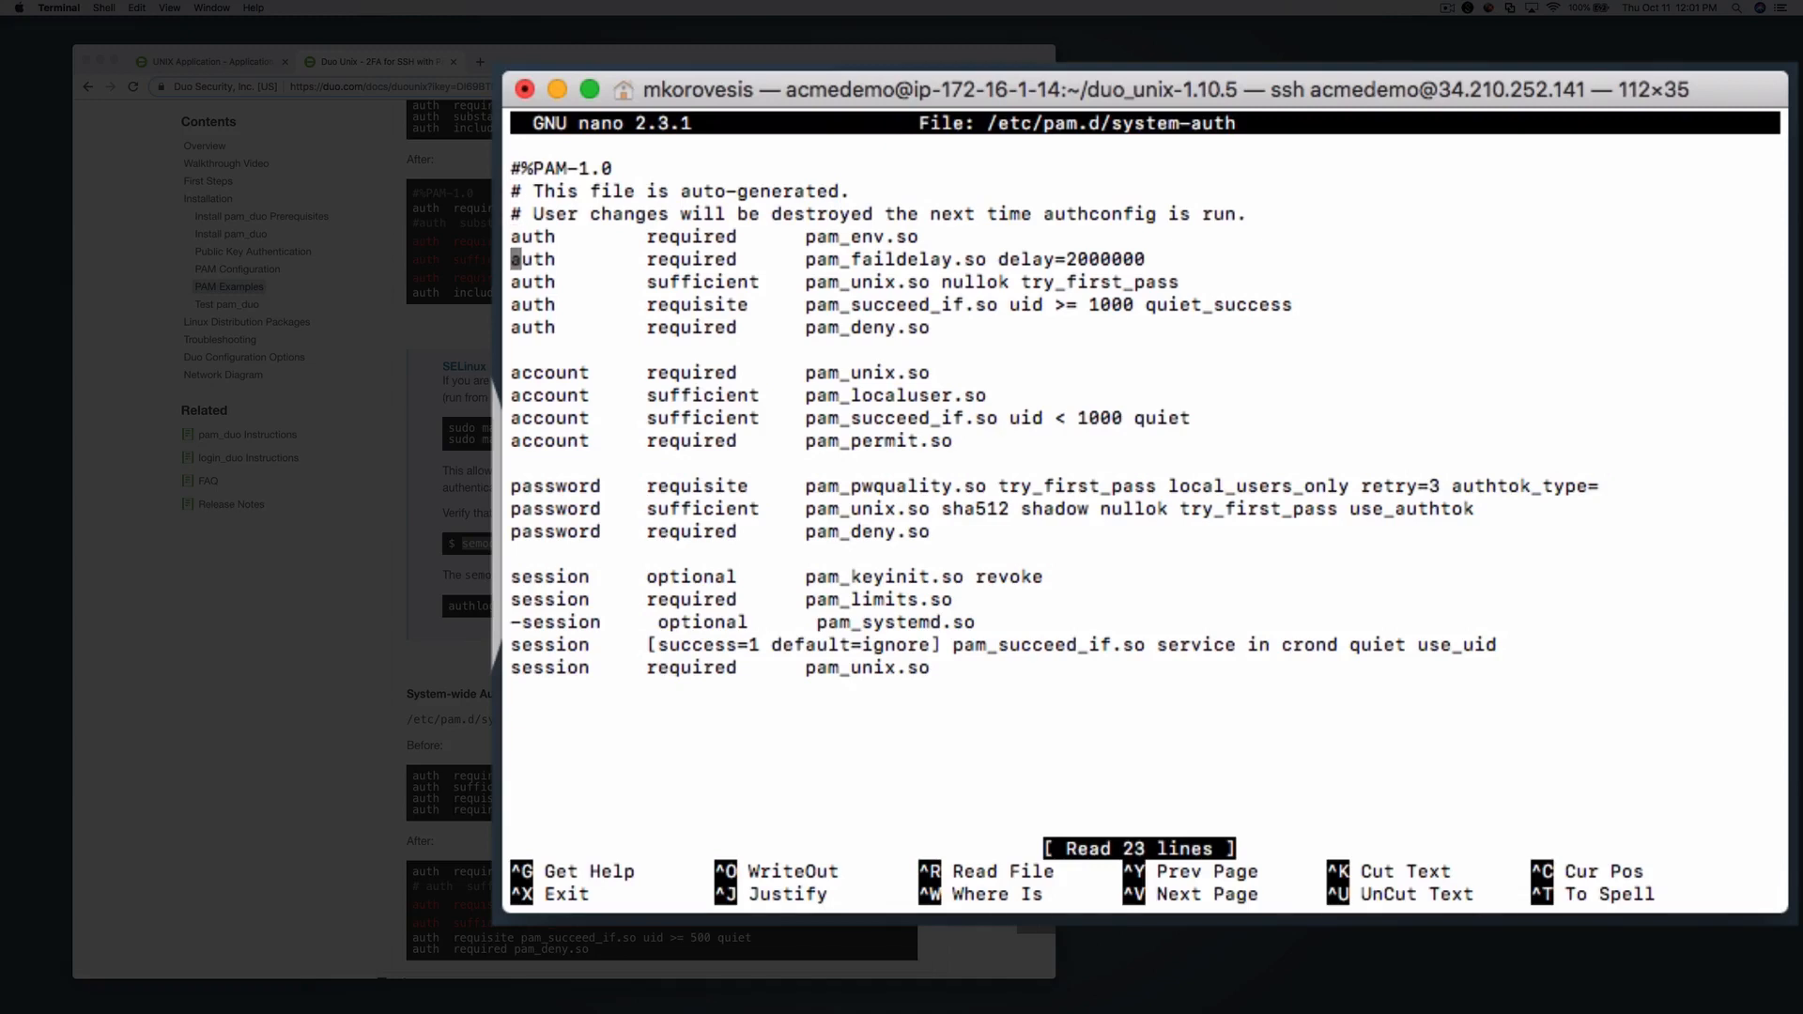
type("#")
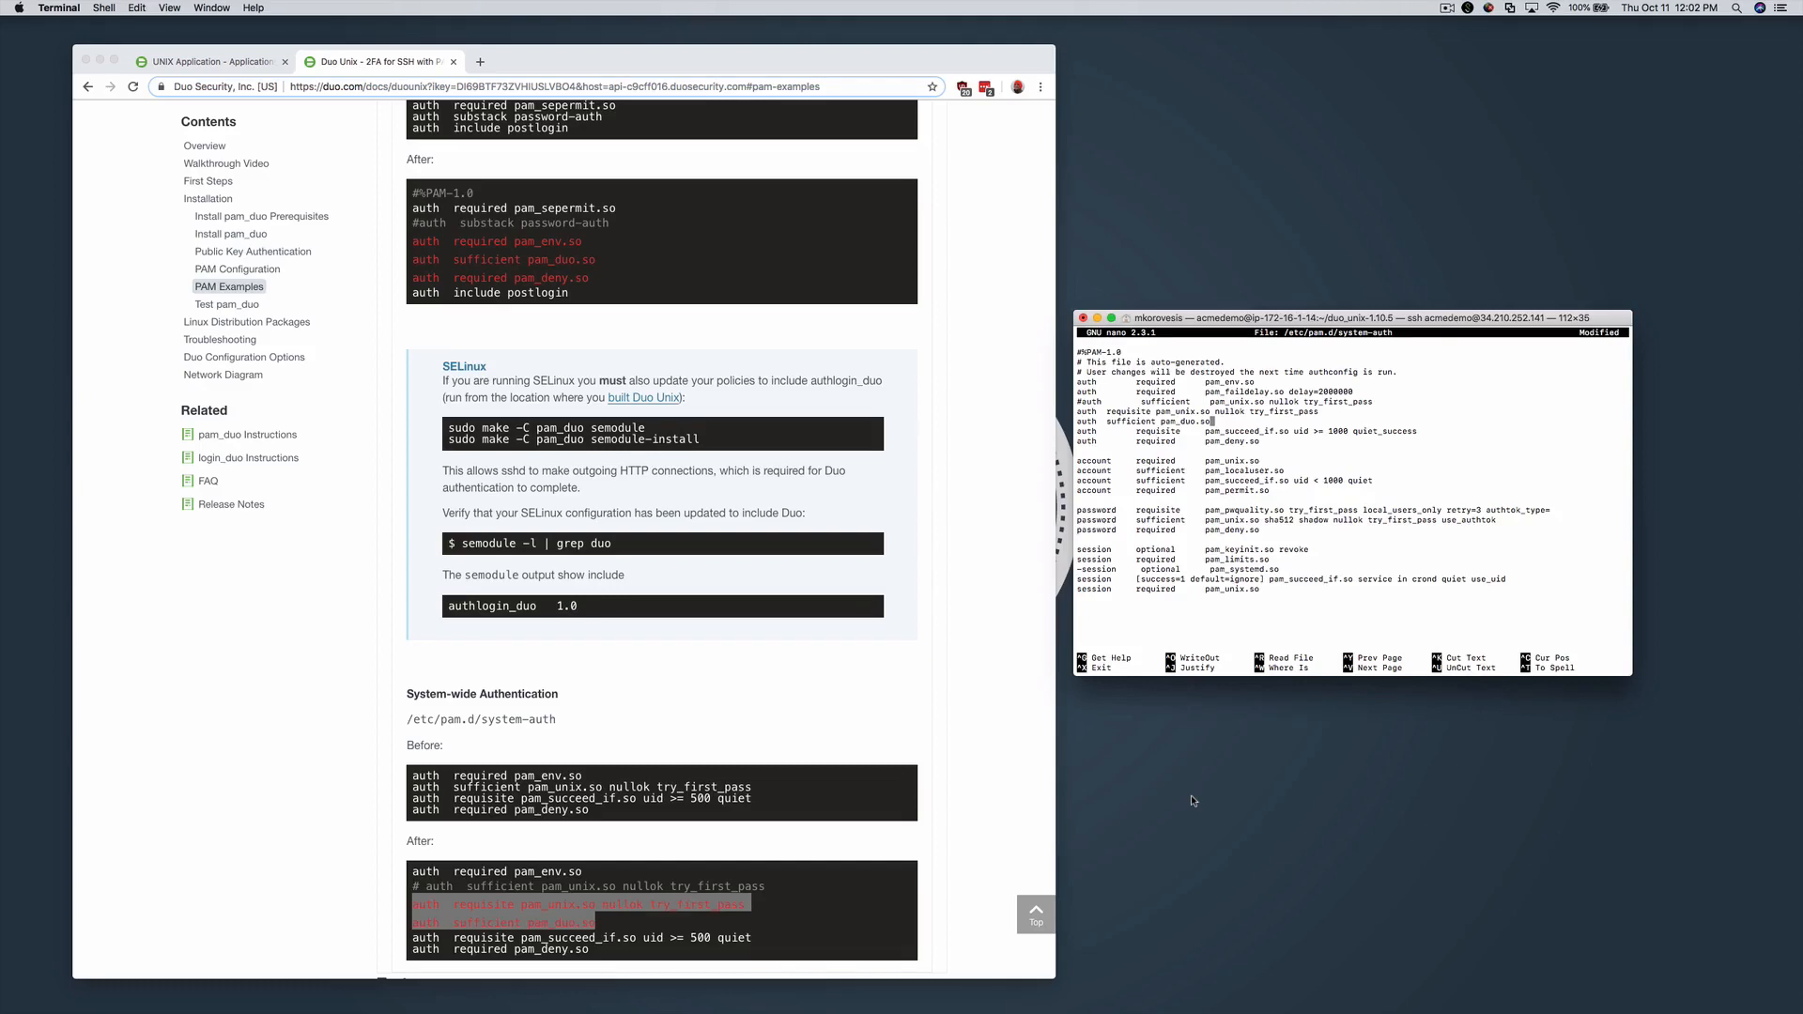
key("ctrl+o")
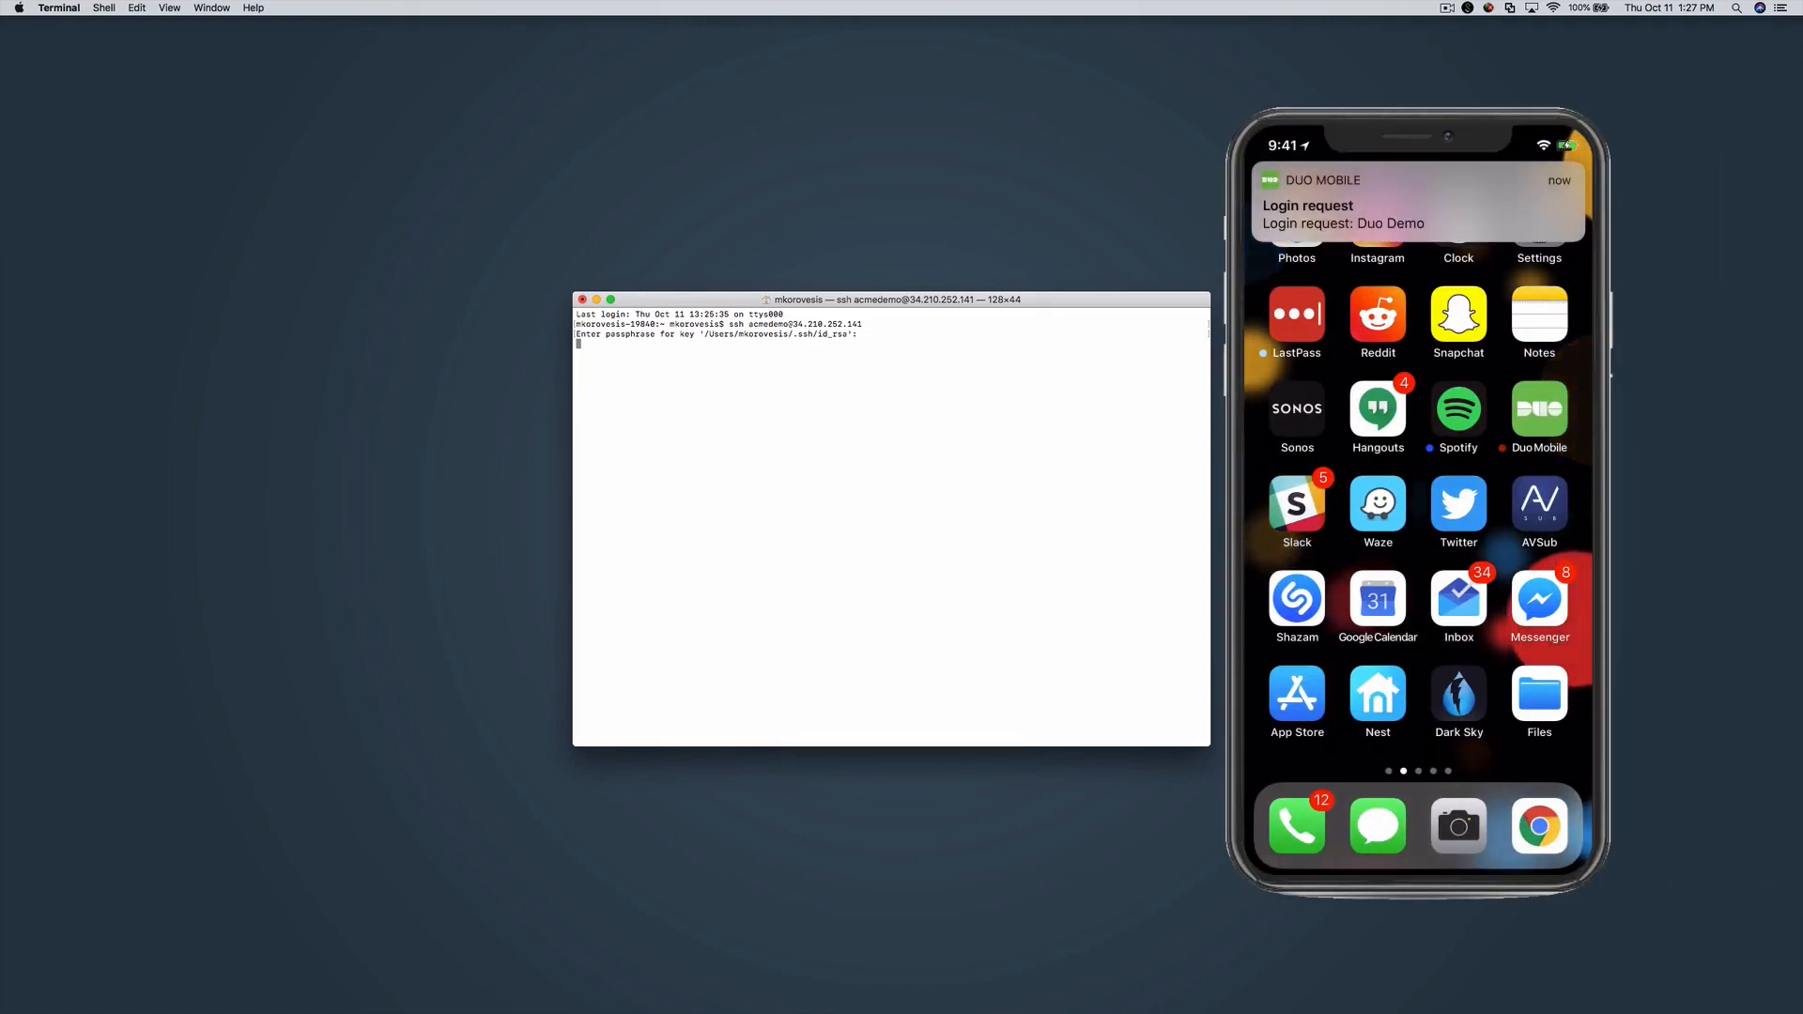
Open the Acme Duo login request for acmedemo on the phone
left_click(1418, 205)
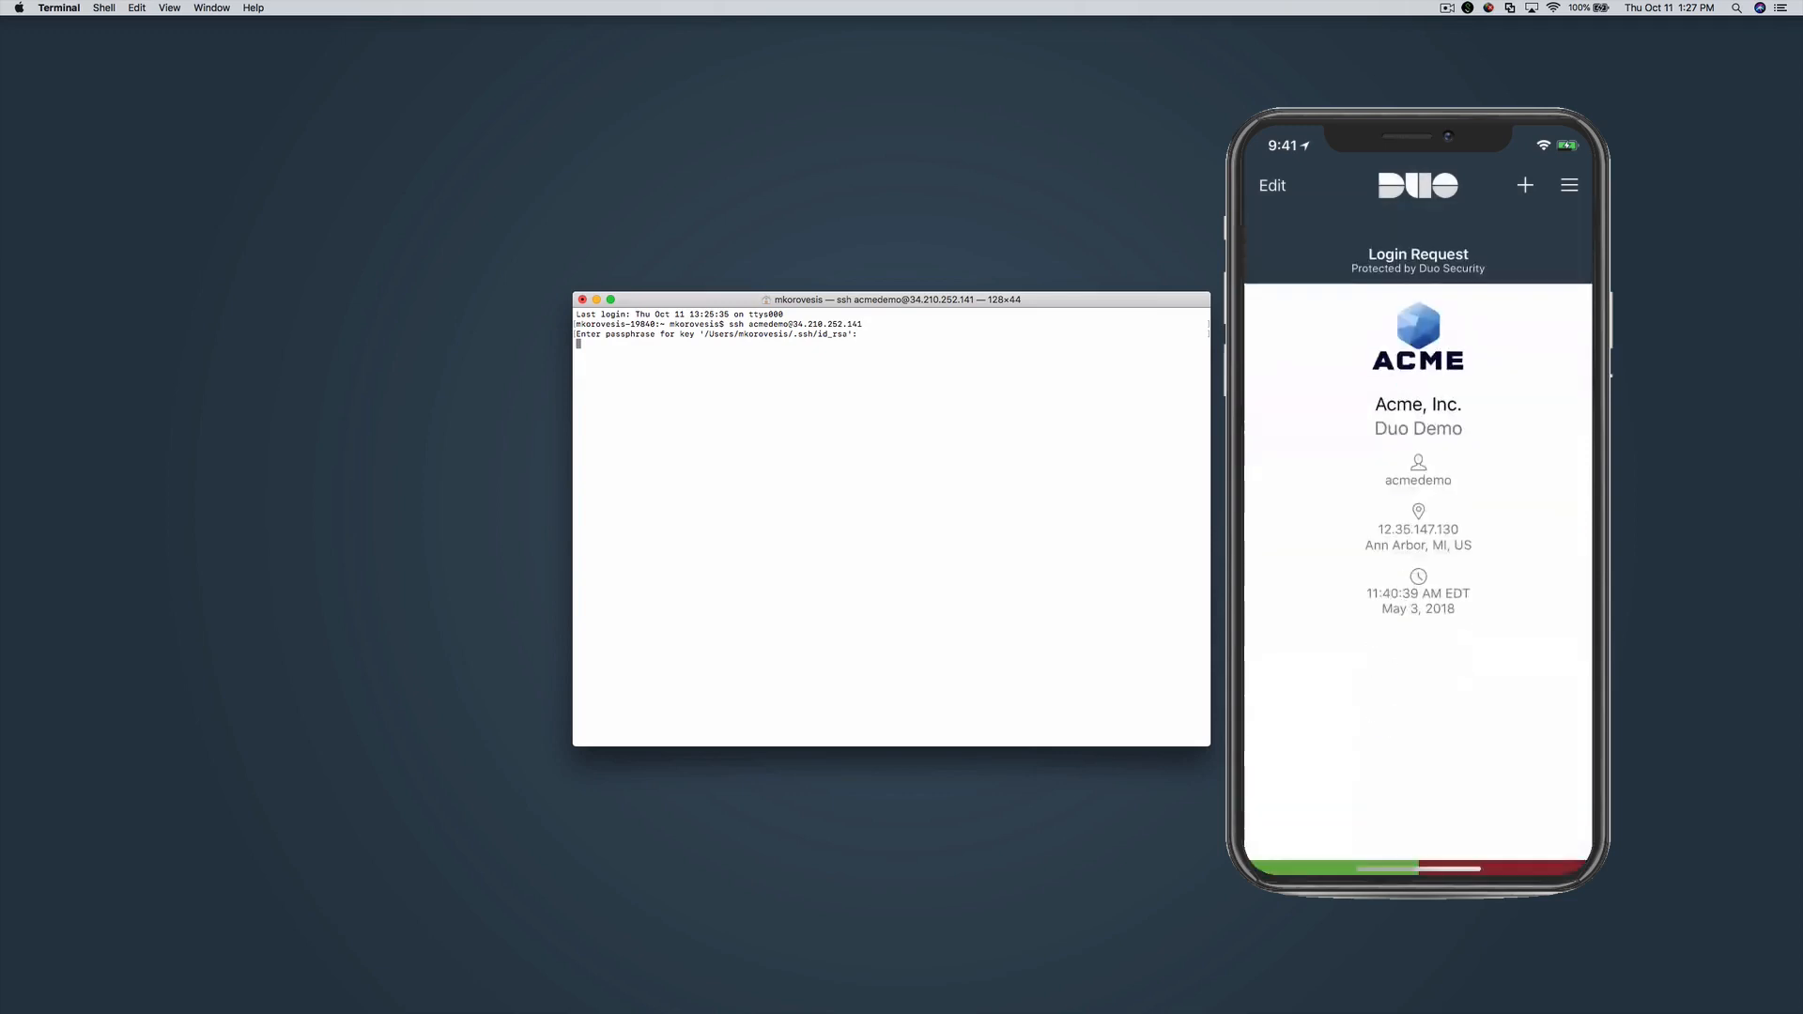